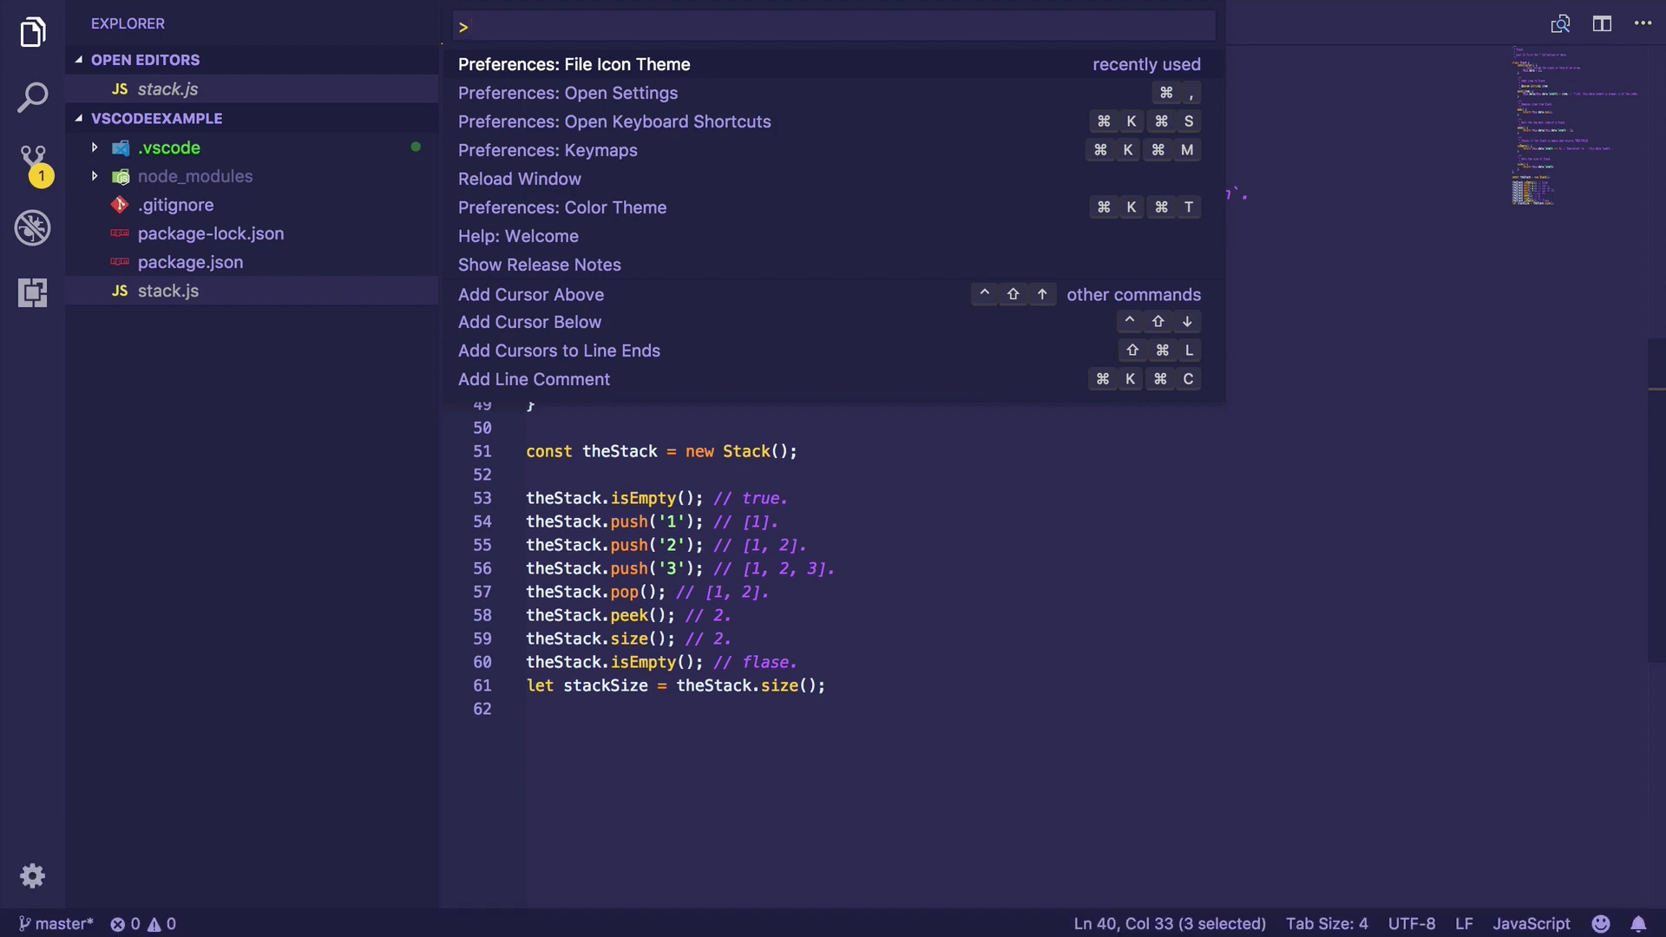
- Open Preferences settings and place the cursor in the User Settings pane at the Fonts Setup comment
left_click(568, 94)
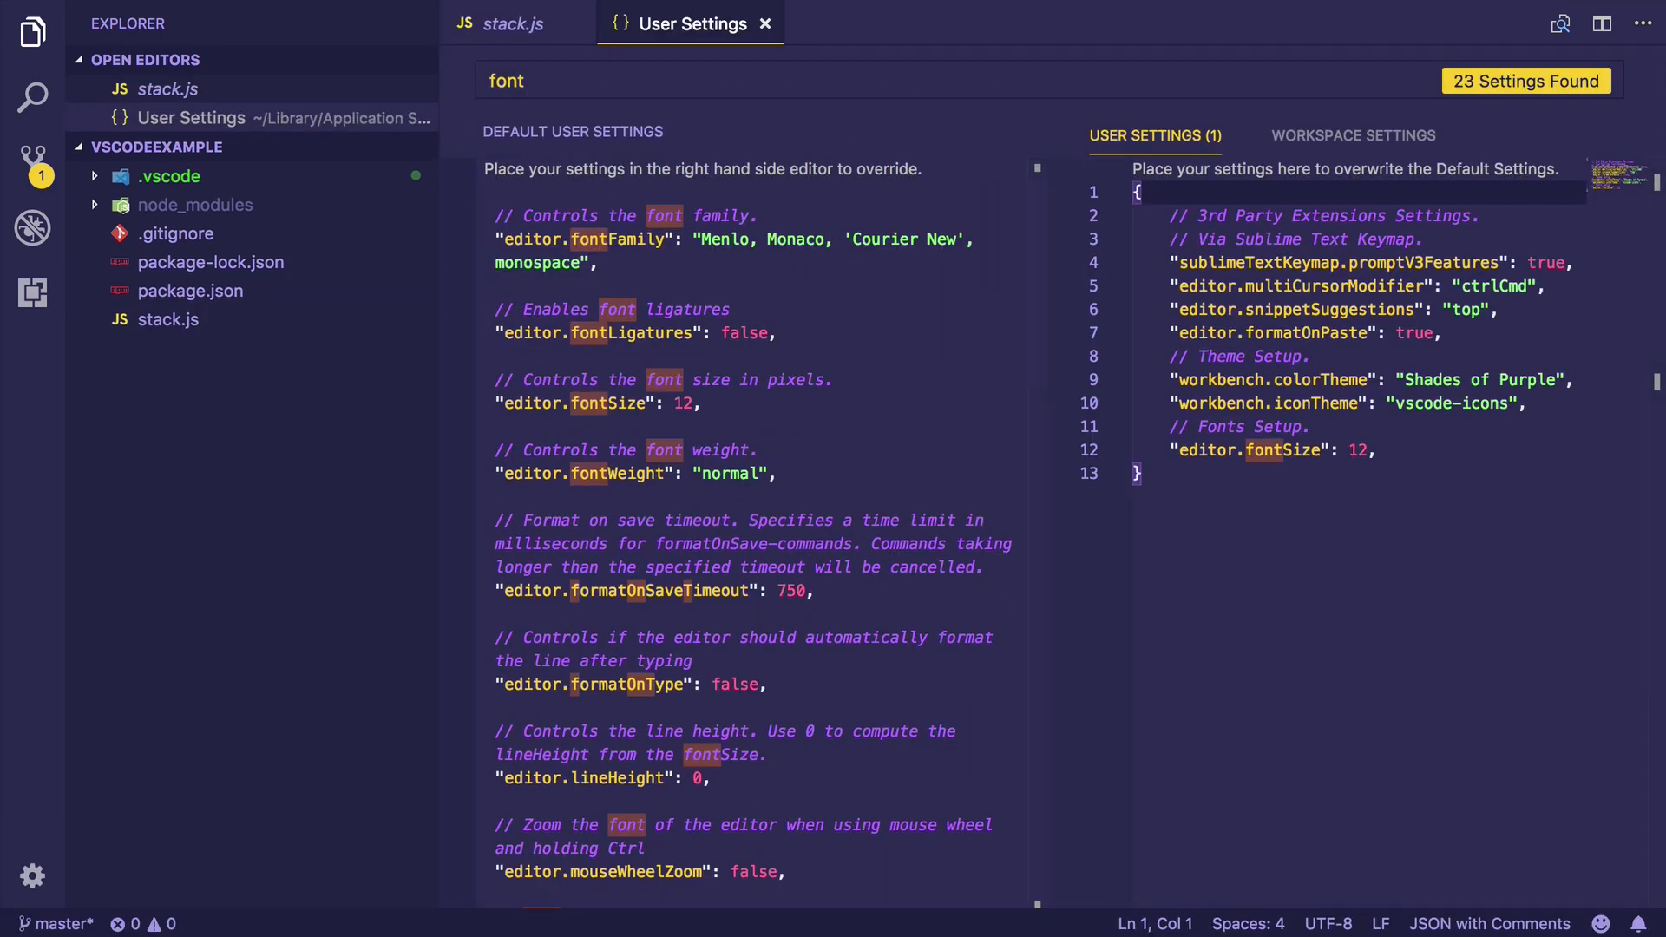
left_click(31, 33)
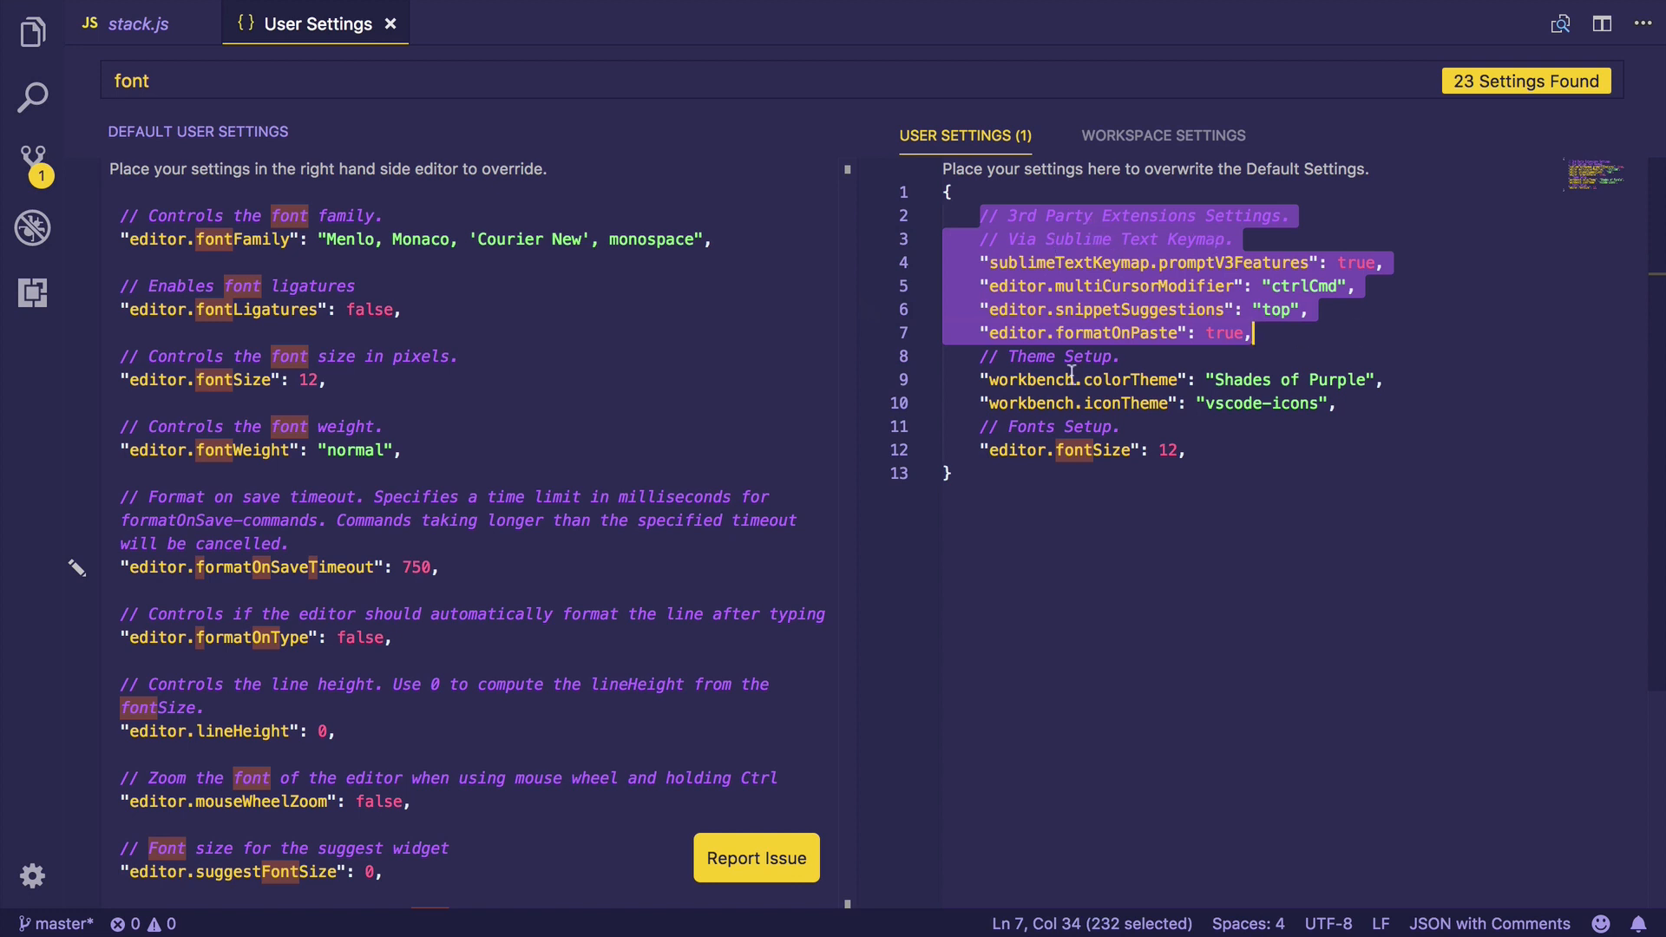
left_click(1397, 380)
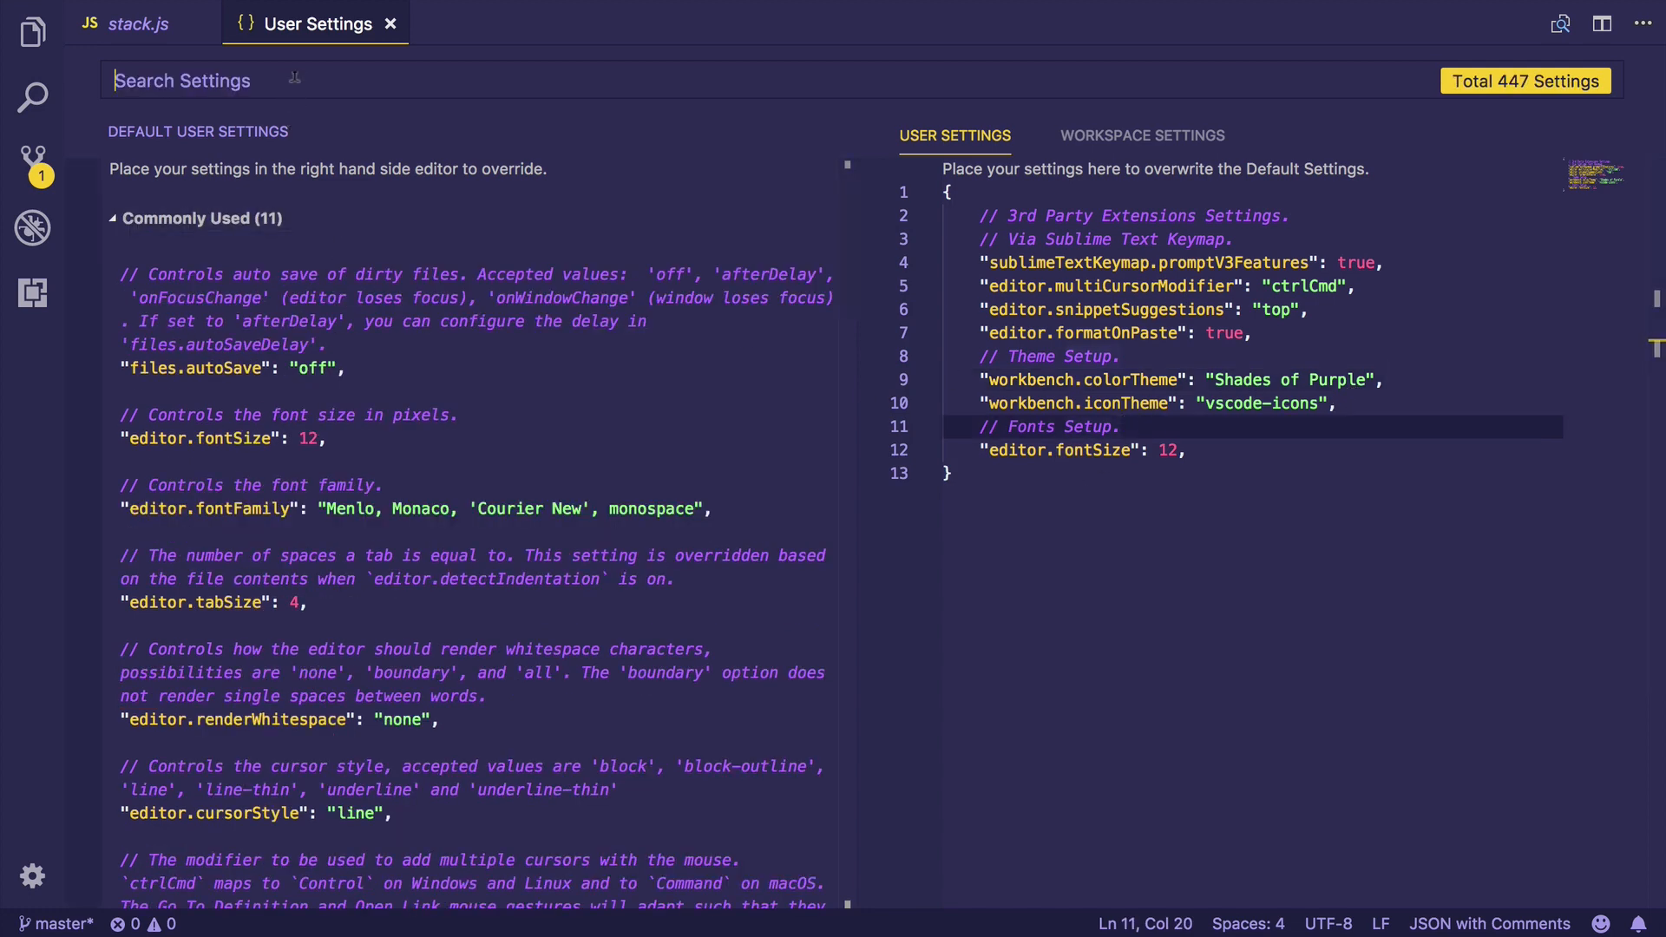
- Filter settings by 'font' and copy editor.fontFamily into user settings
type("font")
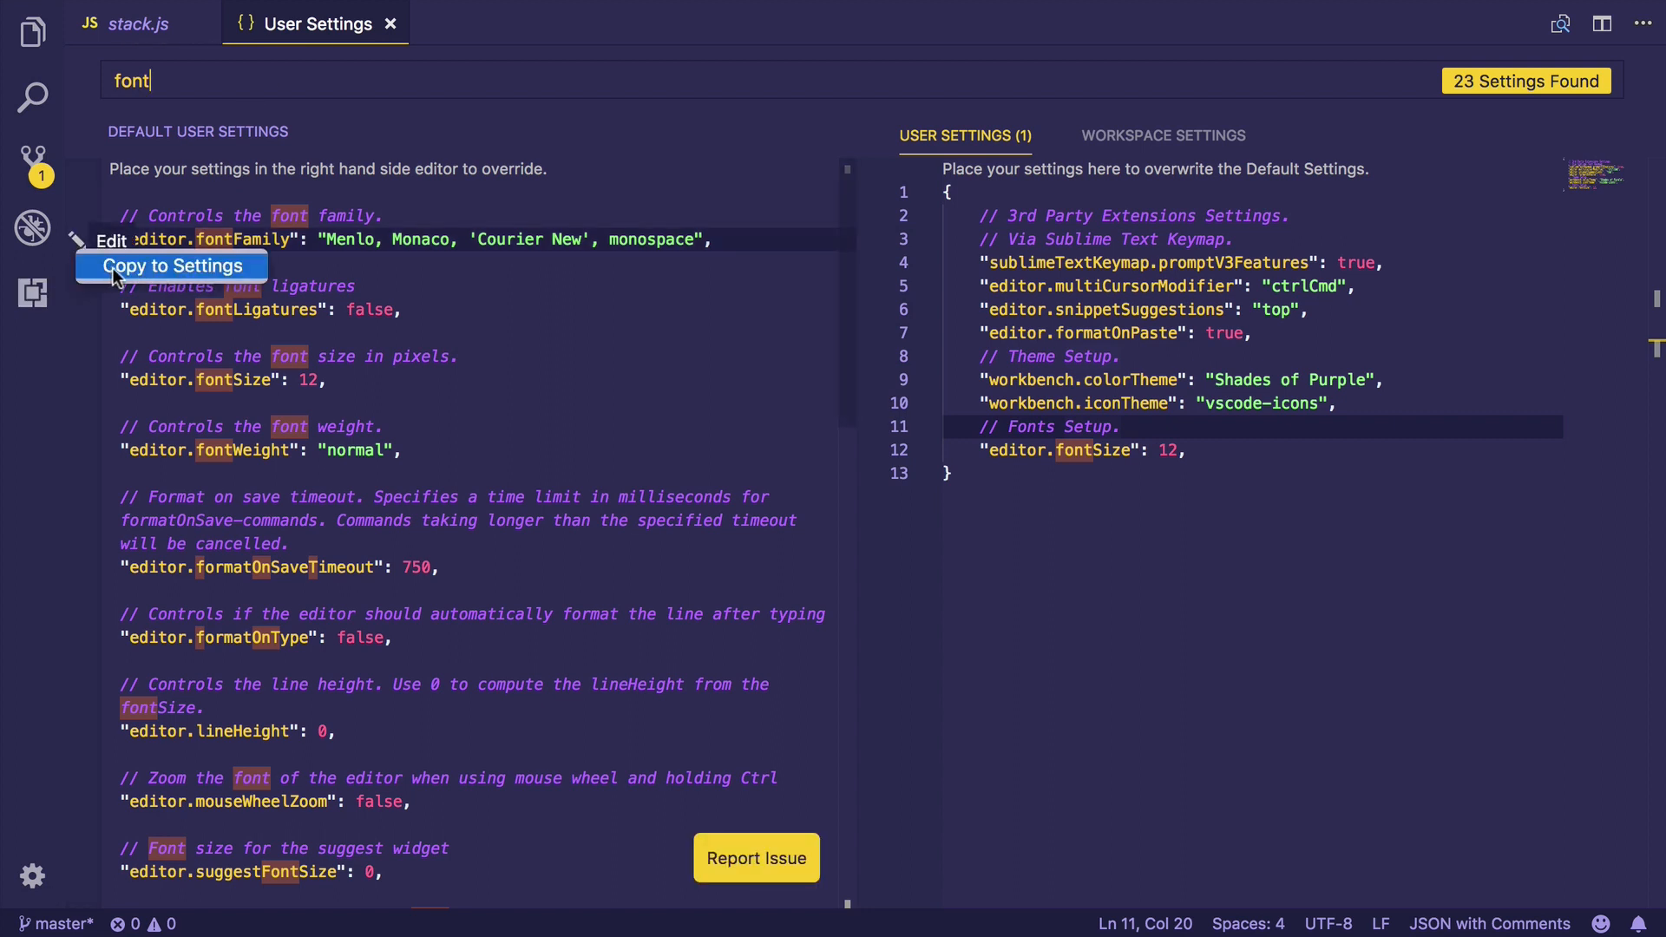
left_click(172, 265)
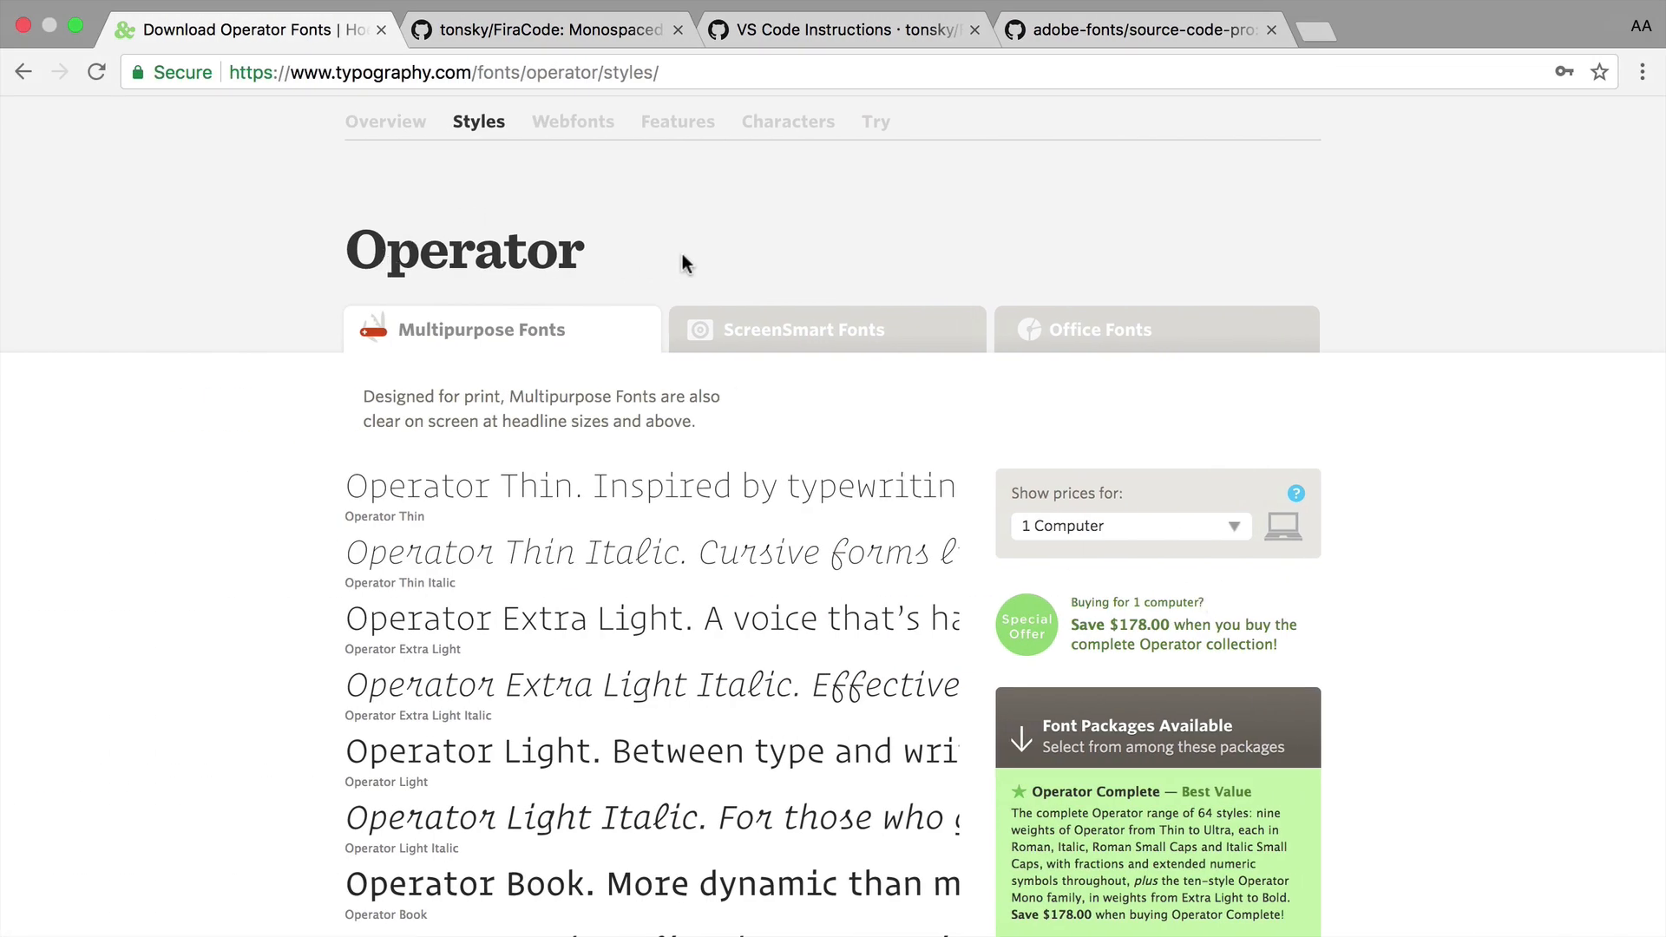
- Scroll through the Operator font styles page, then switch to the tonsky/FiraCode tab
scroll("down", 3)
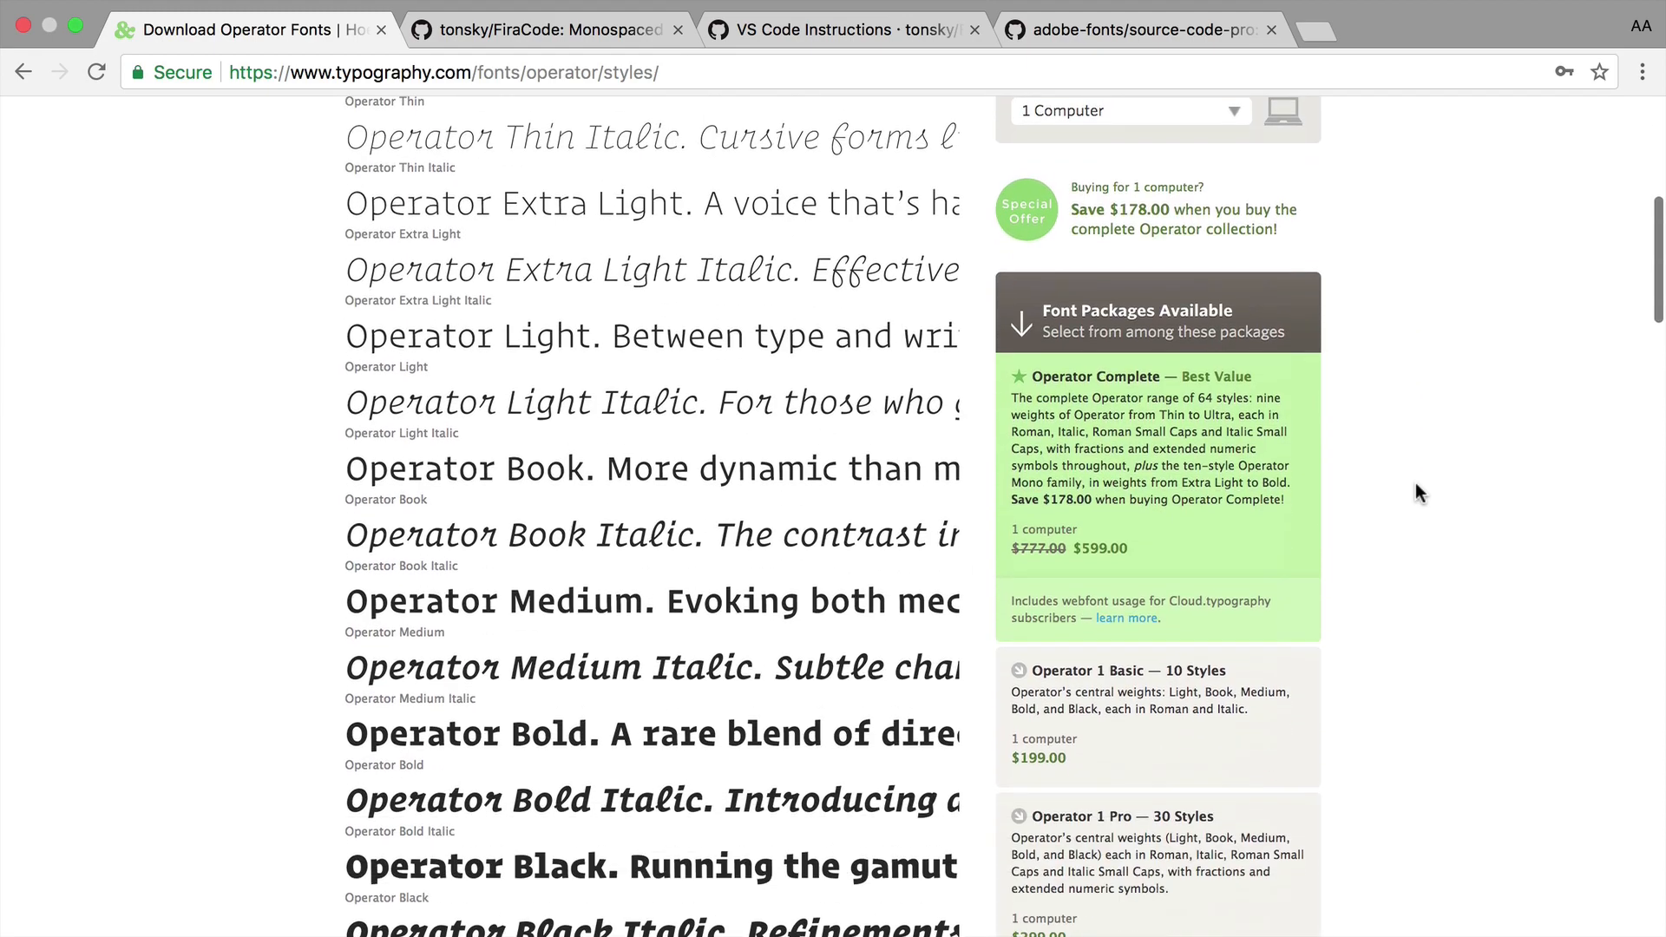
scroll("up", 3)
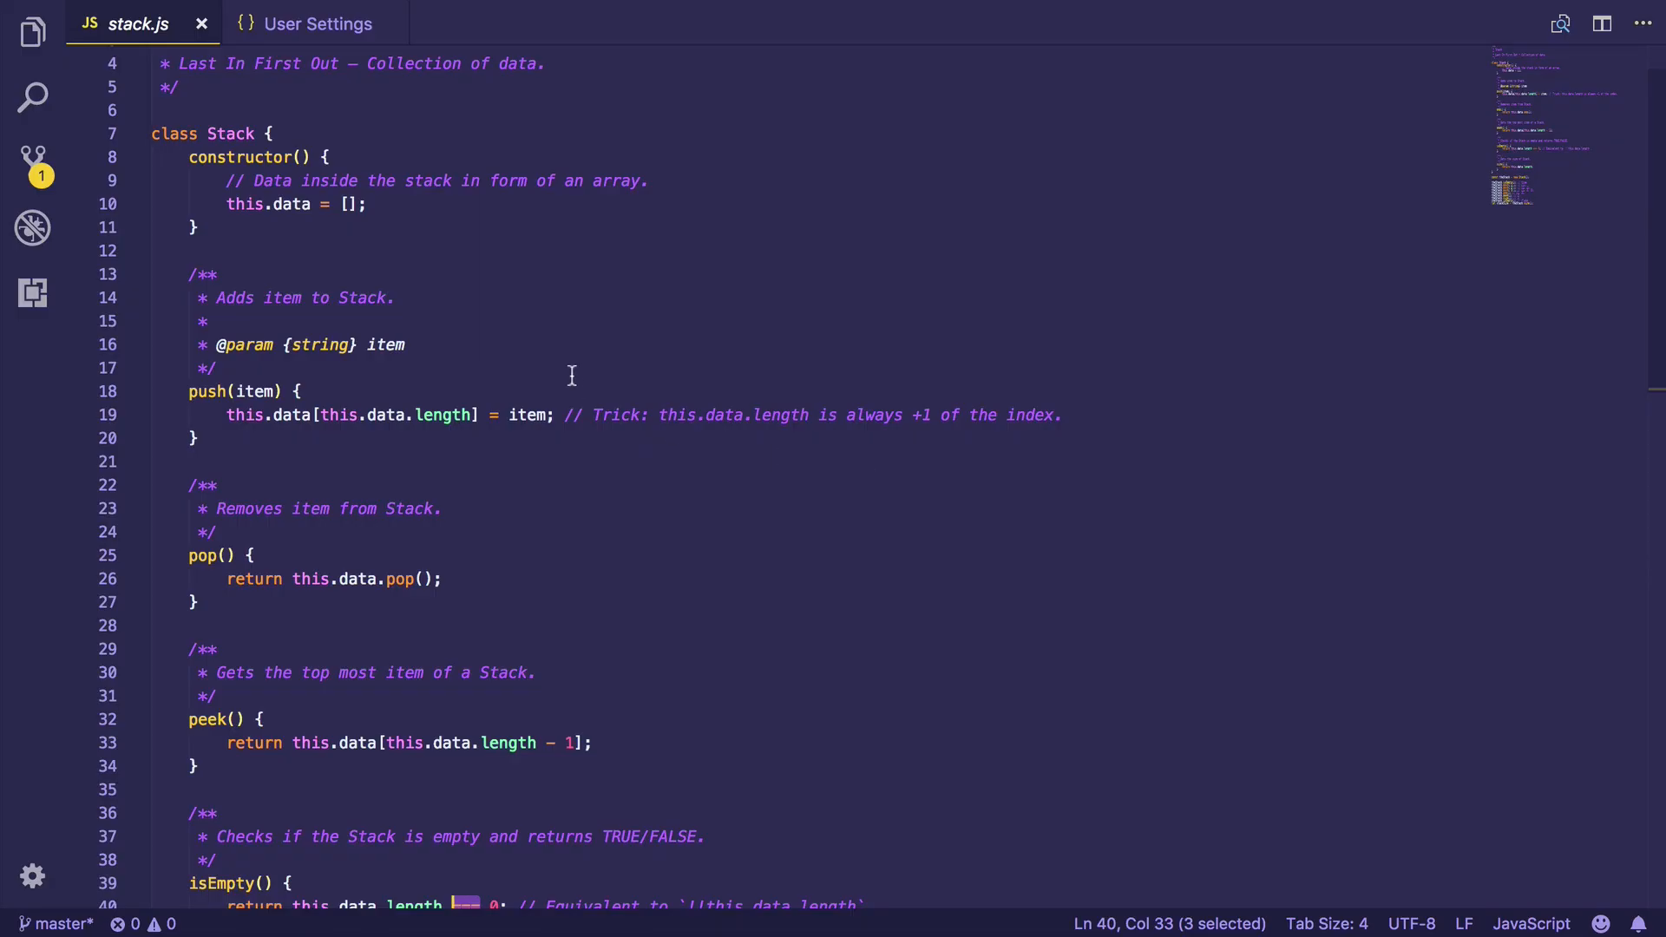
scroll("down", 3)
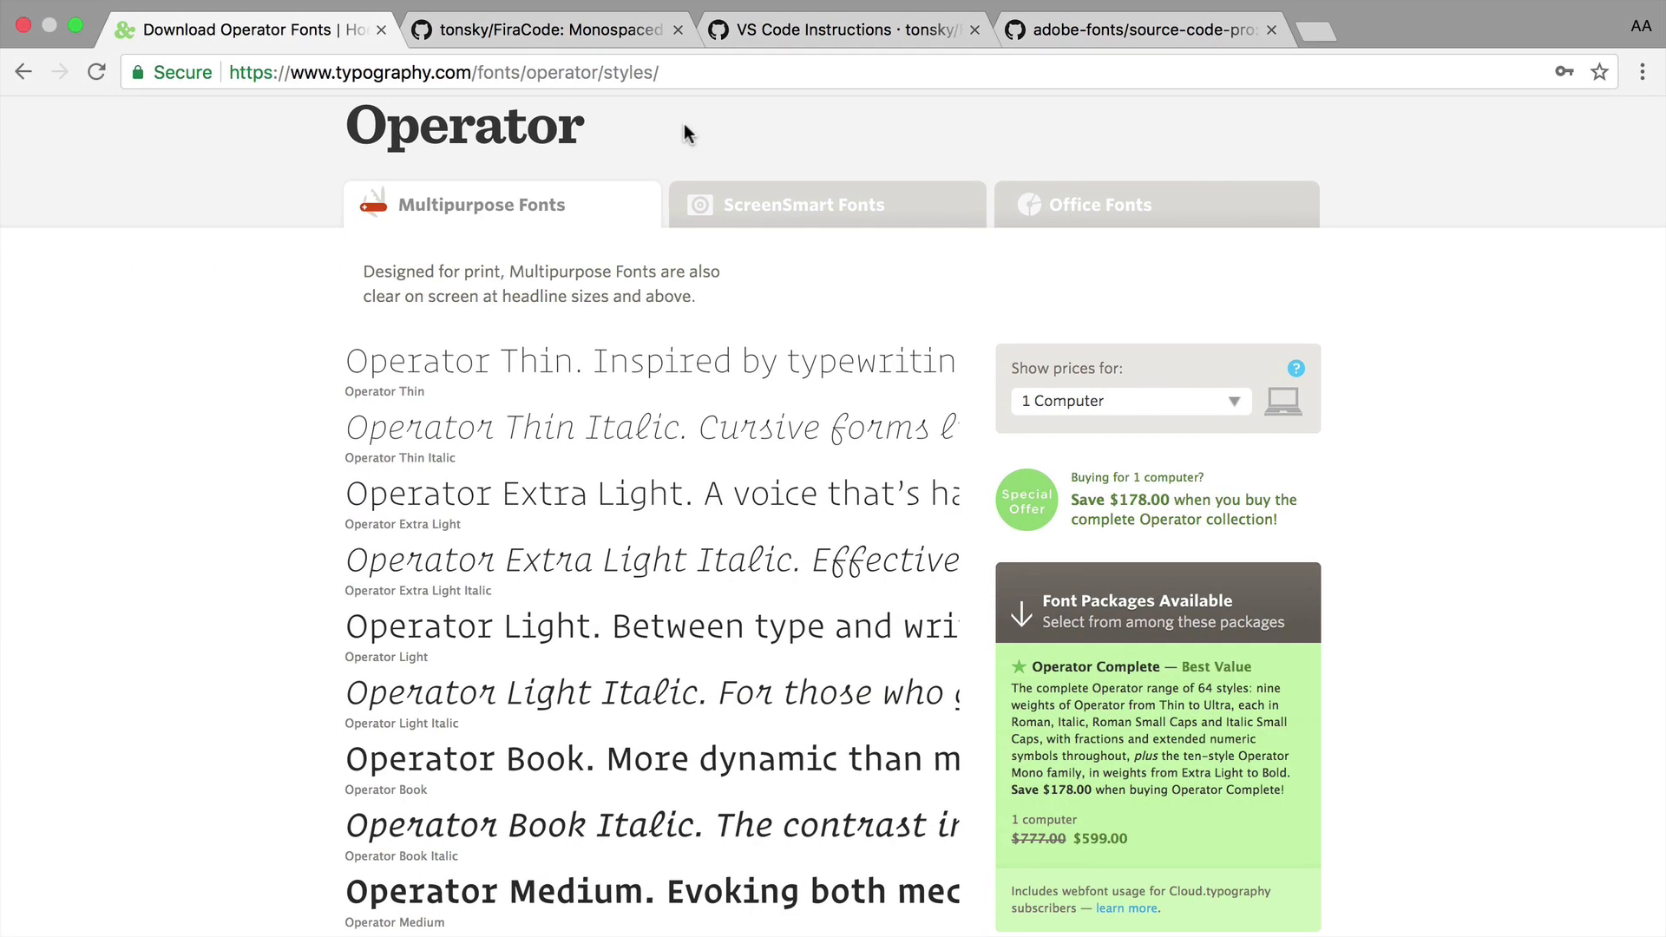
left_click(542, 29)
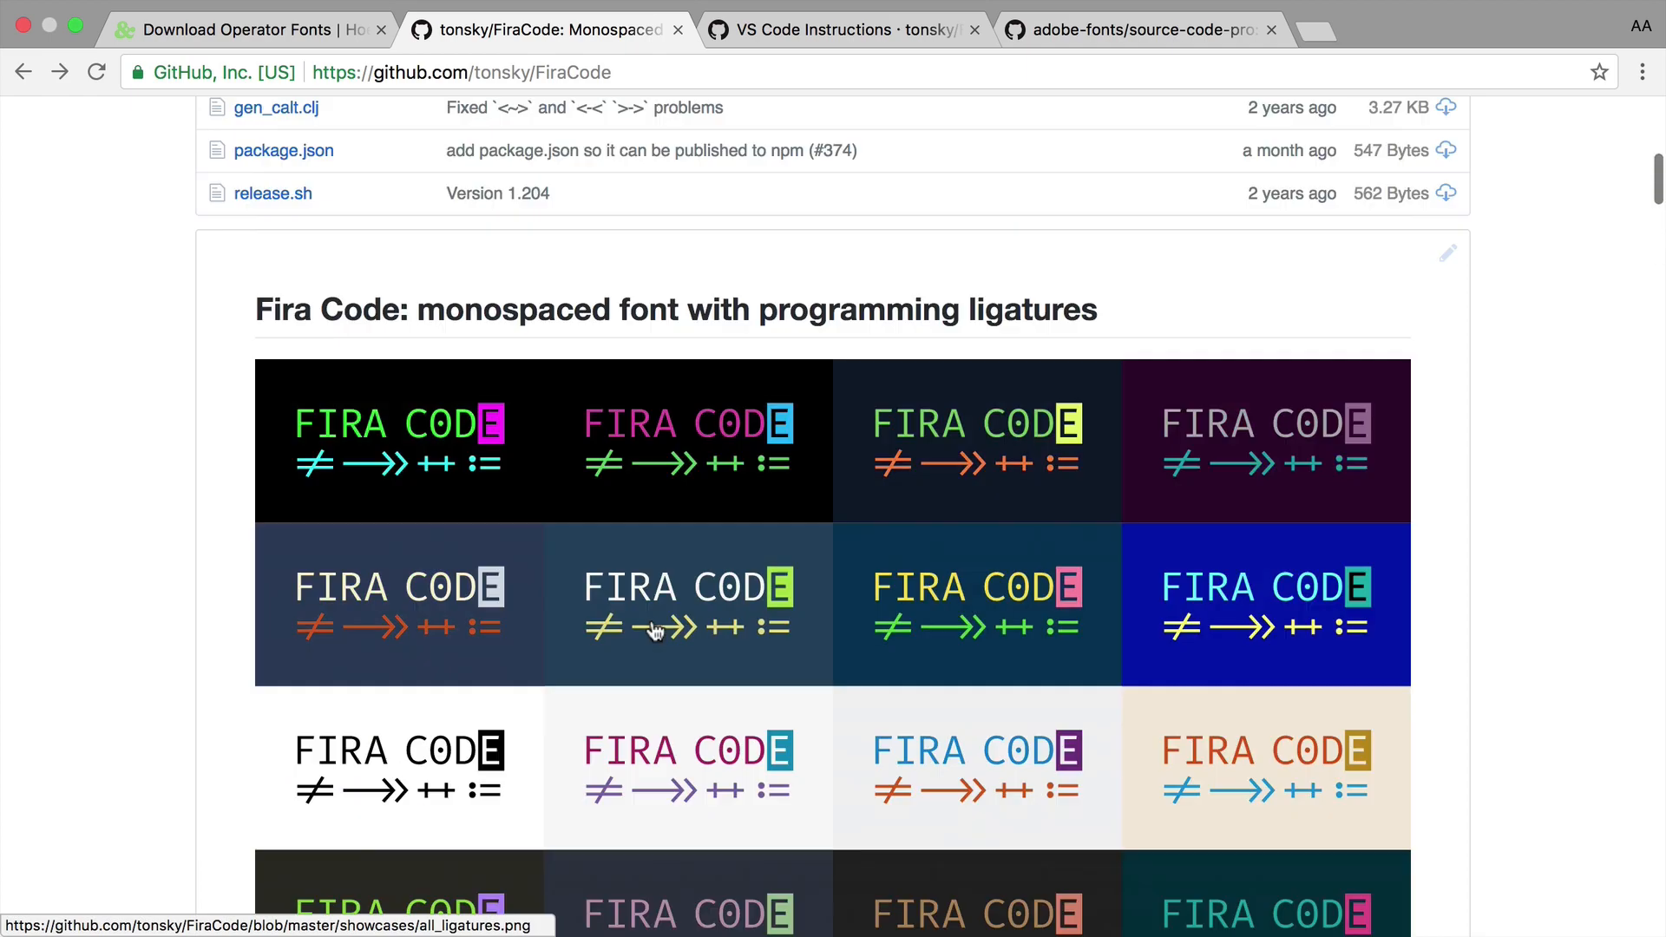
- Read the Fira Code README's Editor support list and follow the Visual Studio Code instructions link
scroll("up", 3)
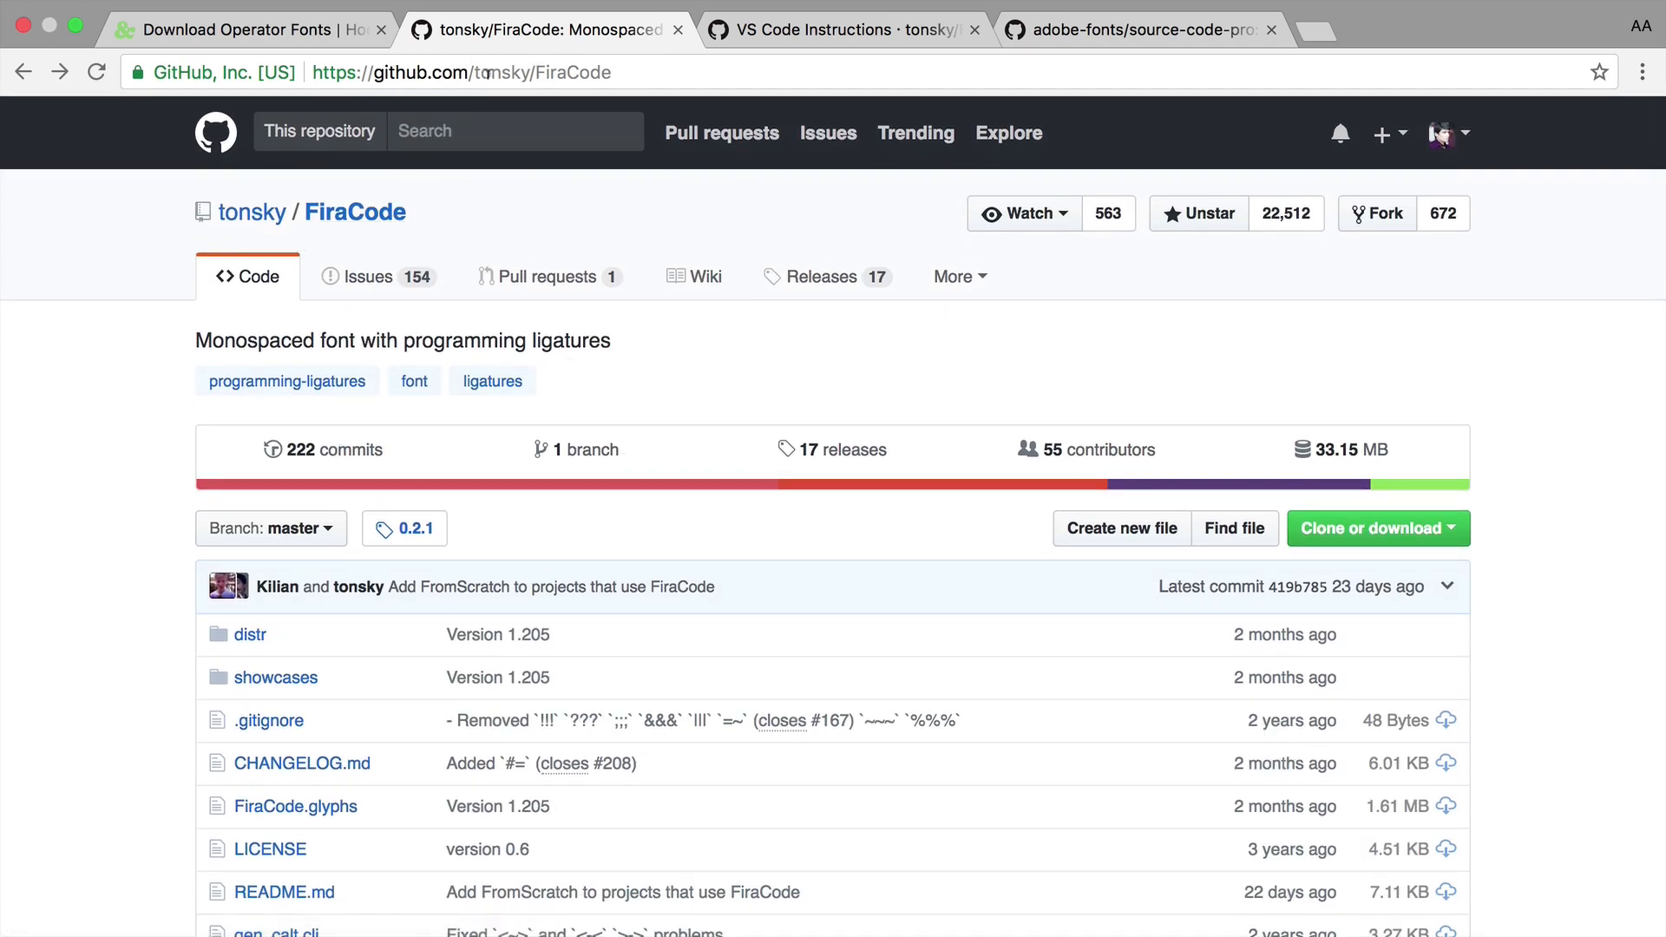
scroll("down", 3)
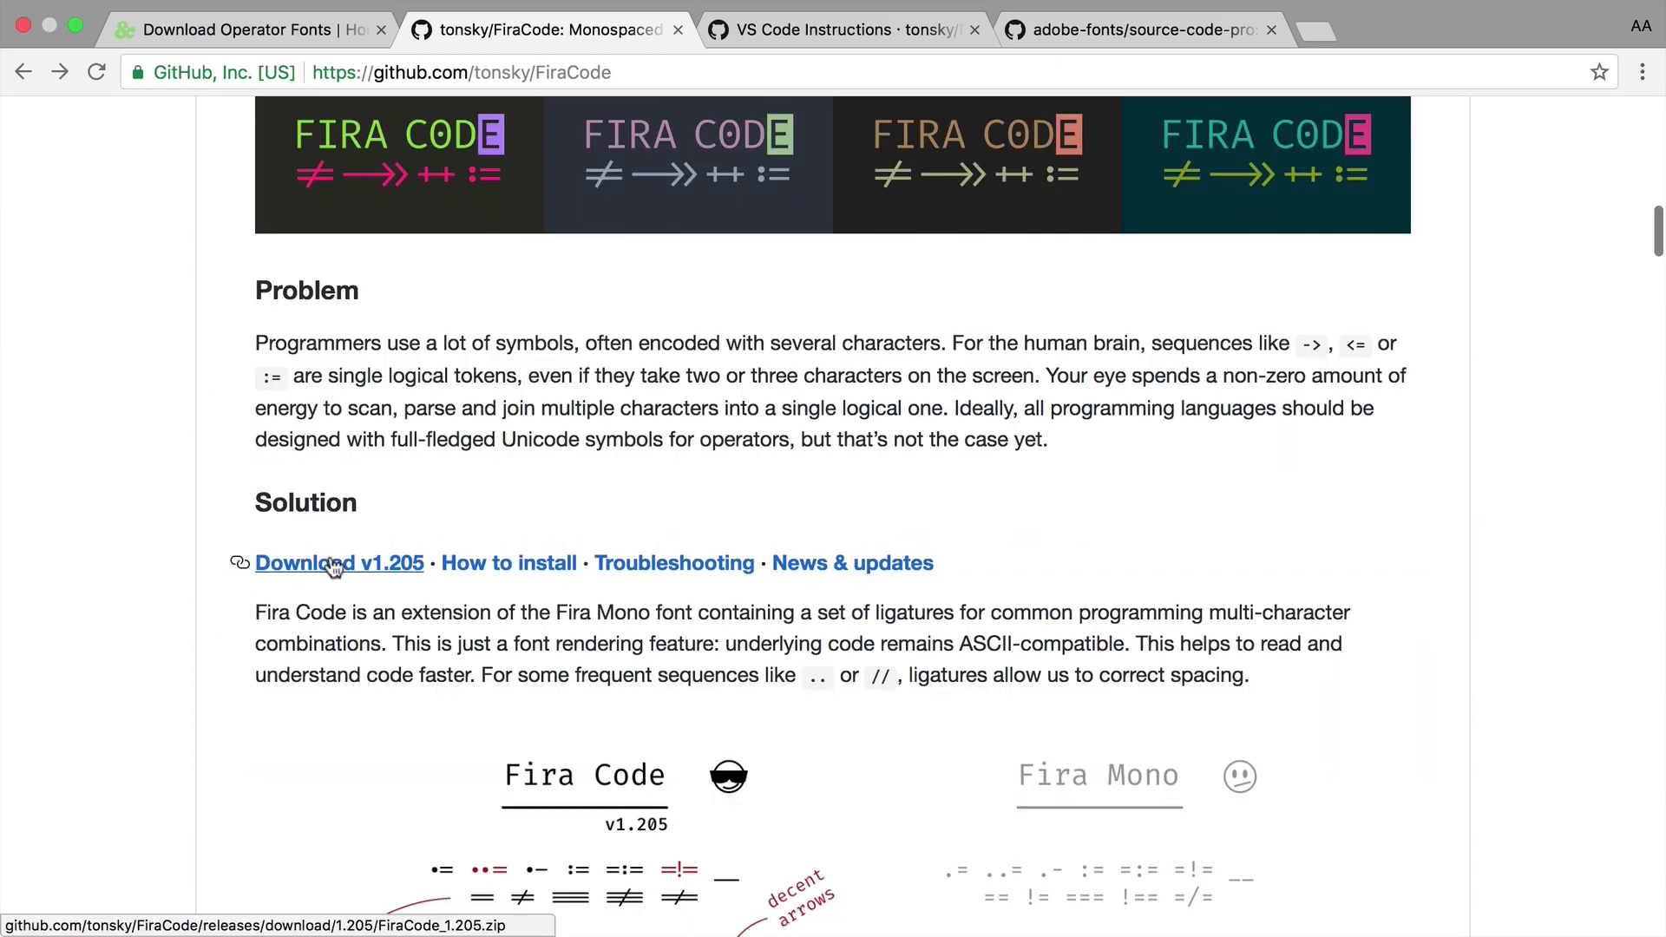
scroll("down", 3)
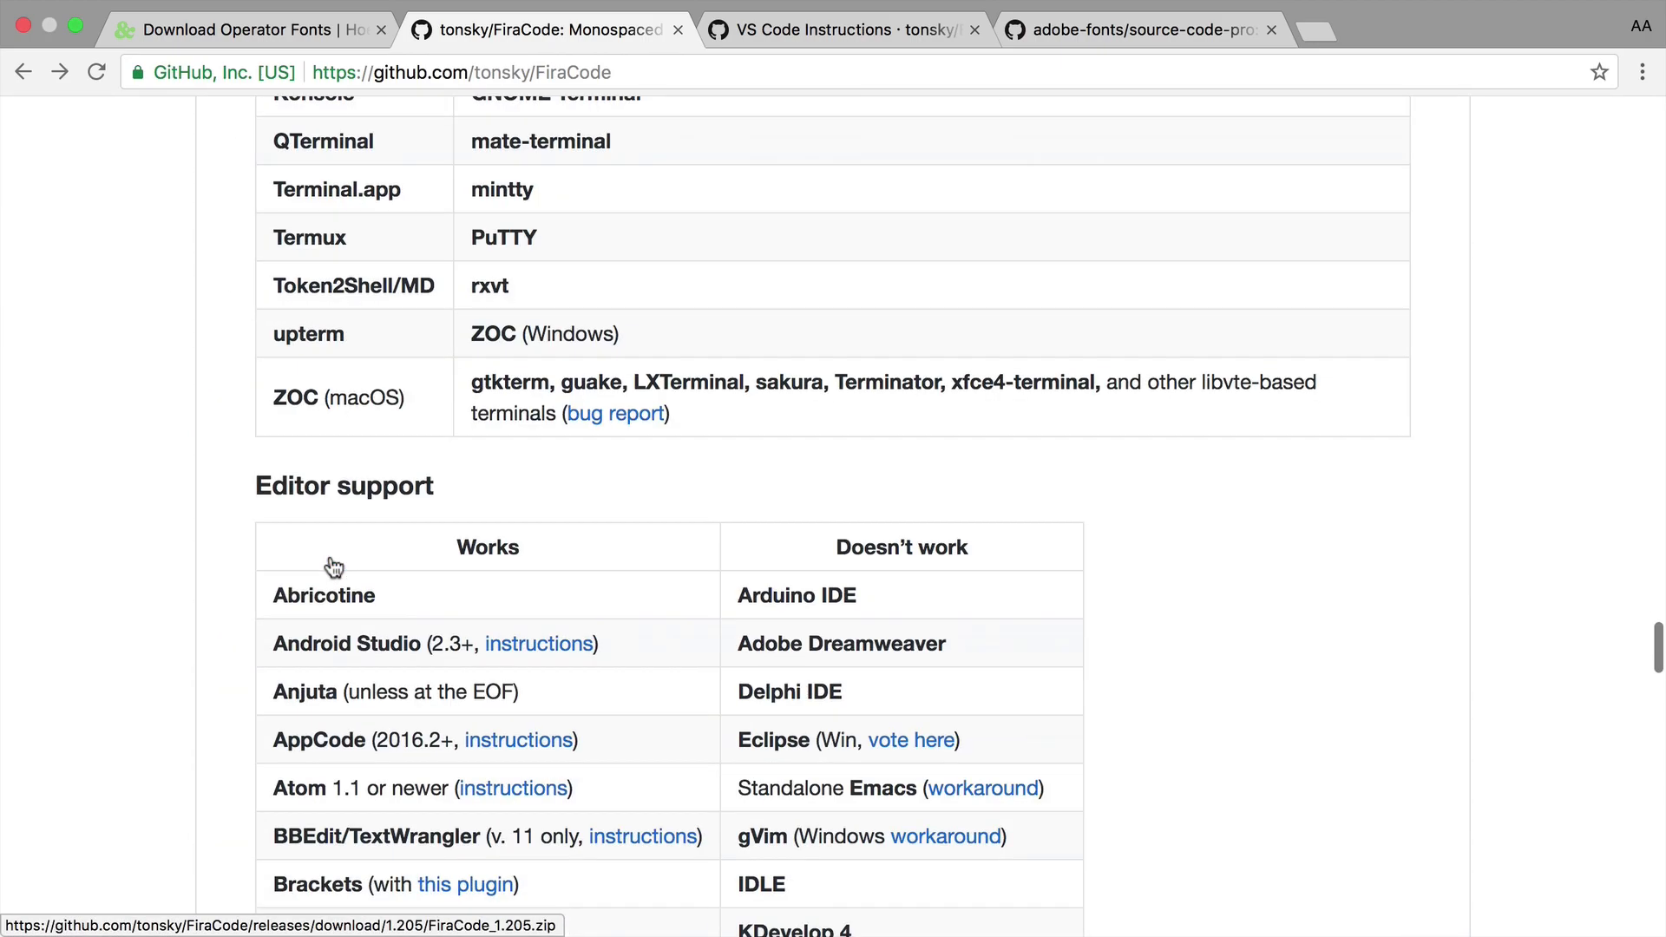
scroll("down", 3)
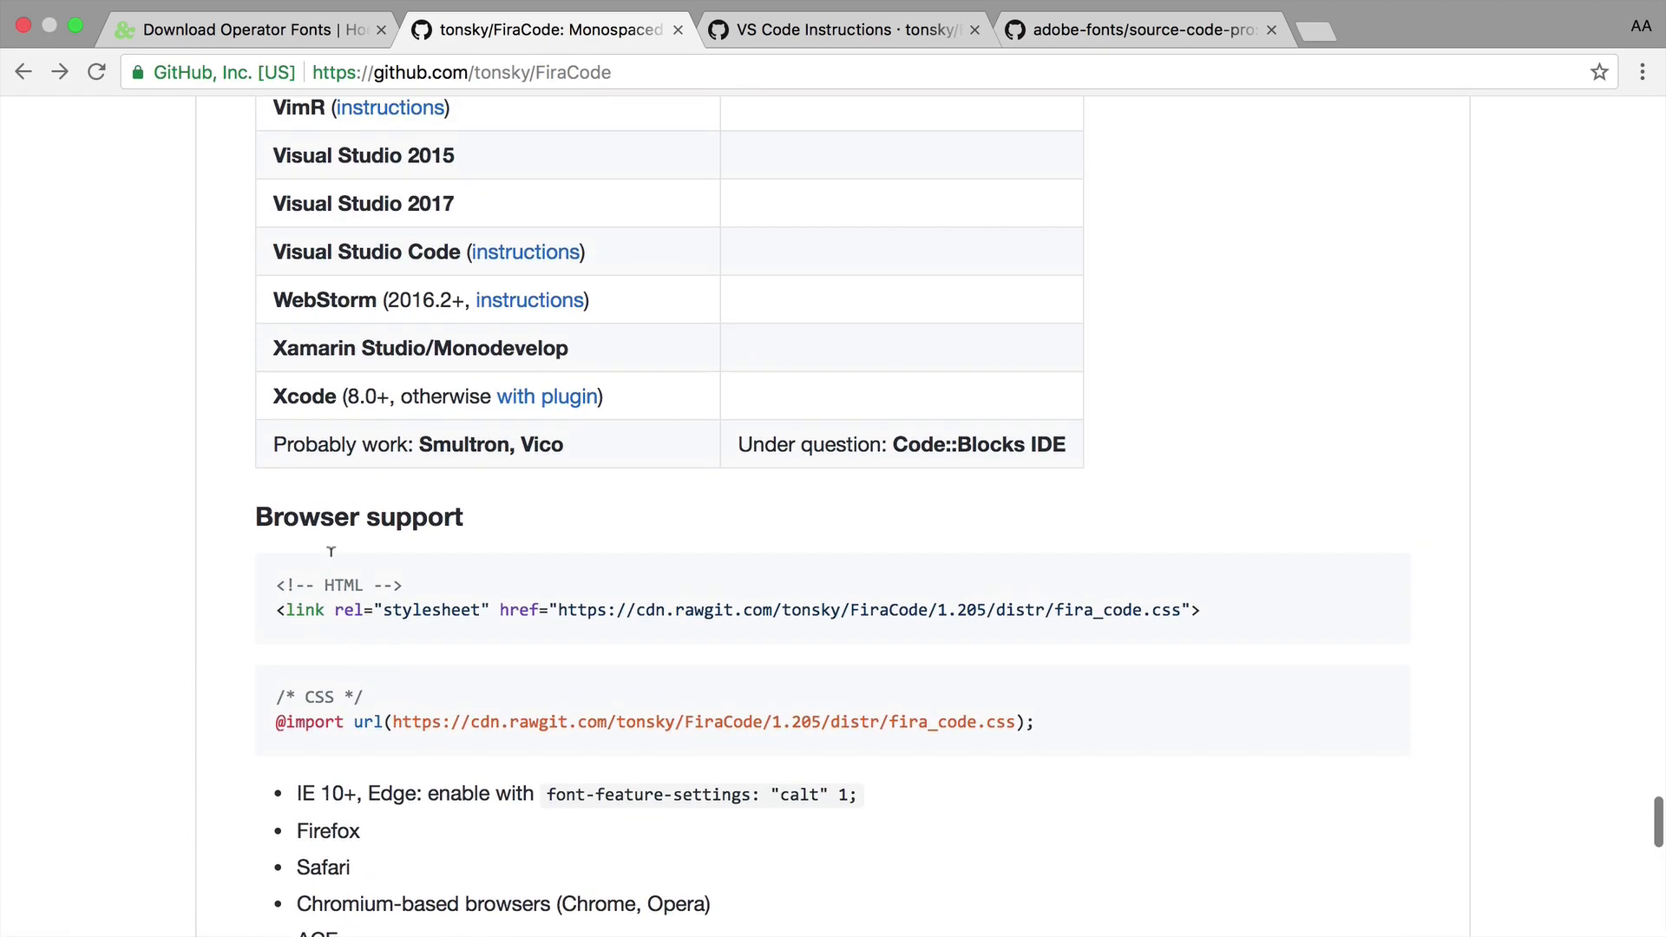
scroll("up", 3)
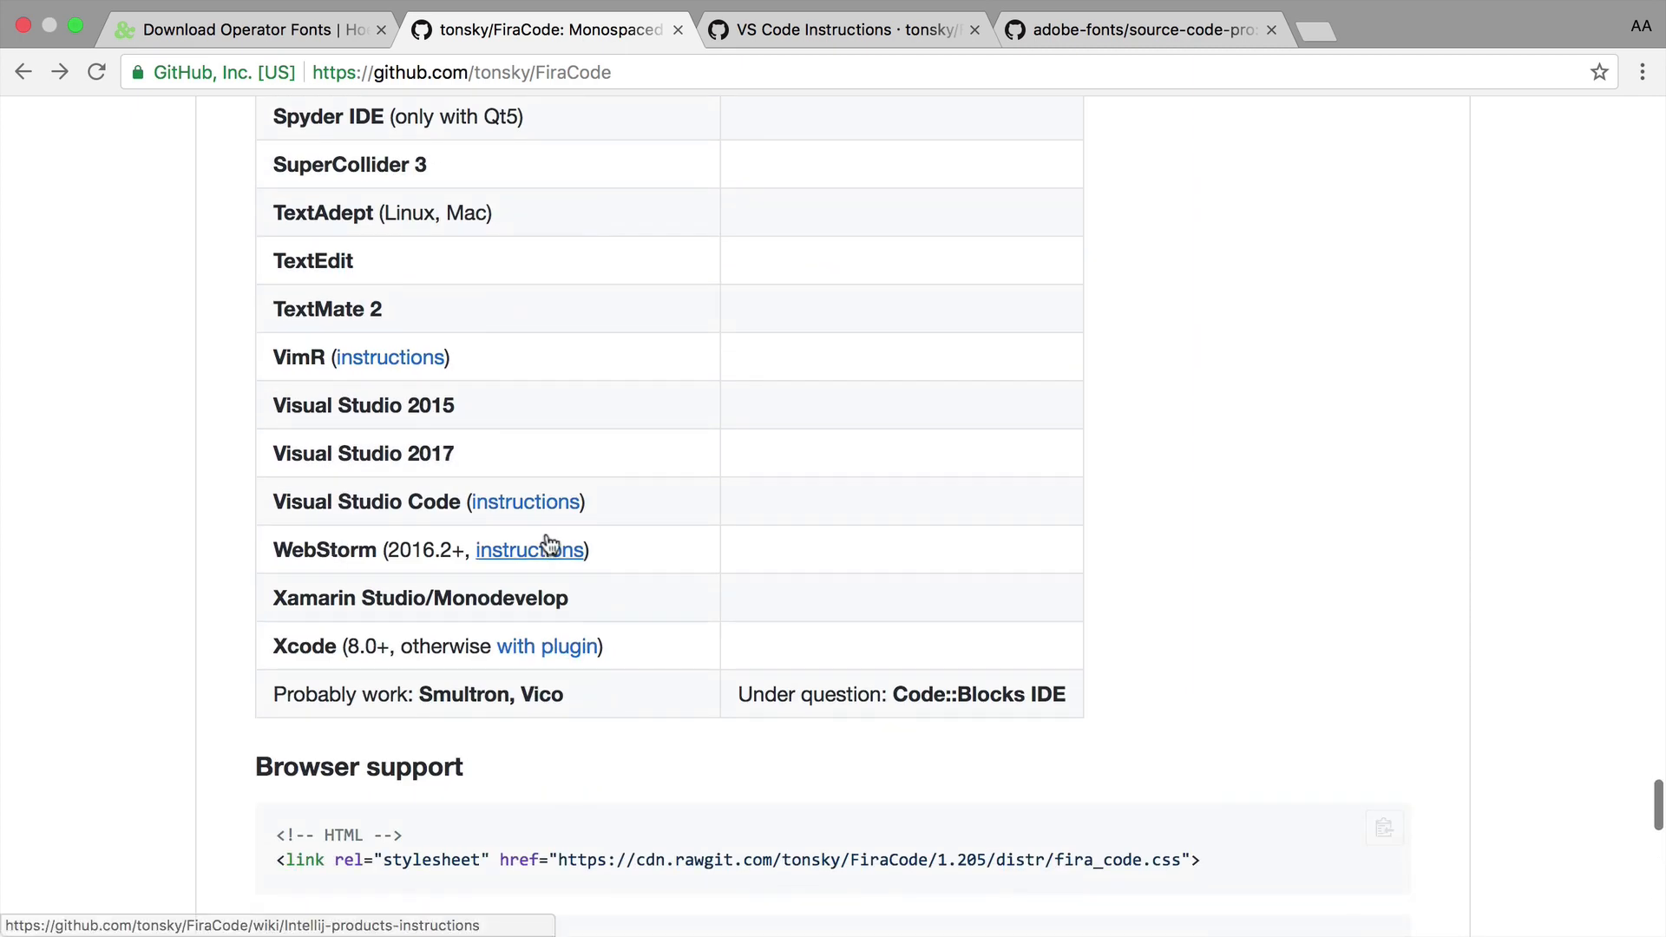
left_click(524, 501)
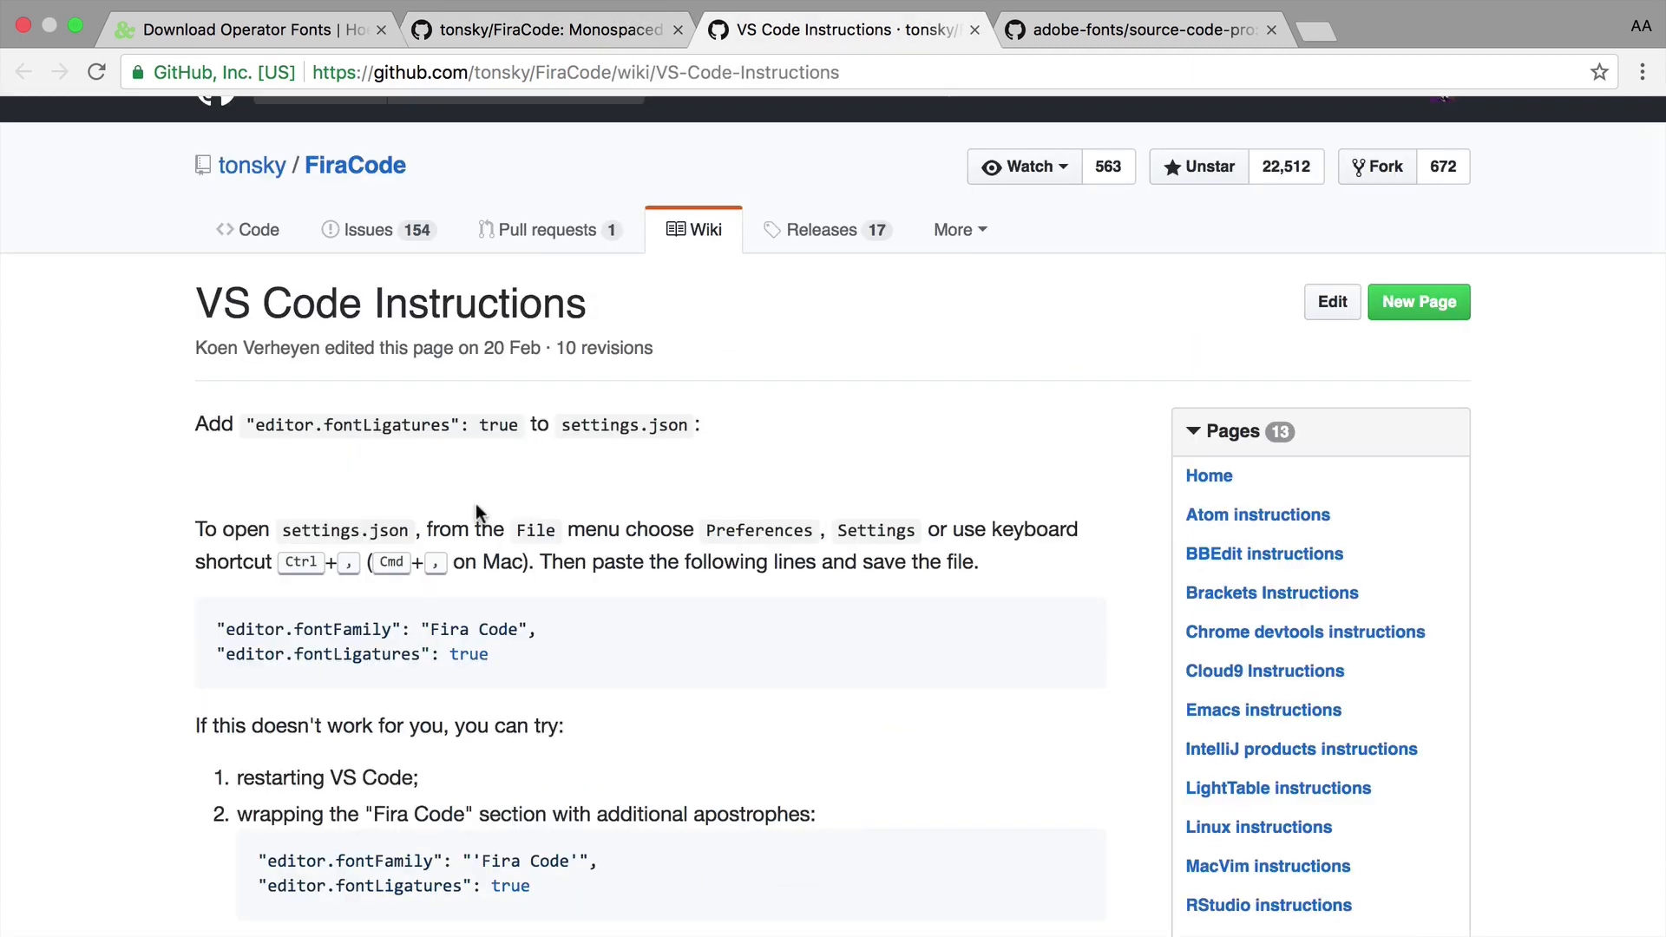
scroll("down", 3)
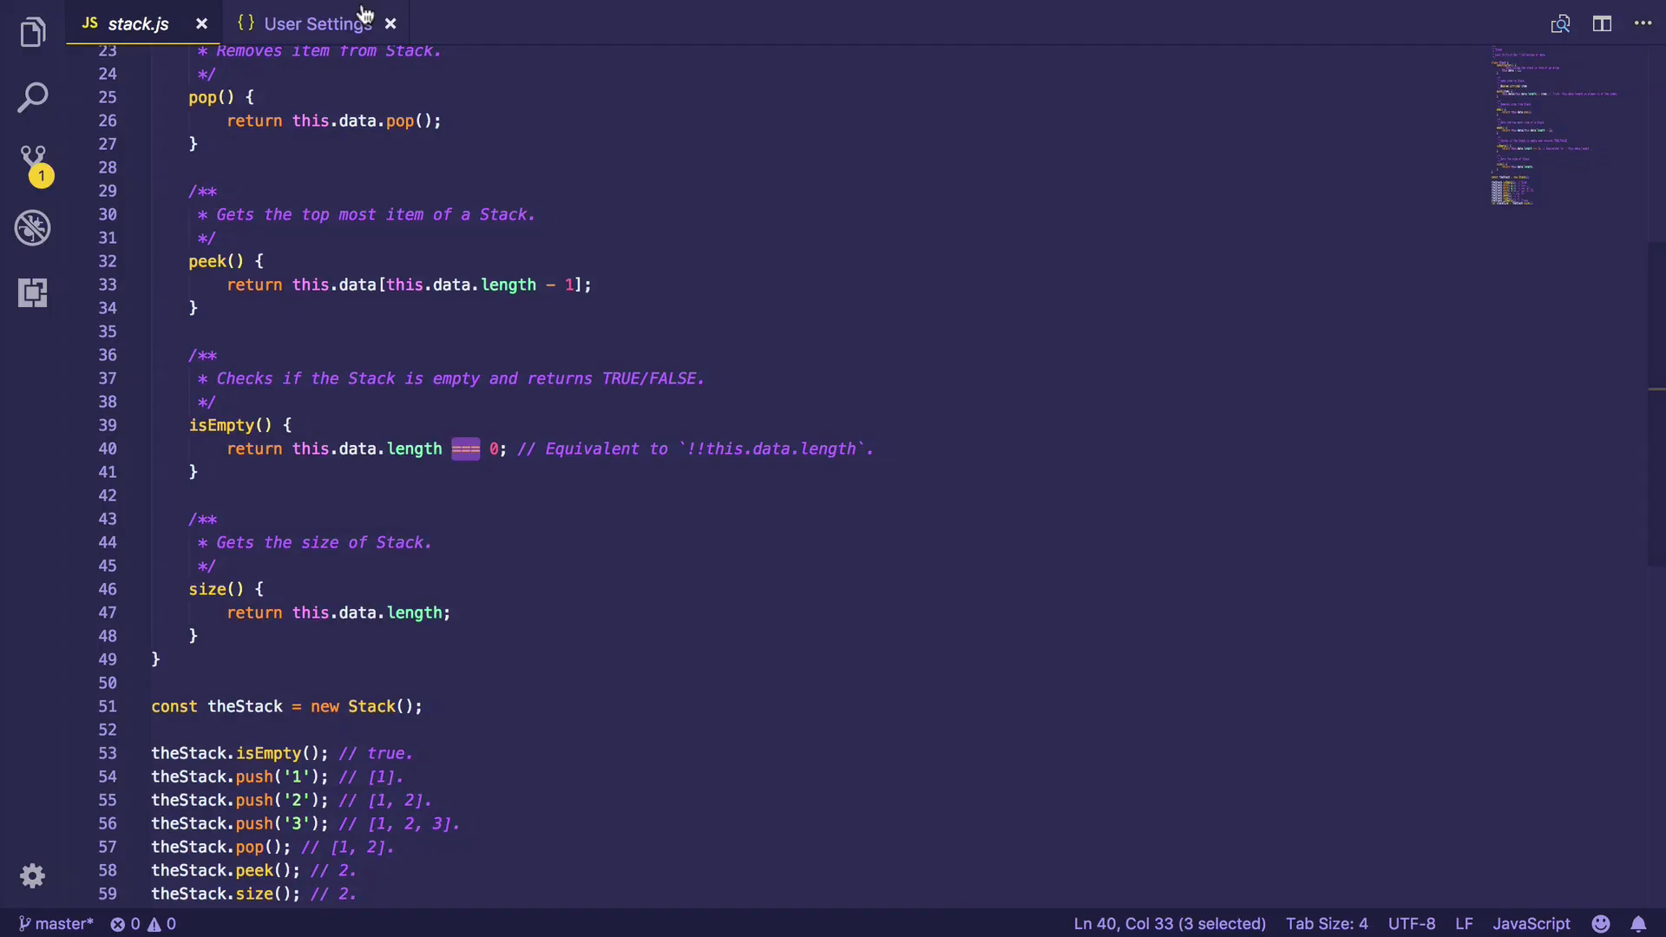
- Add 'Fira Code,' at the start of the editor.fontFamily value in user settings
left_click(310, 23)
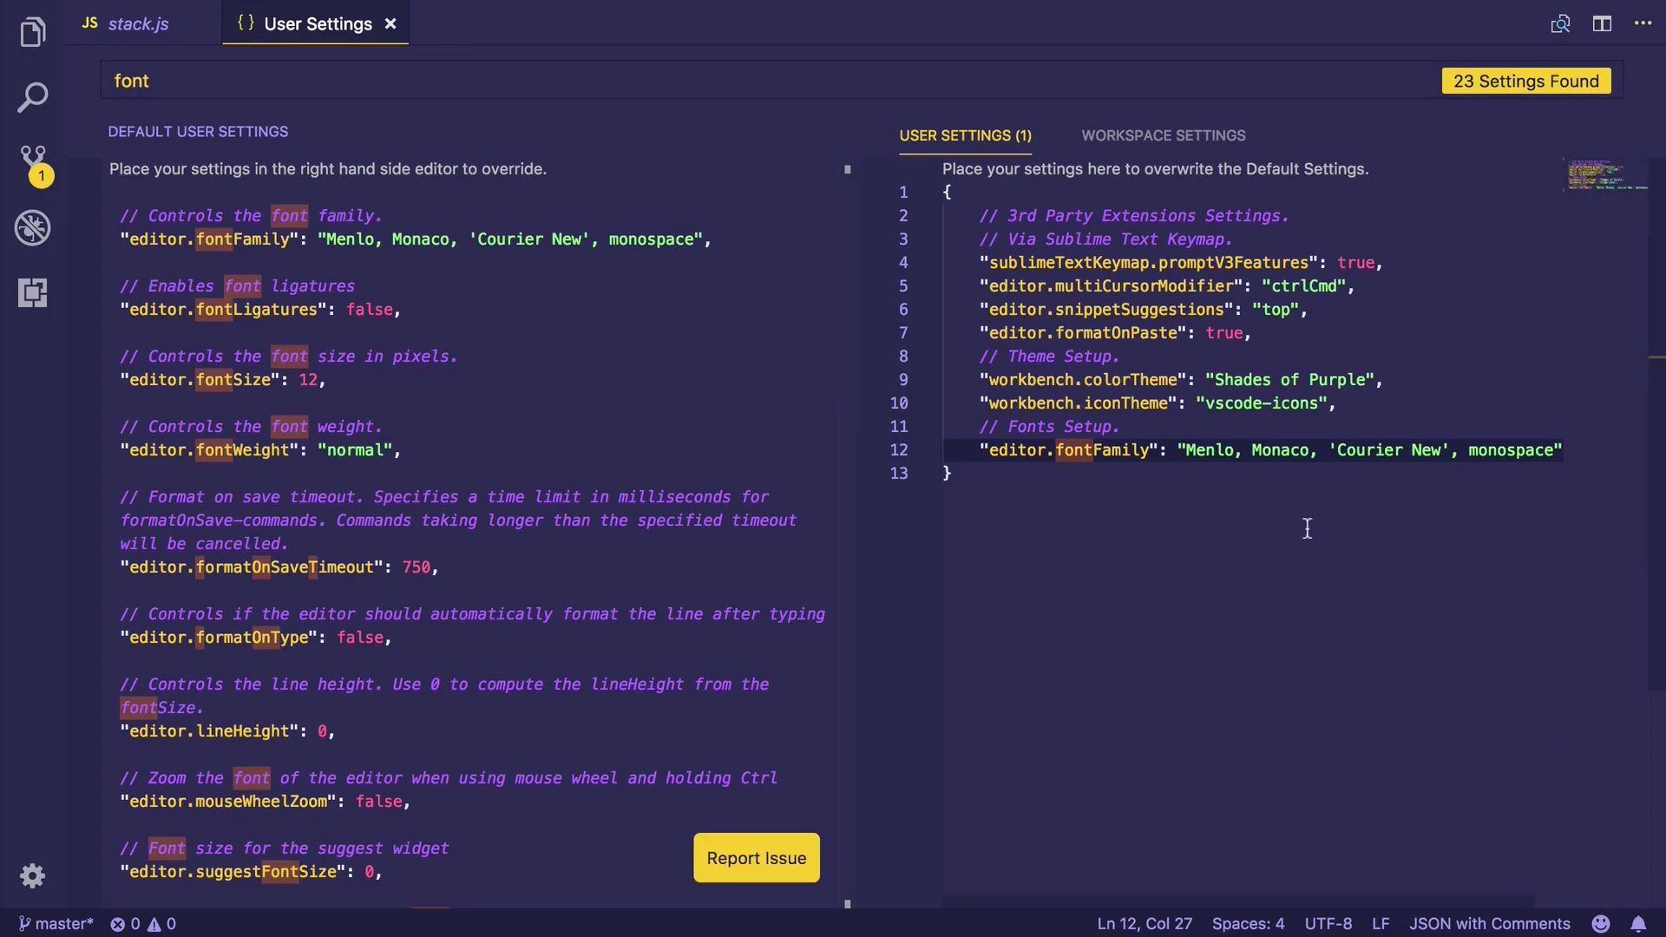
type("Fira Code,")
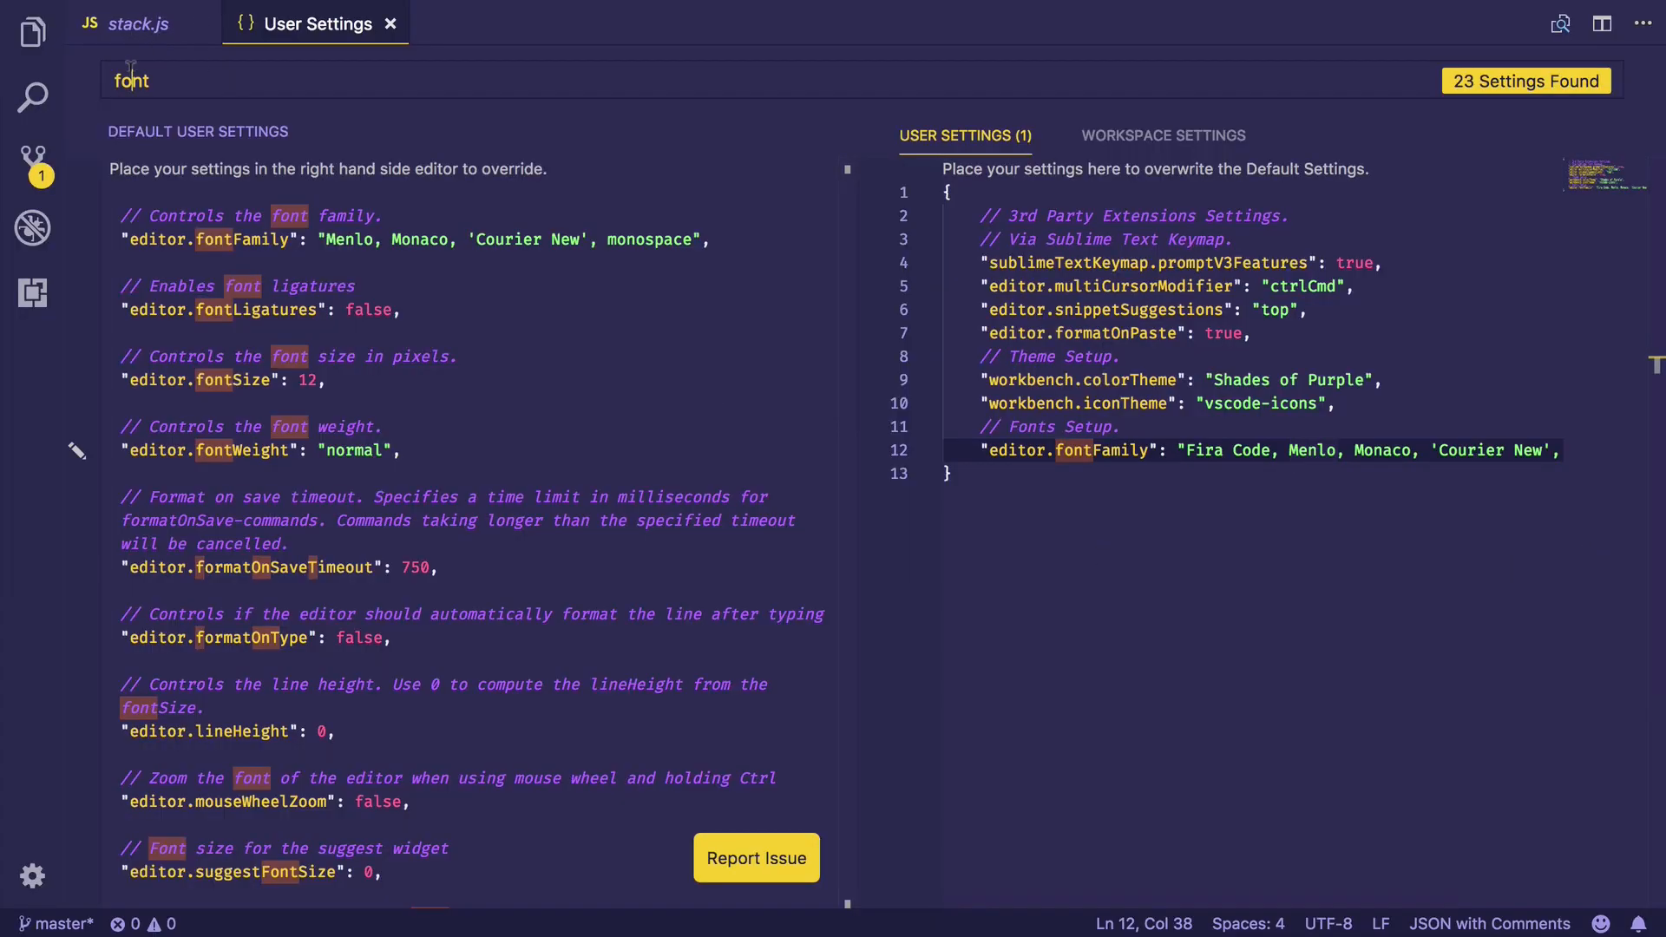
- Set editor.fontLigatures to true in user settings and return to stack.js
type("lig")
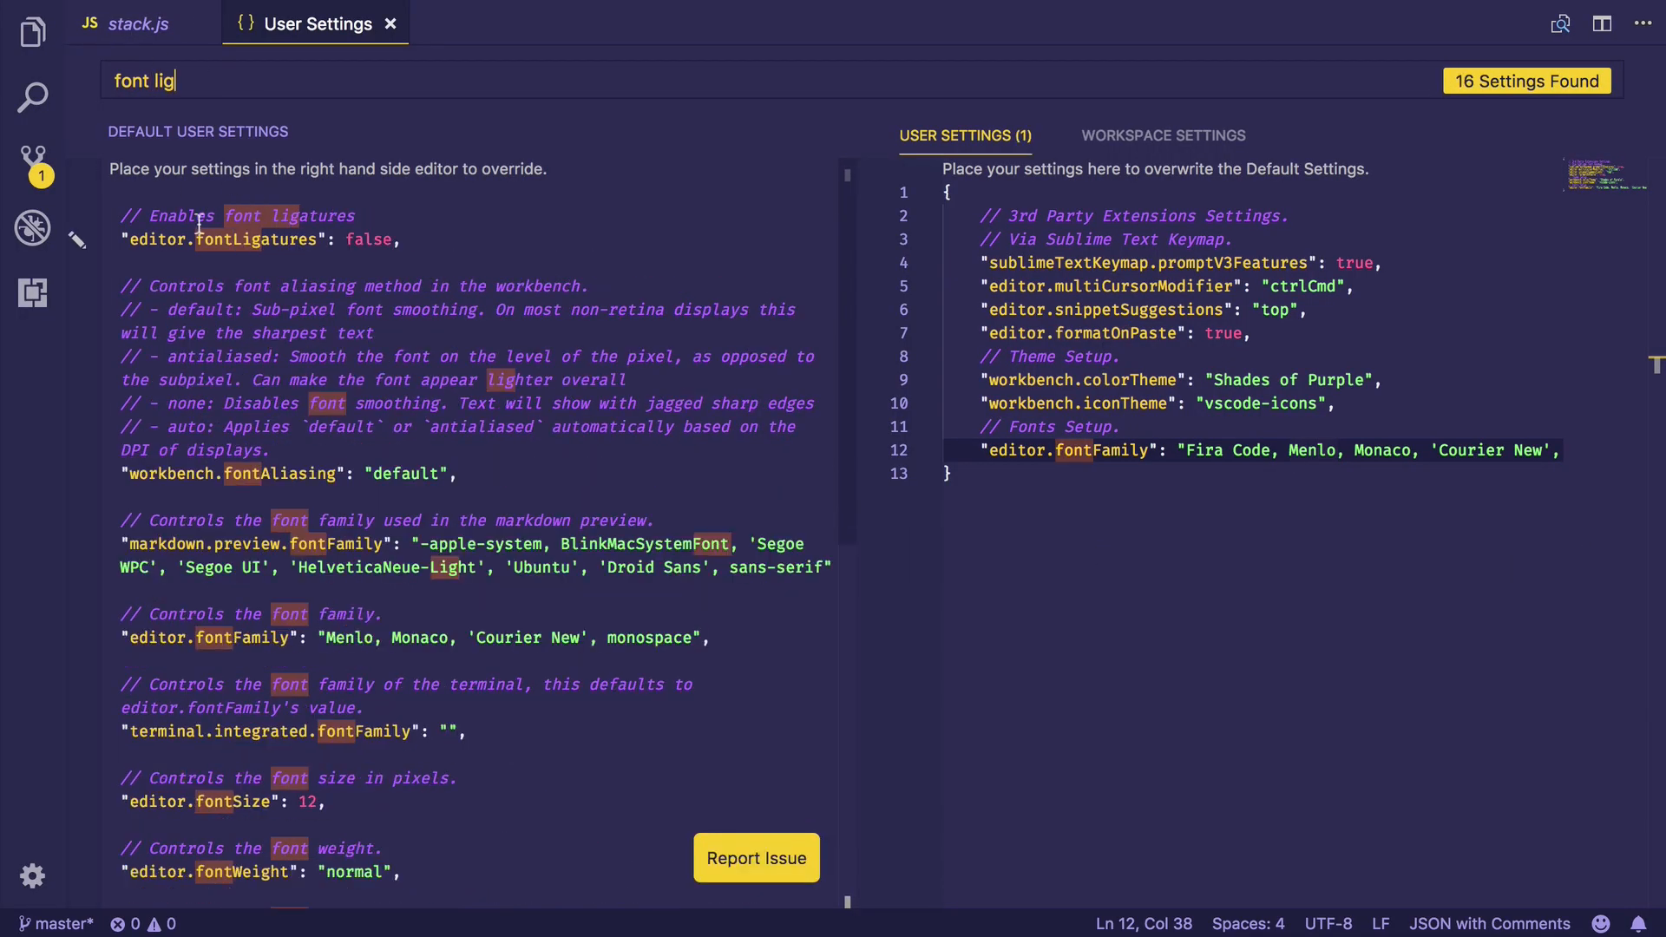
left_click(73, 240)
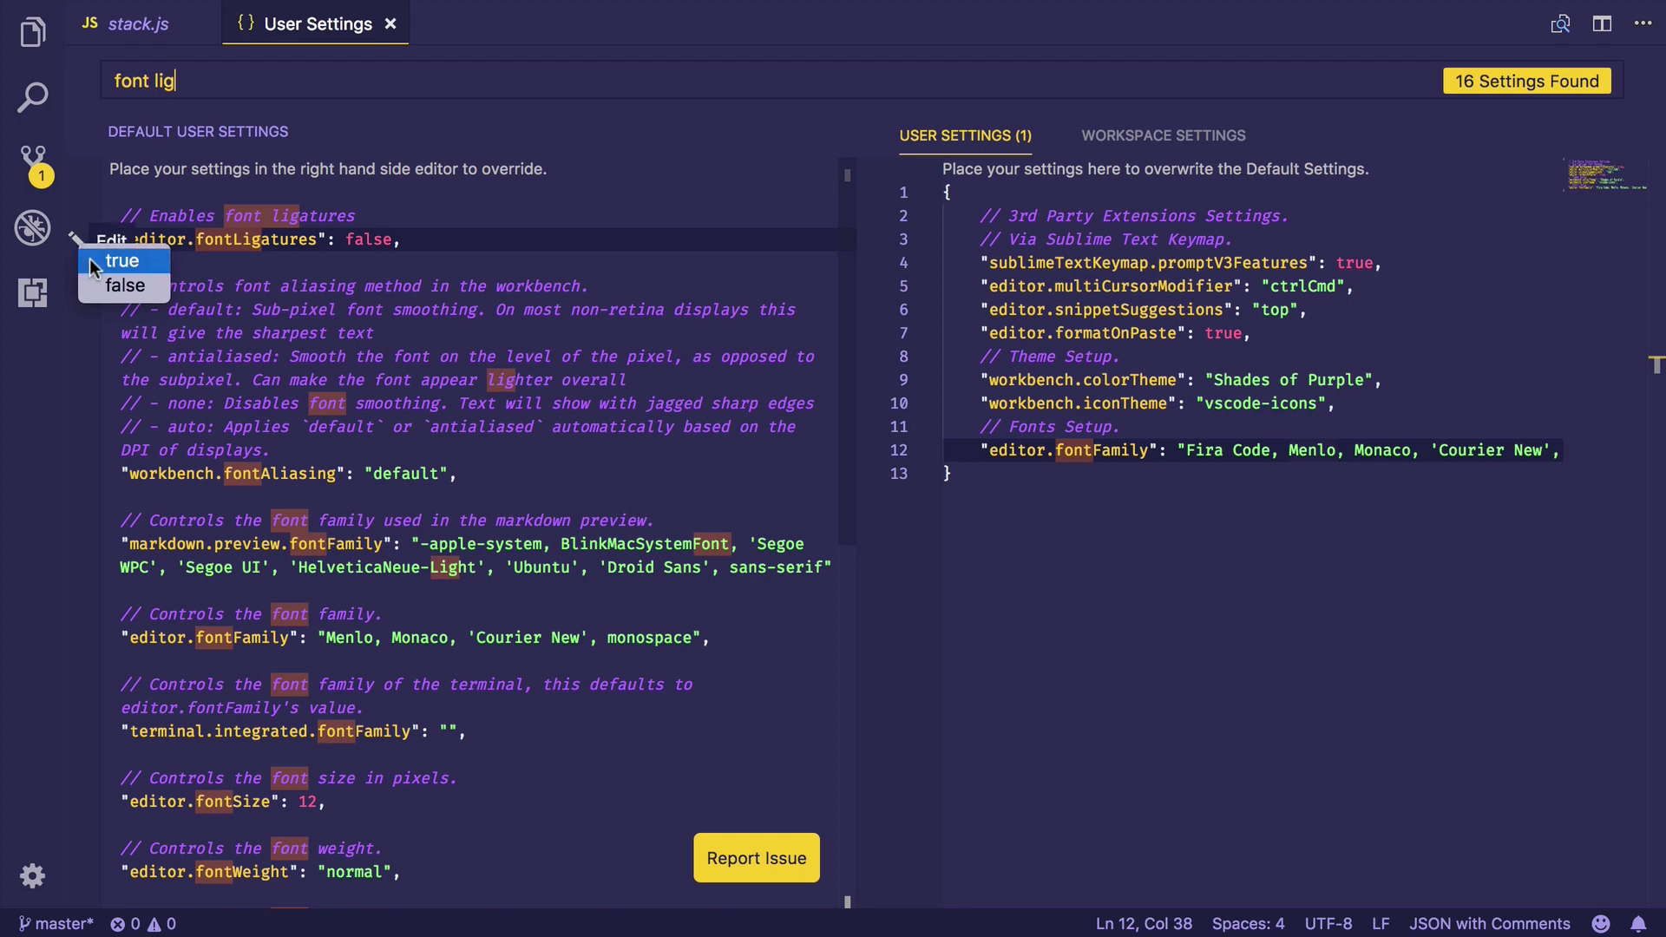
left_click(121, 262)
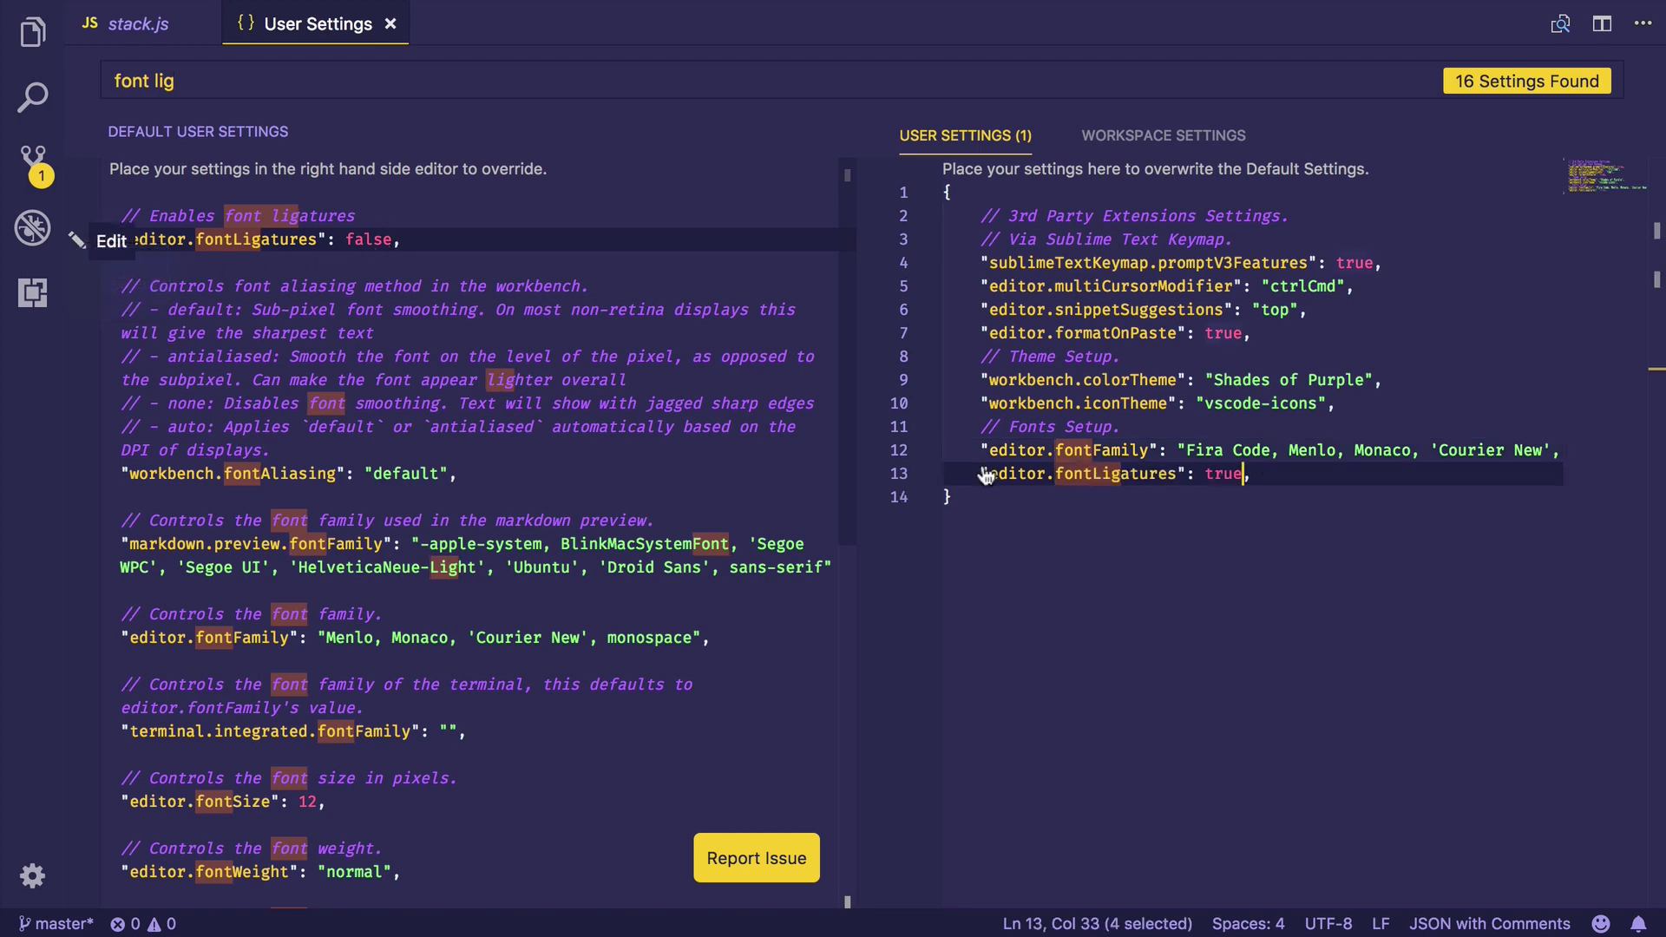
left_click(138, 23)
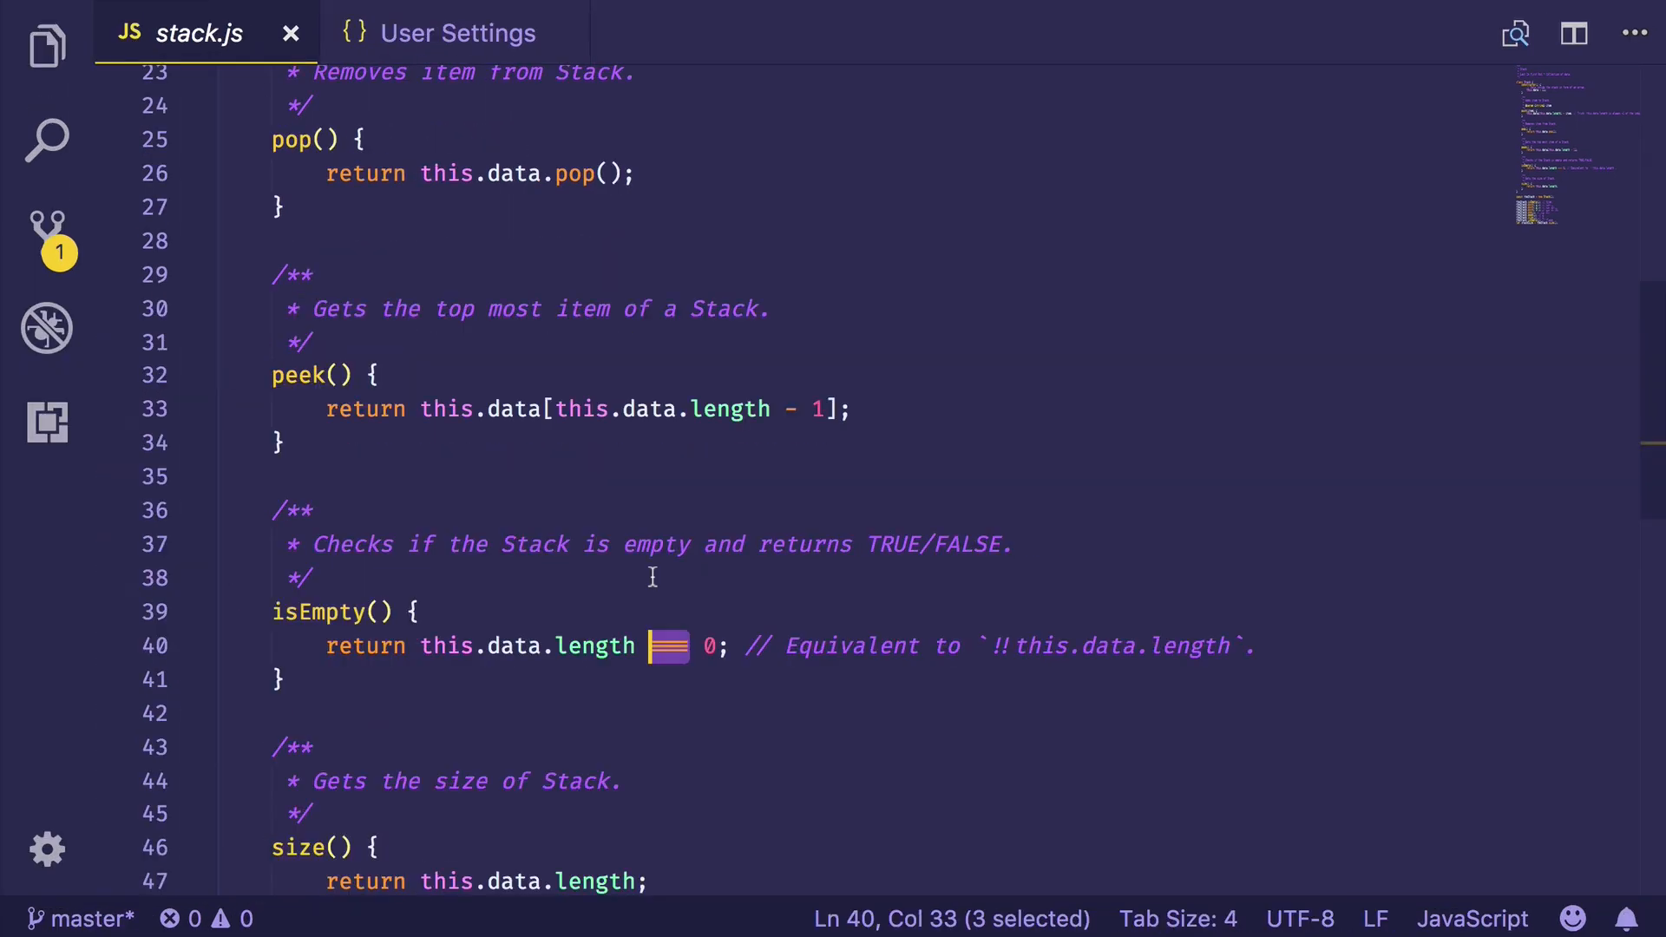
- Zoom in and replace line 40's === with != then -> to preview Fira Code ligatures
key("ctrl+=")
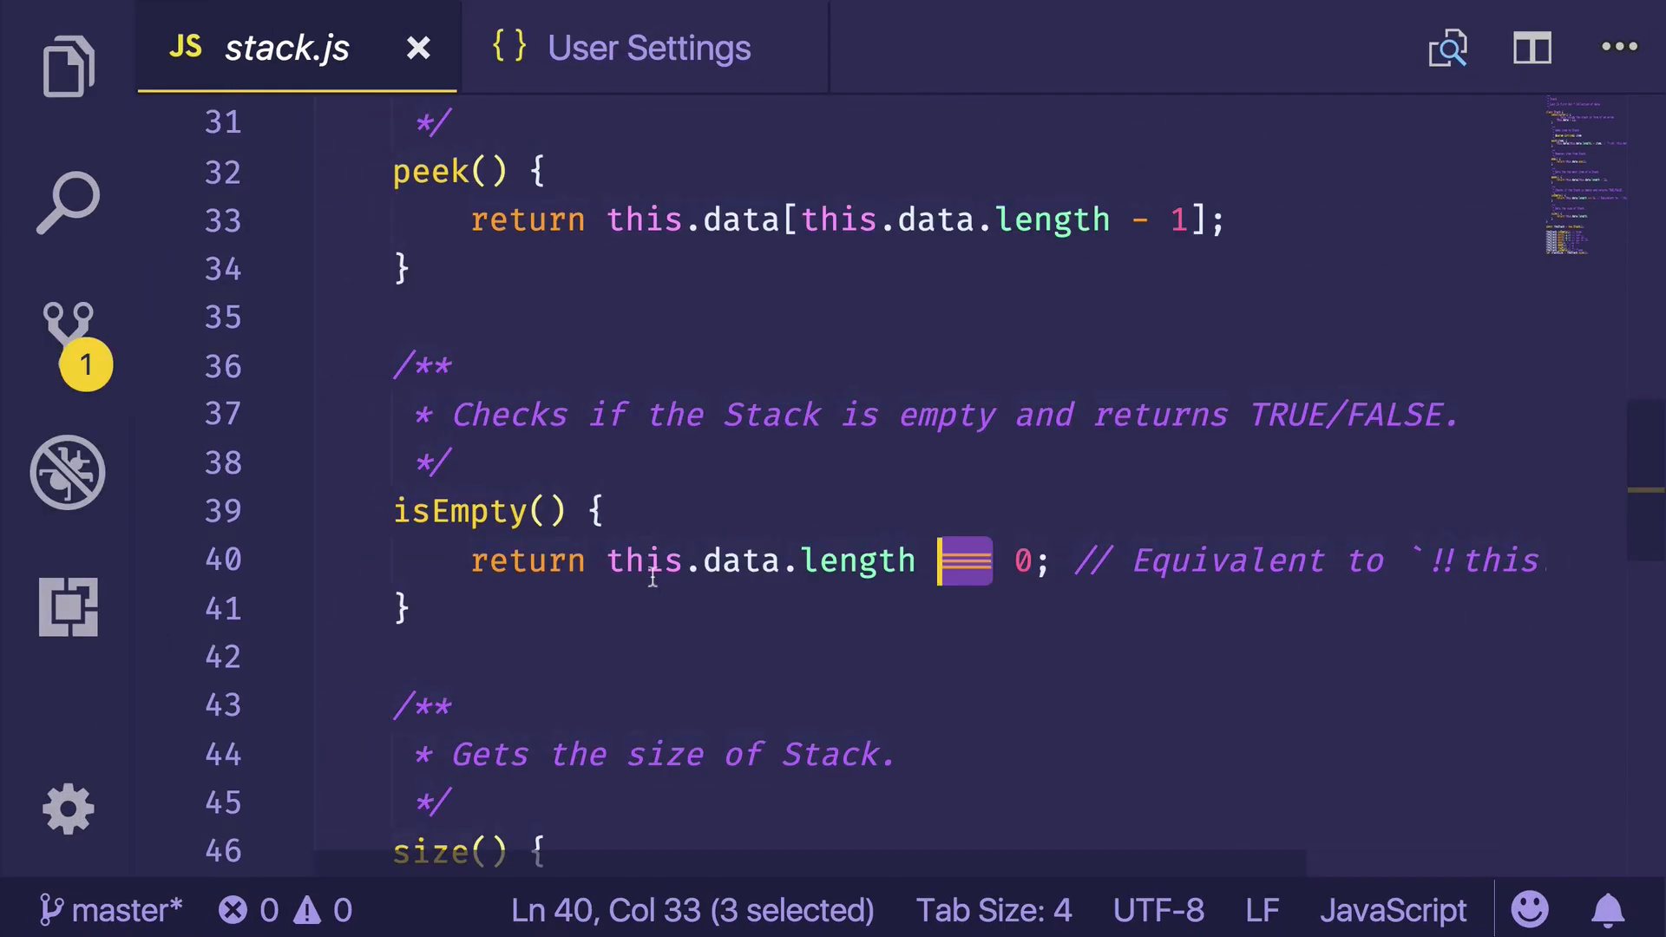
mouse_move(1055, 423)
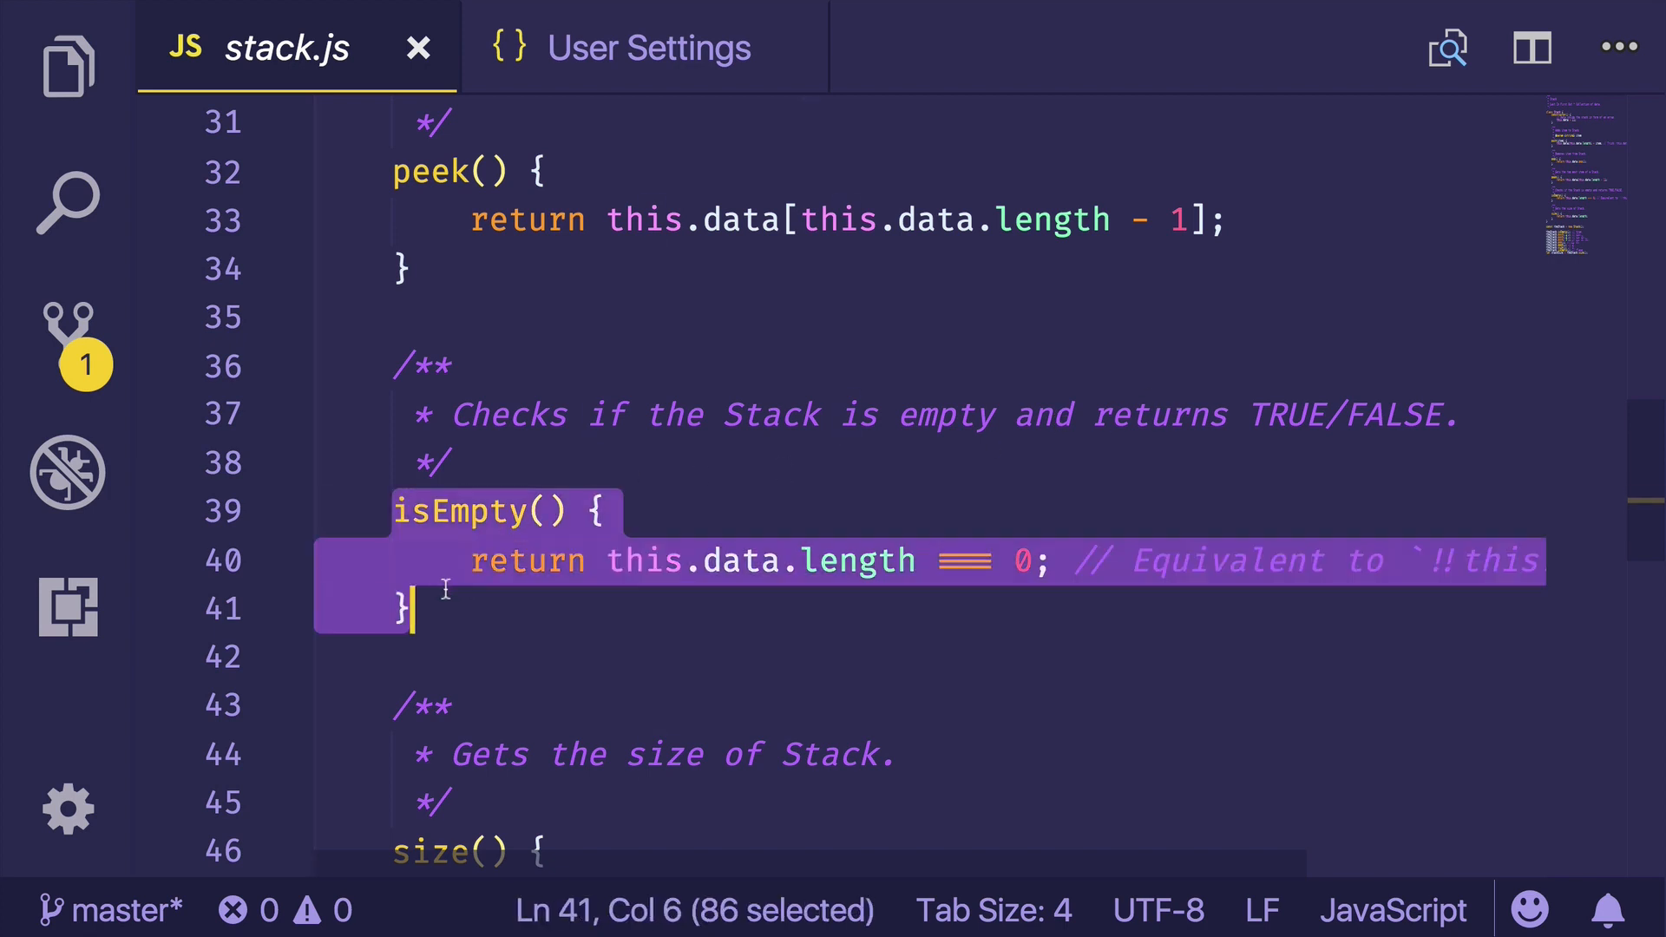
left_click(988, 561)
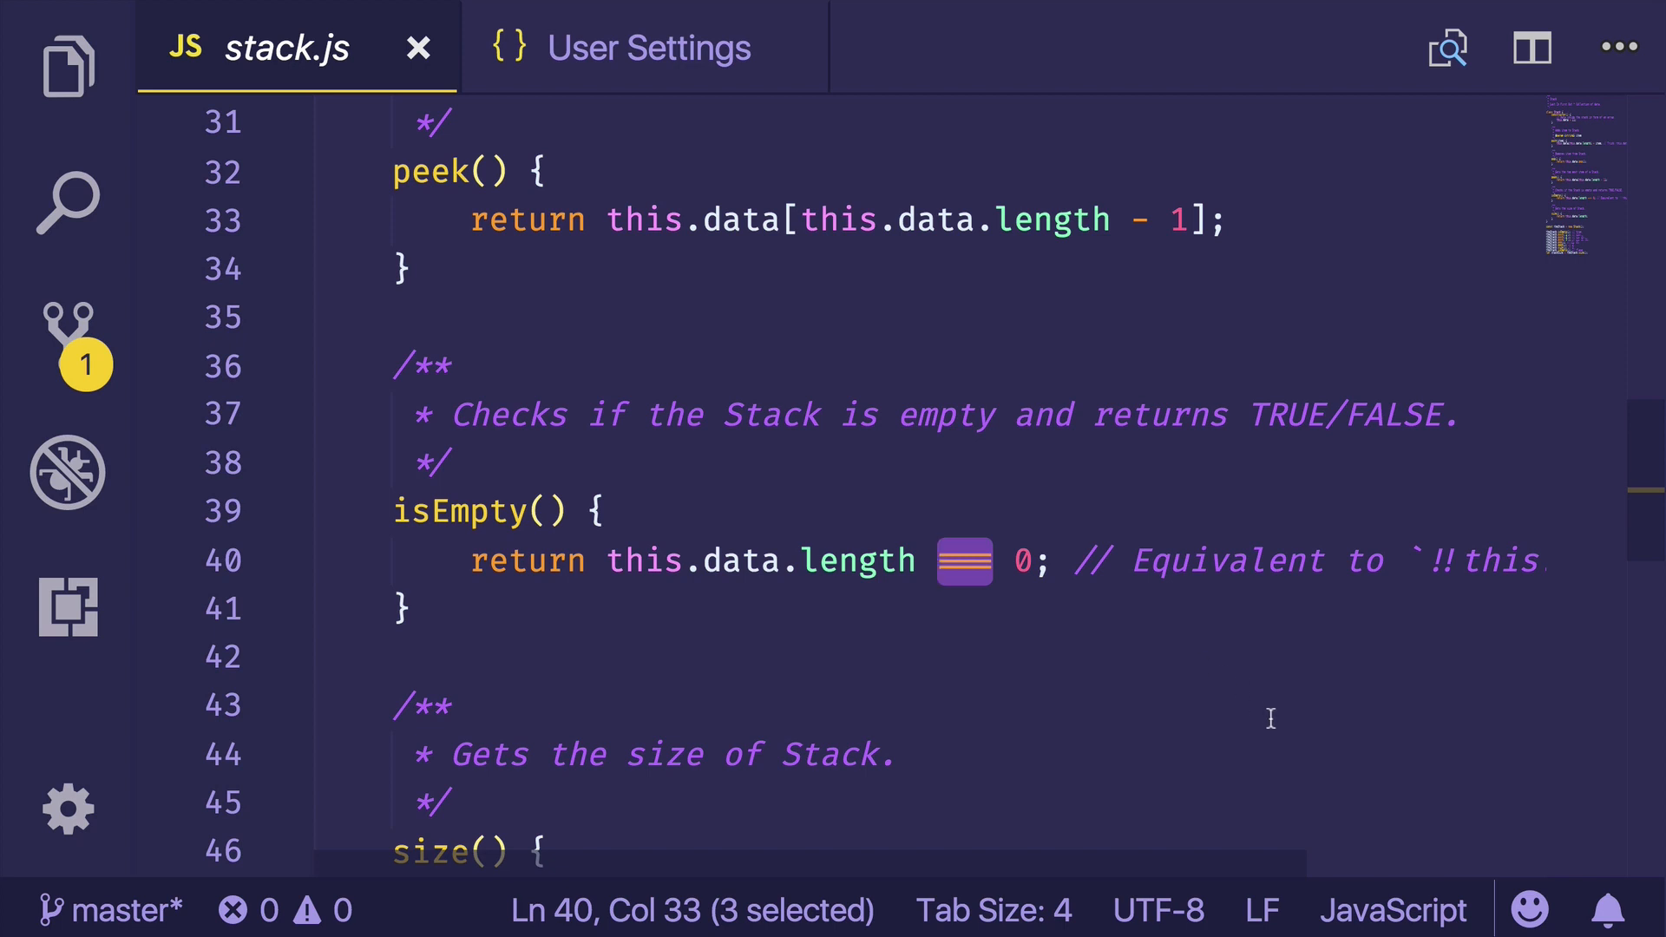
mouse_move(821, 264)
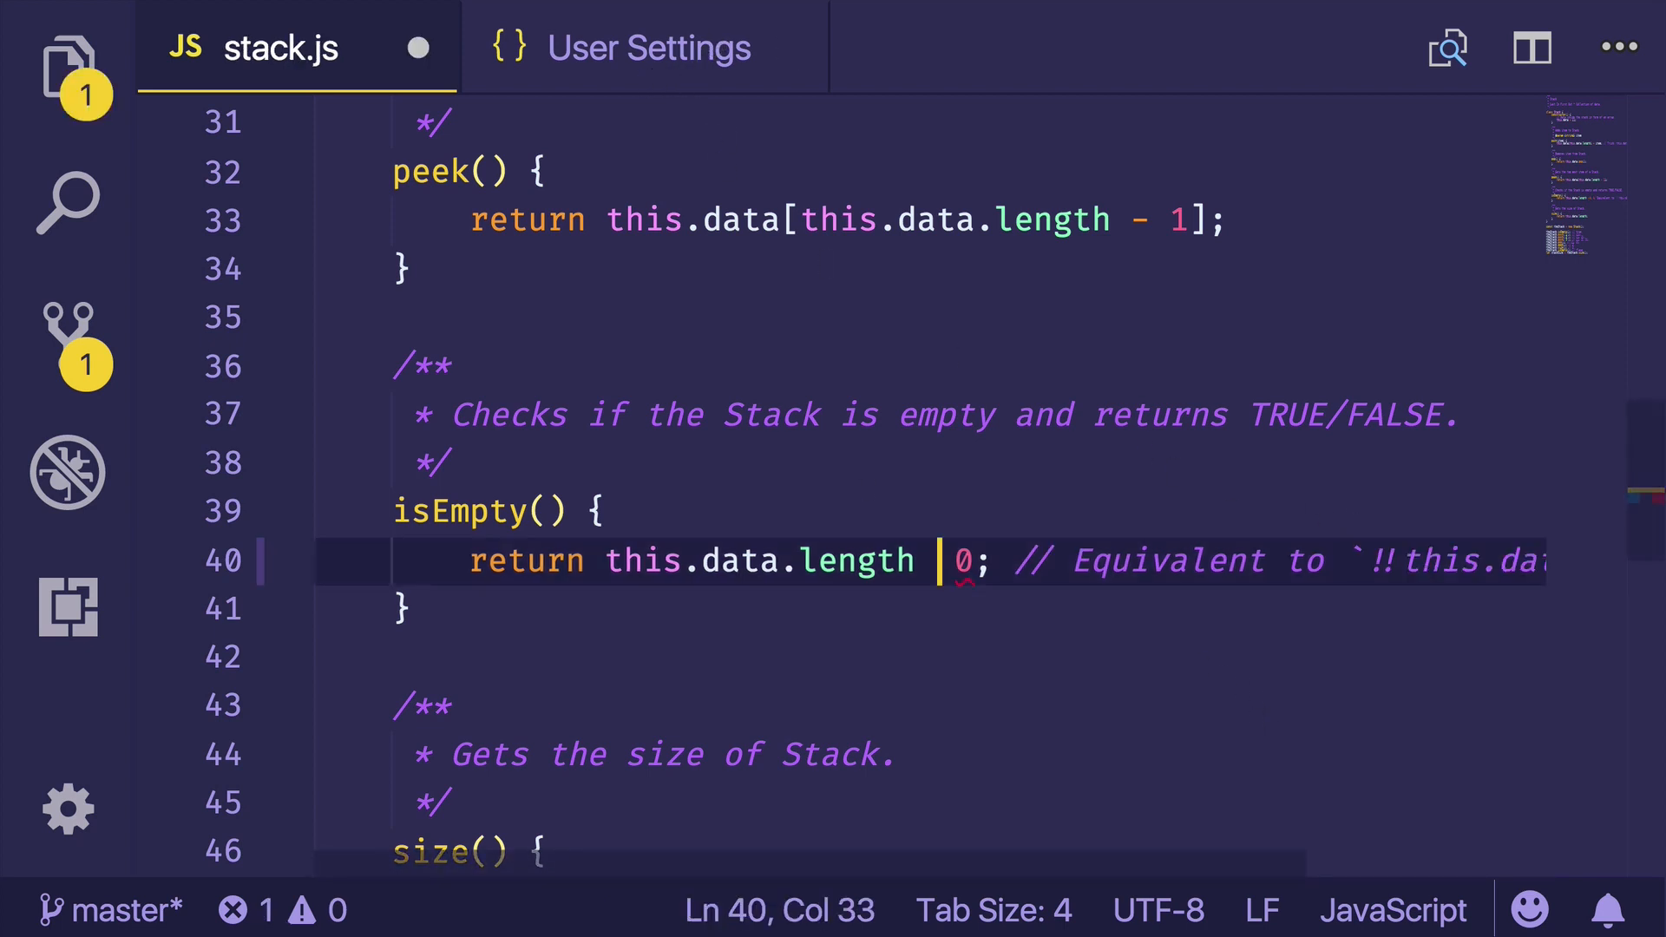
type("!=")
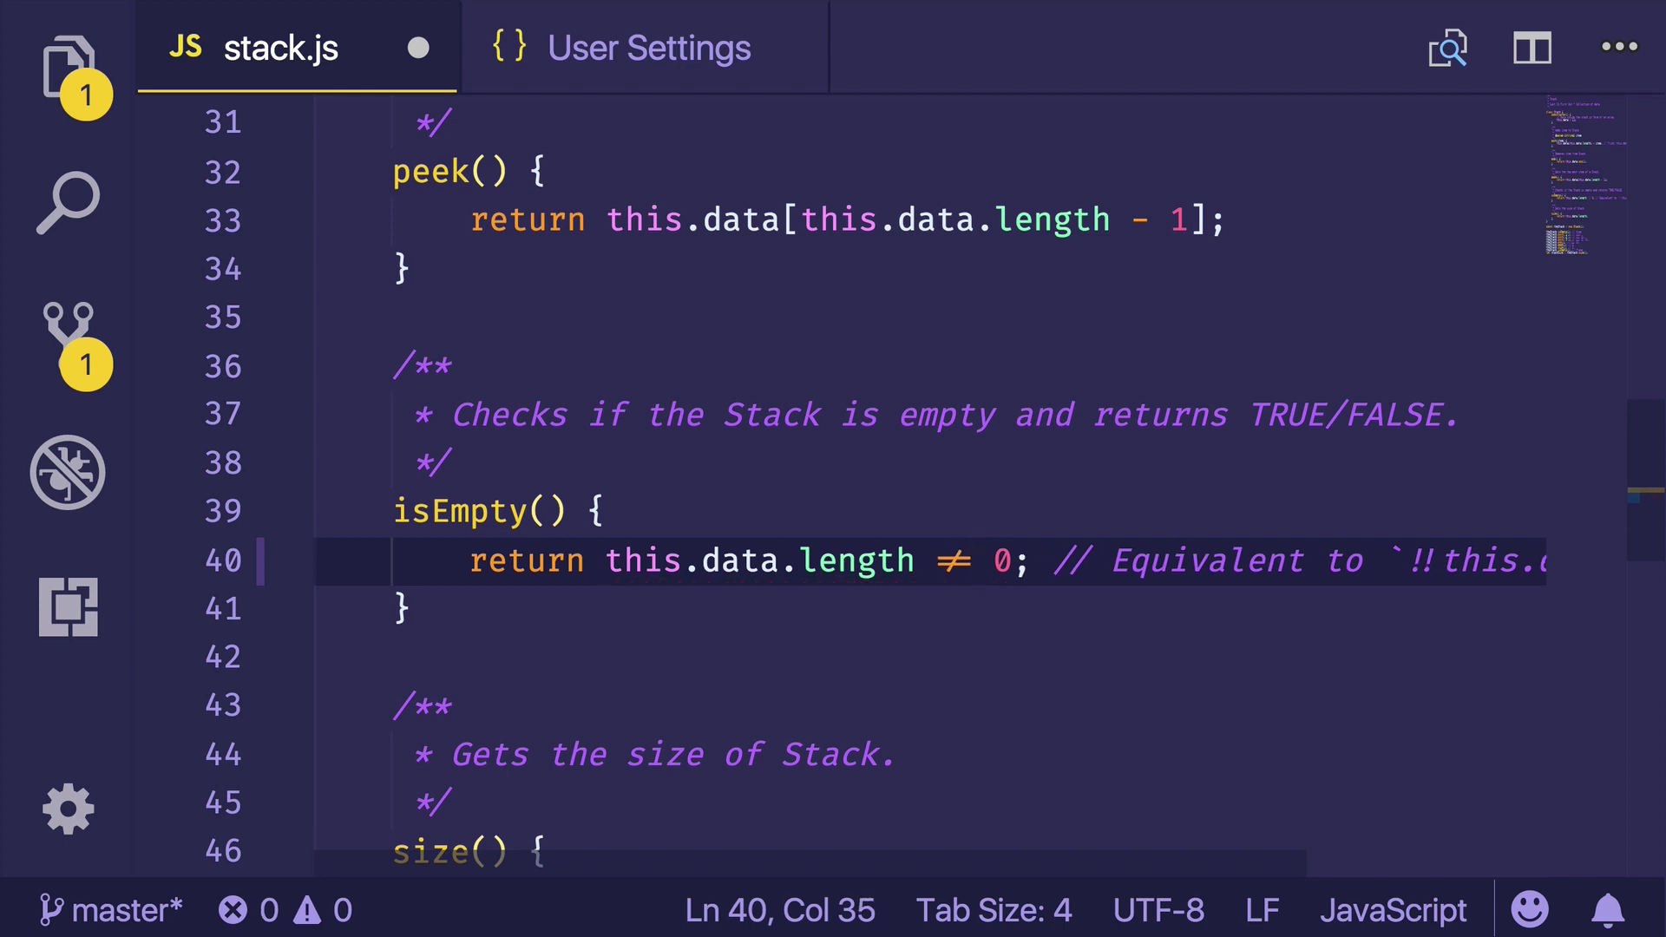
key("Backspace")
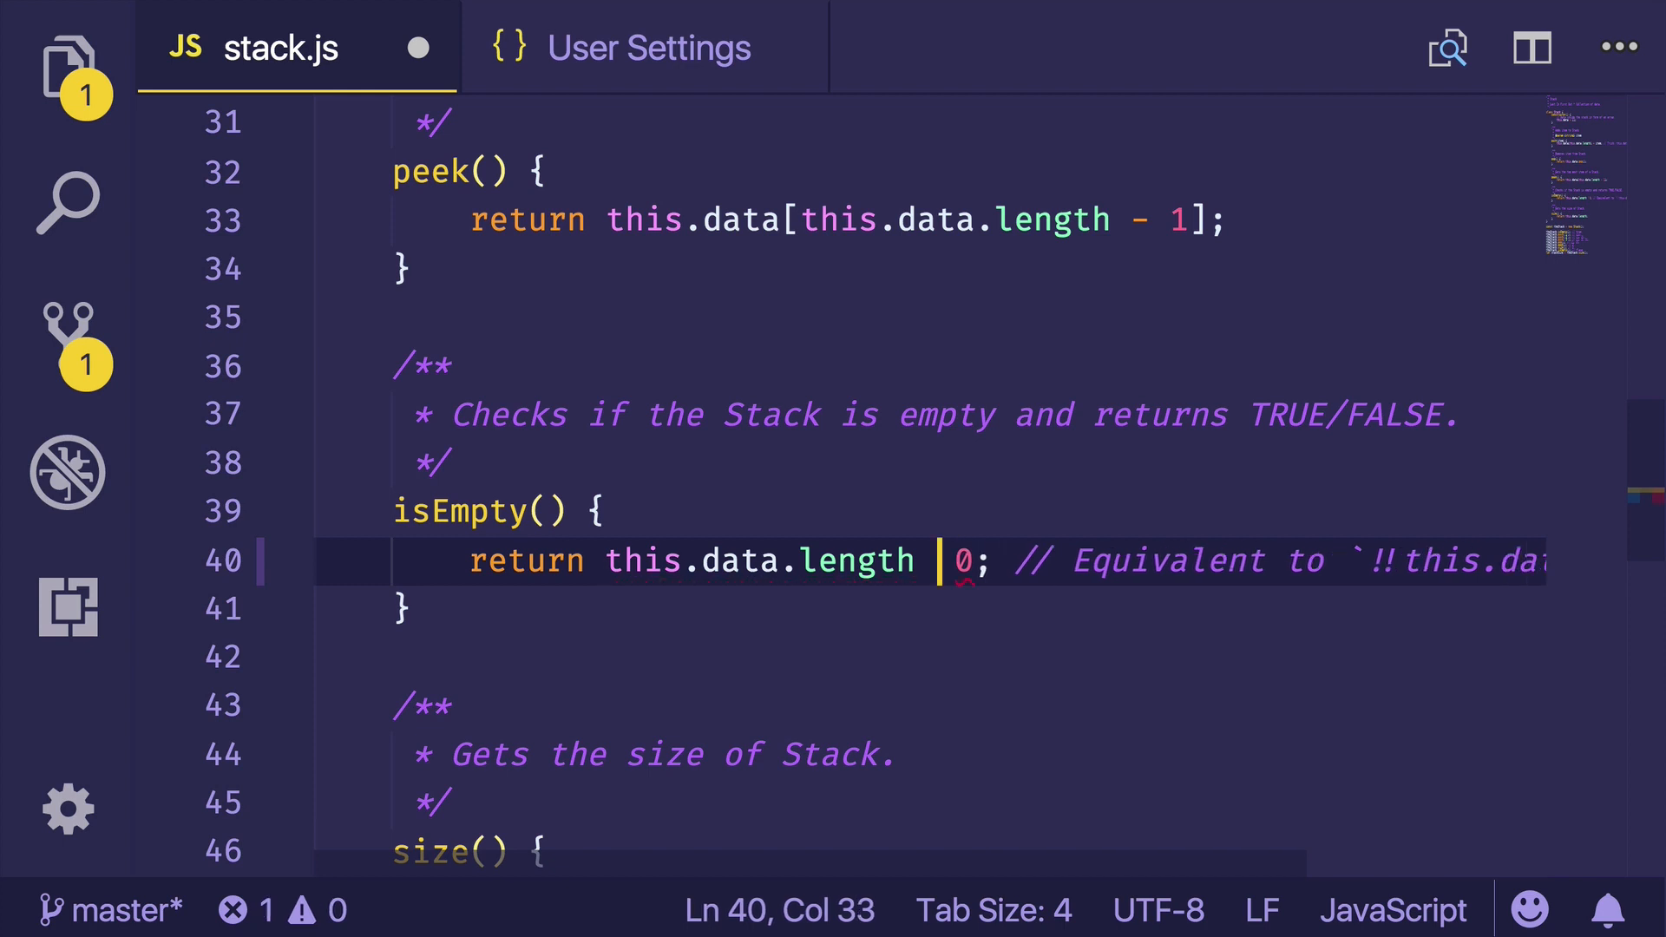
type("-")
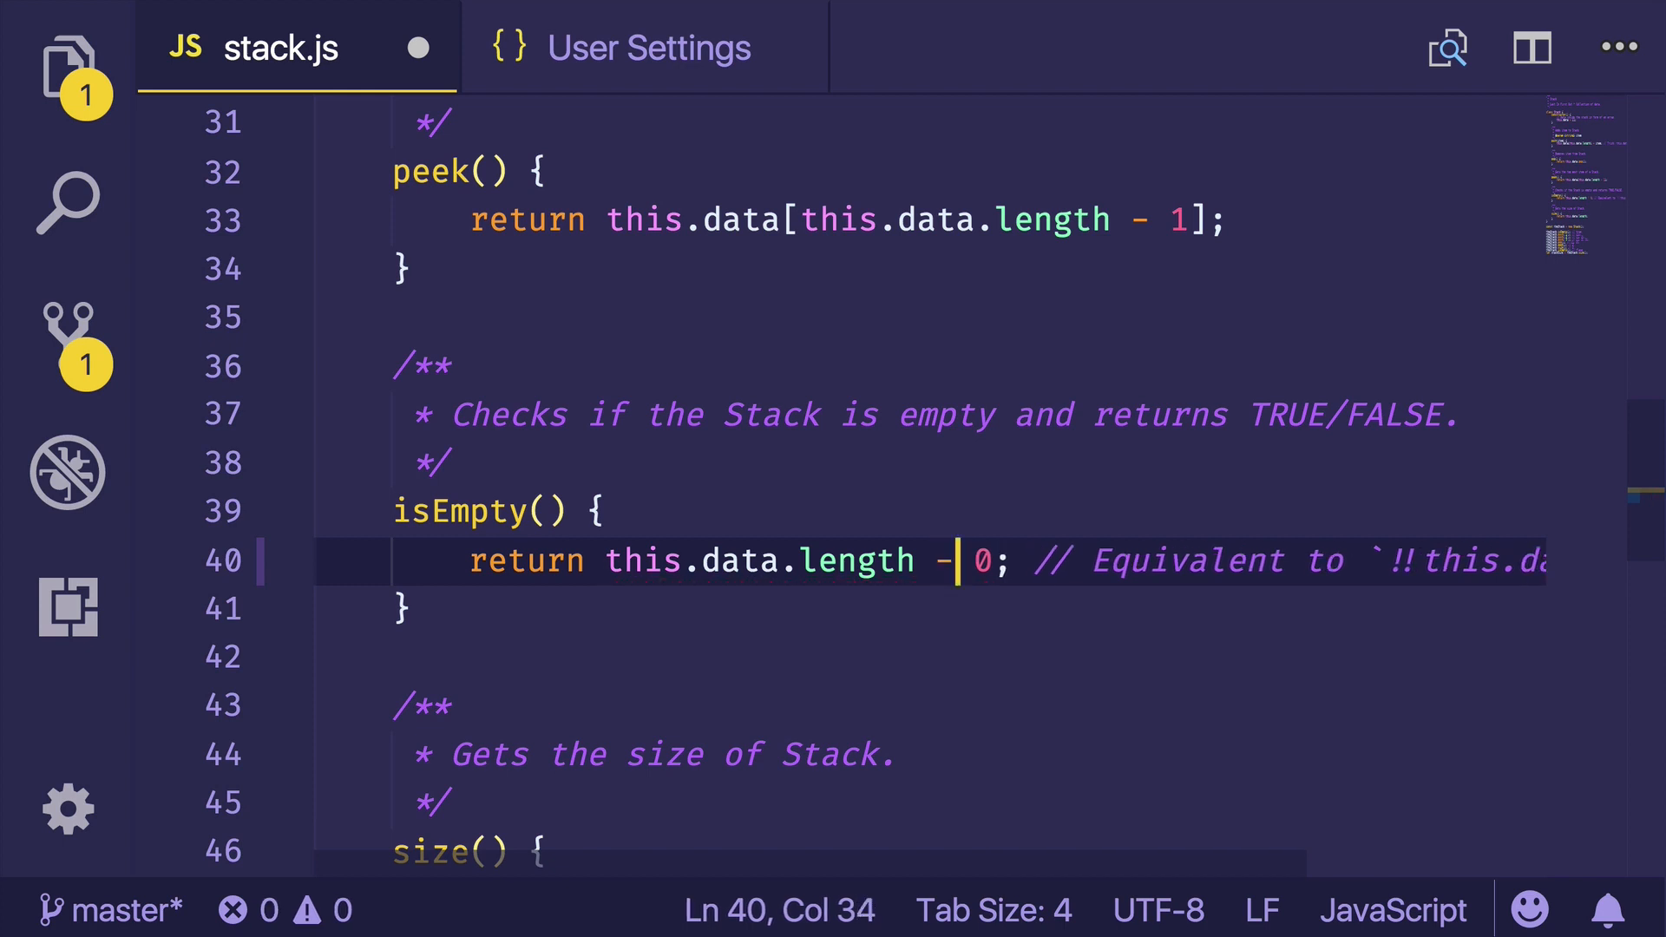
type(">")
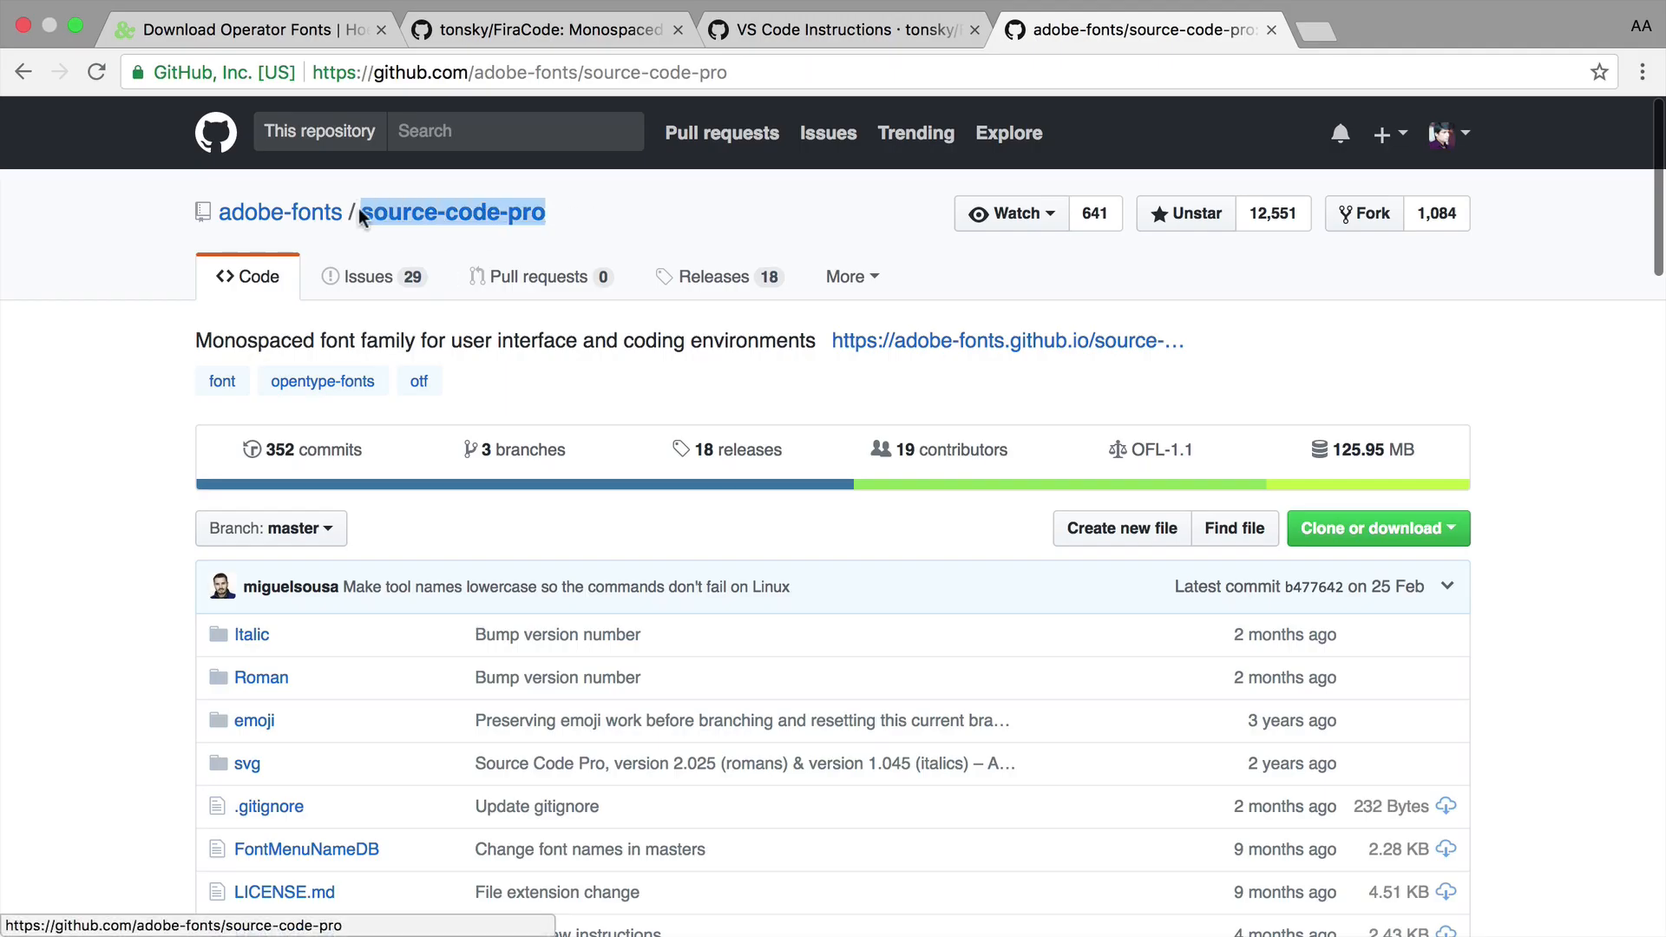
- Scroll the Source Code Pro README's install section, return to VS Code and open the terminal panel
scroll("down", 3)
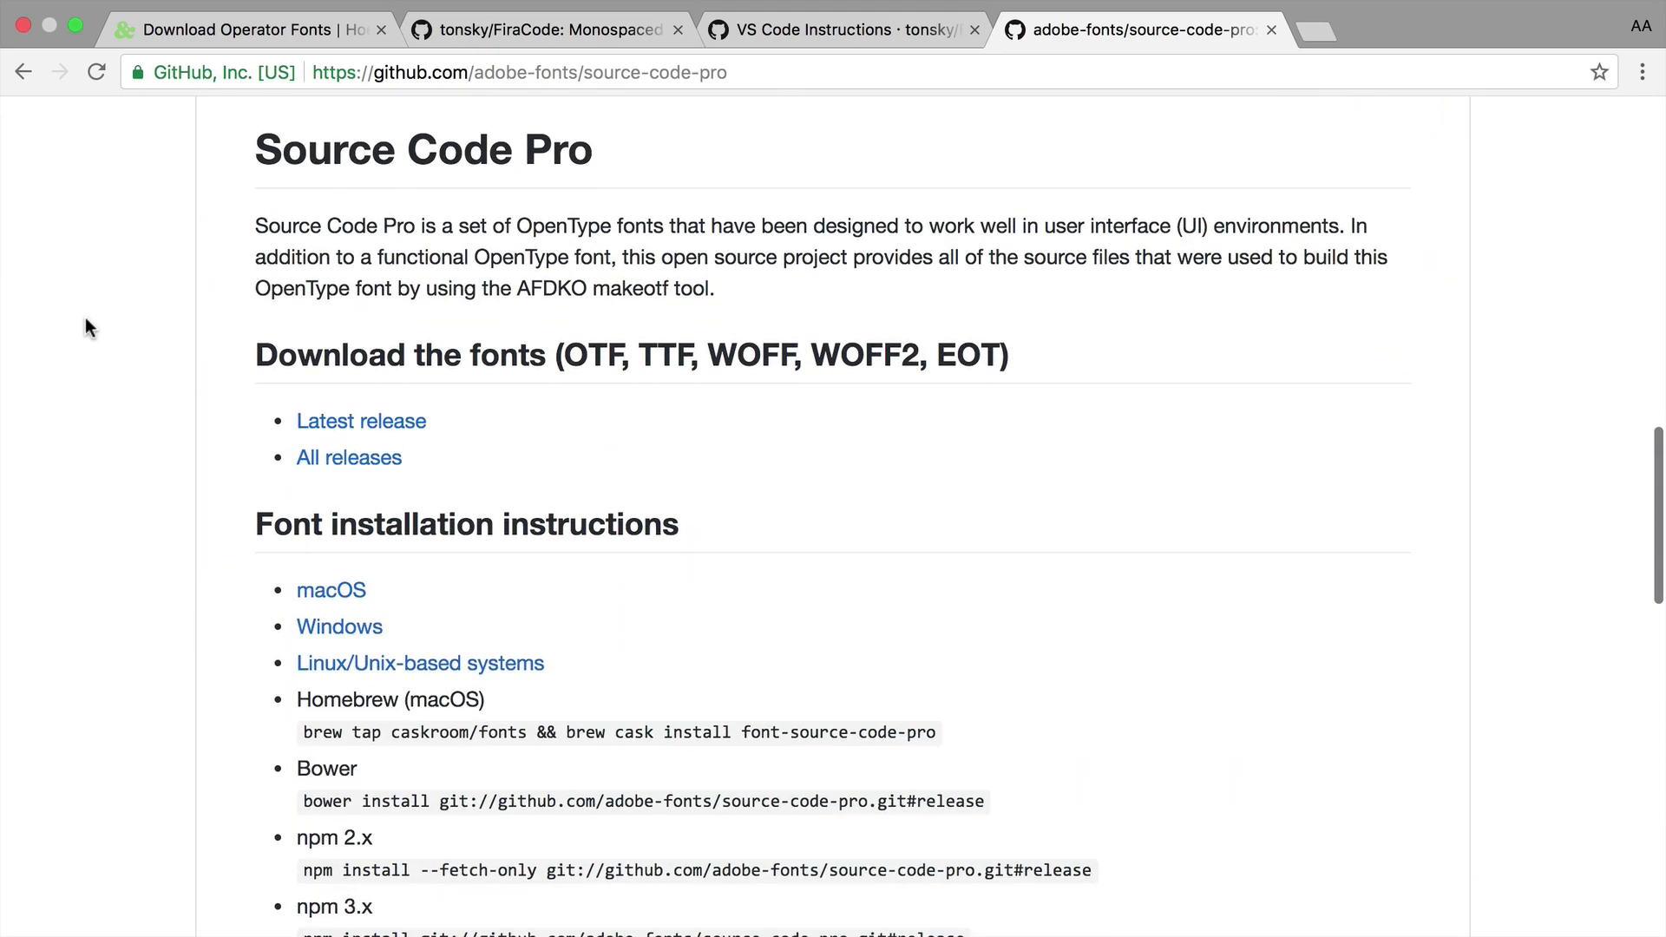
left_click(234, 29)
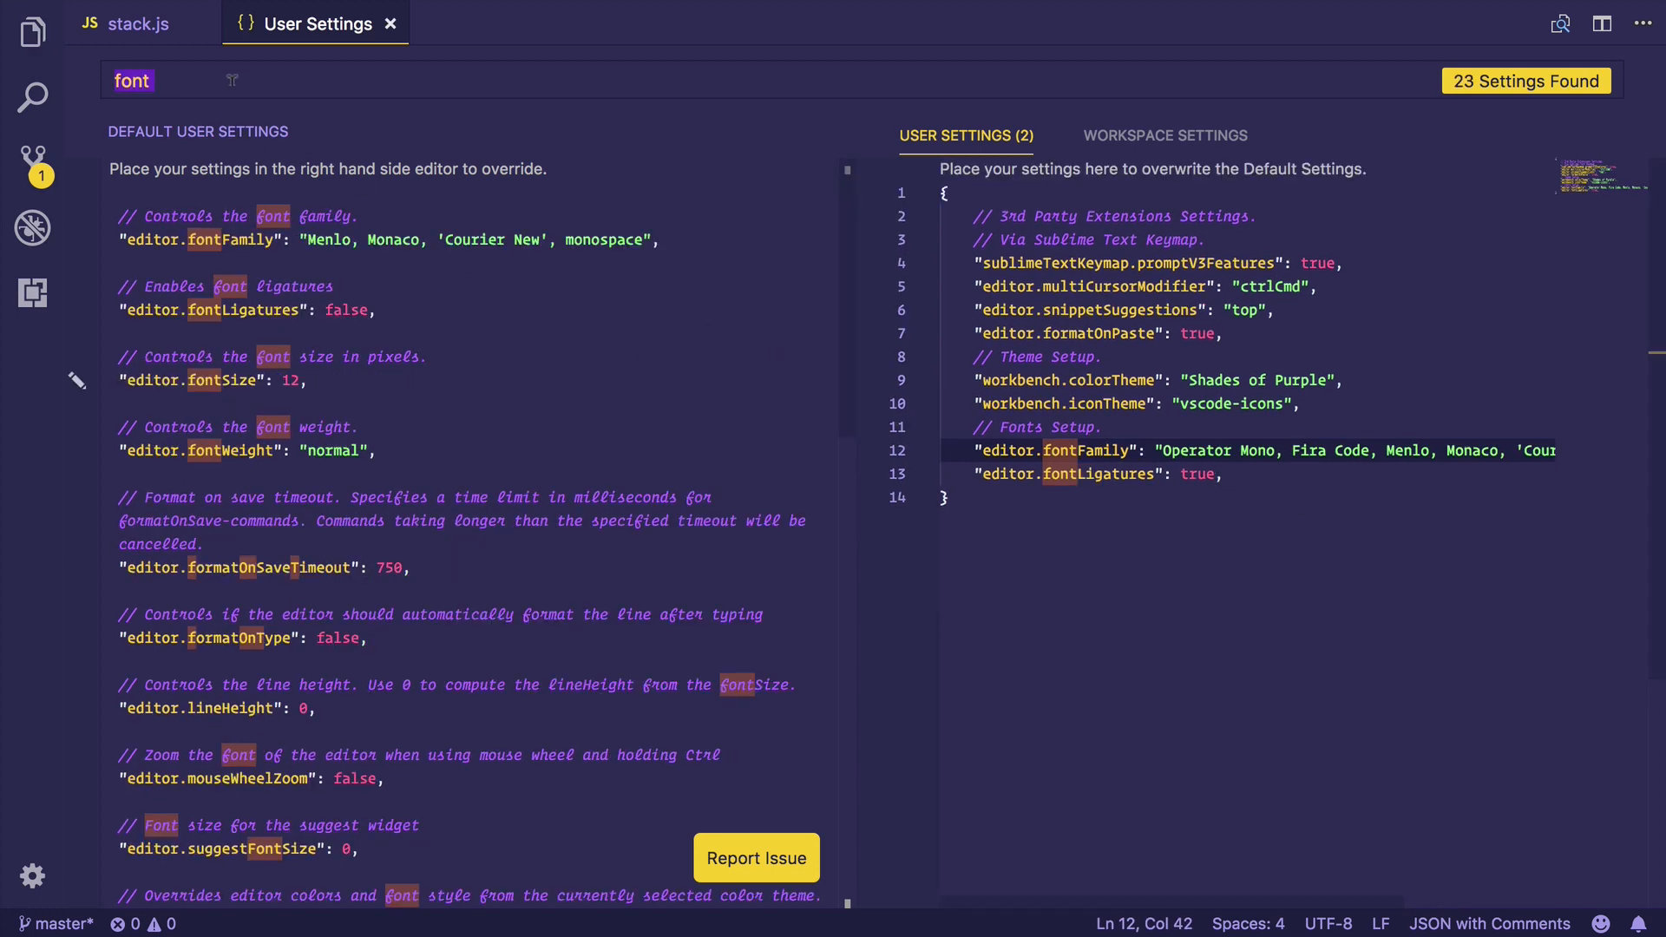
left_click(755, 857)
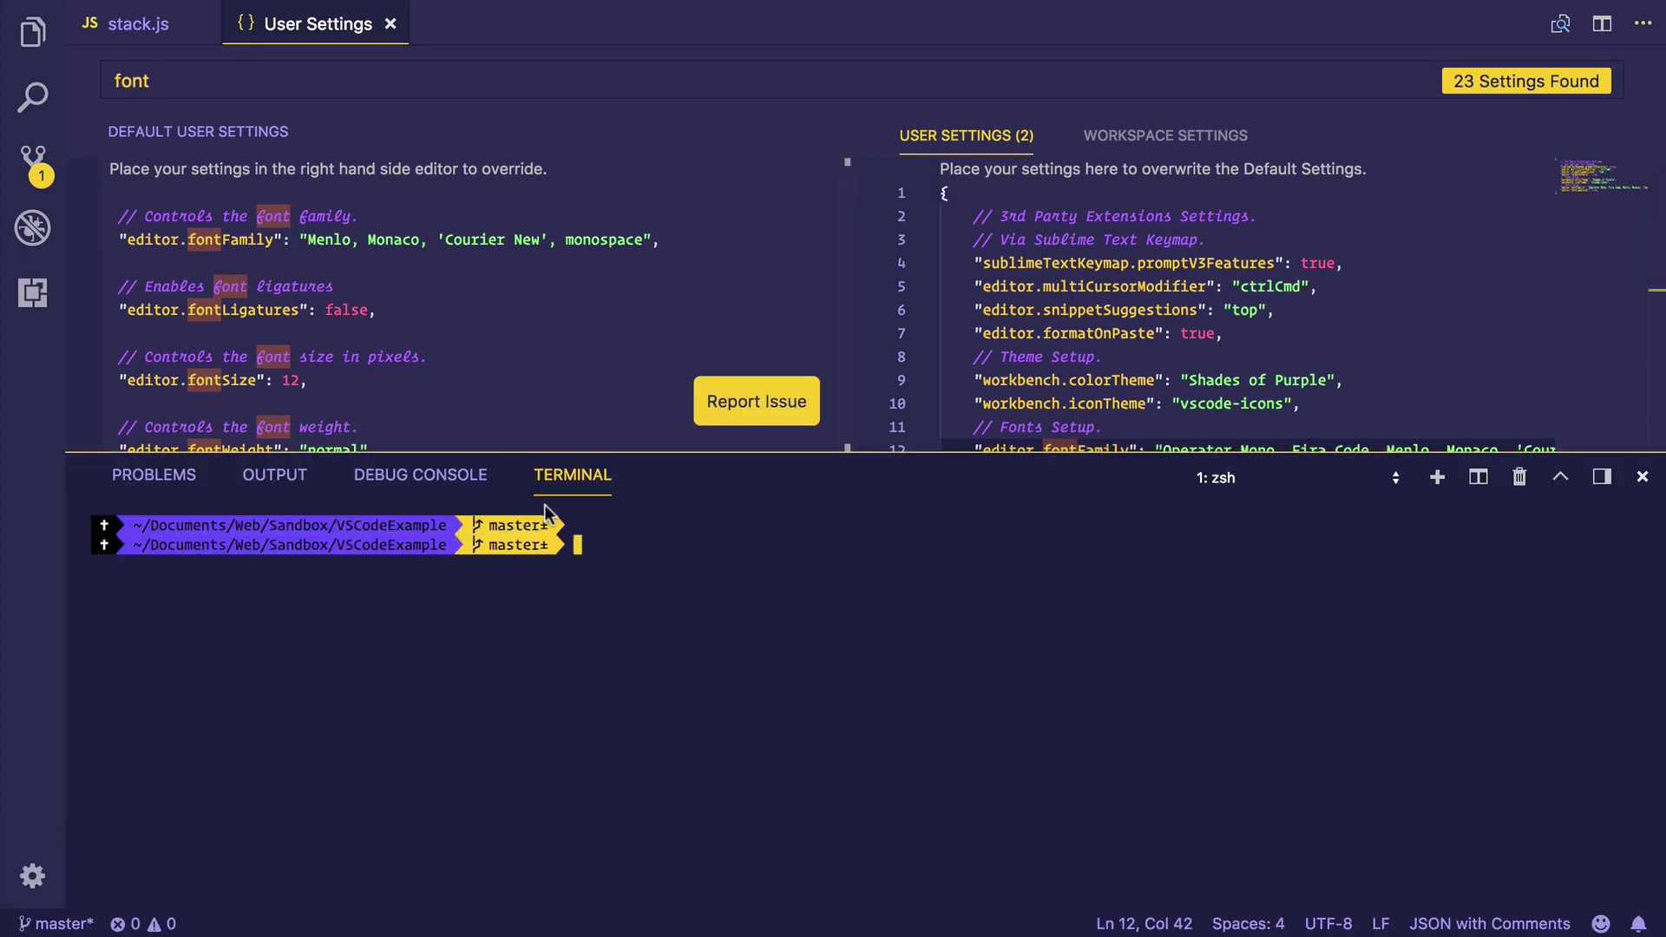
mouse_move(800, 526)
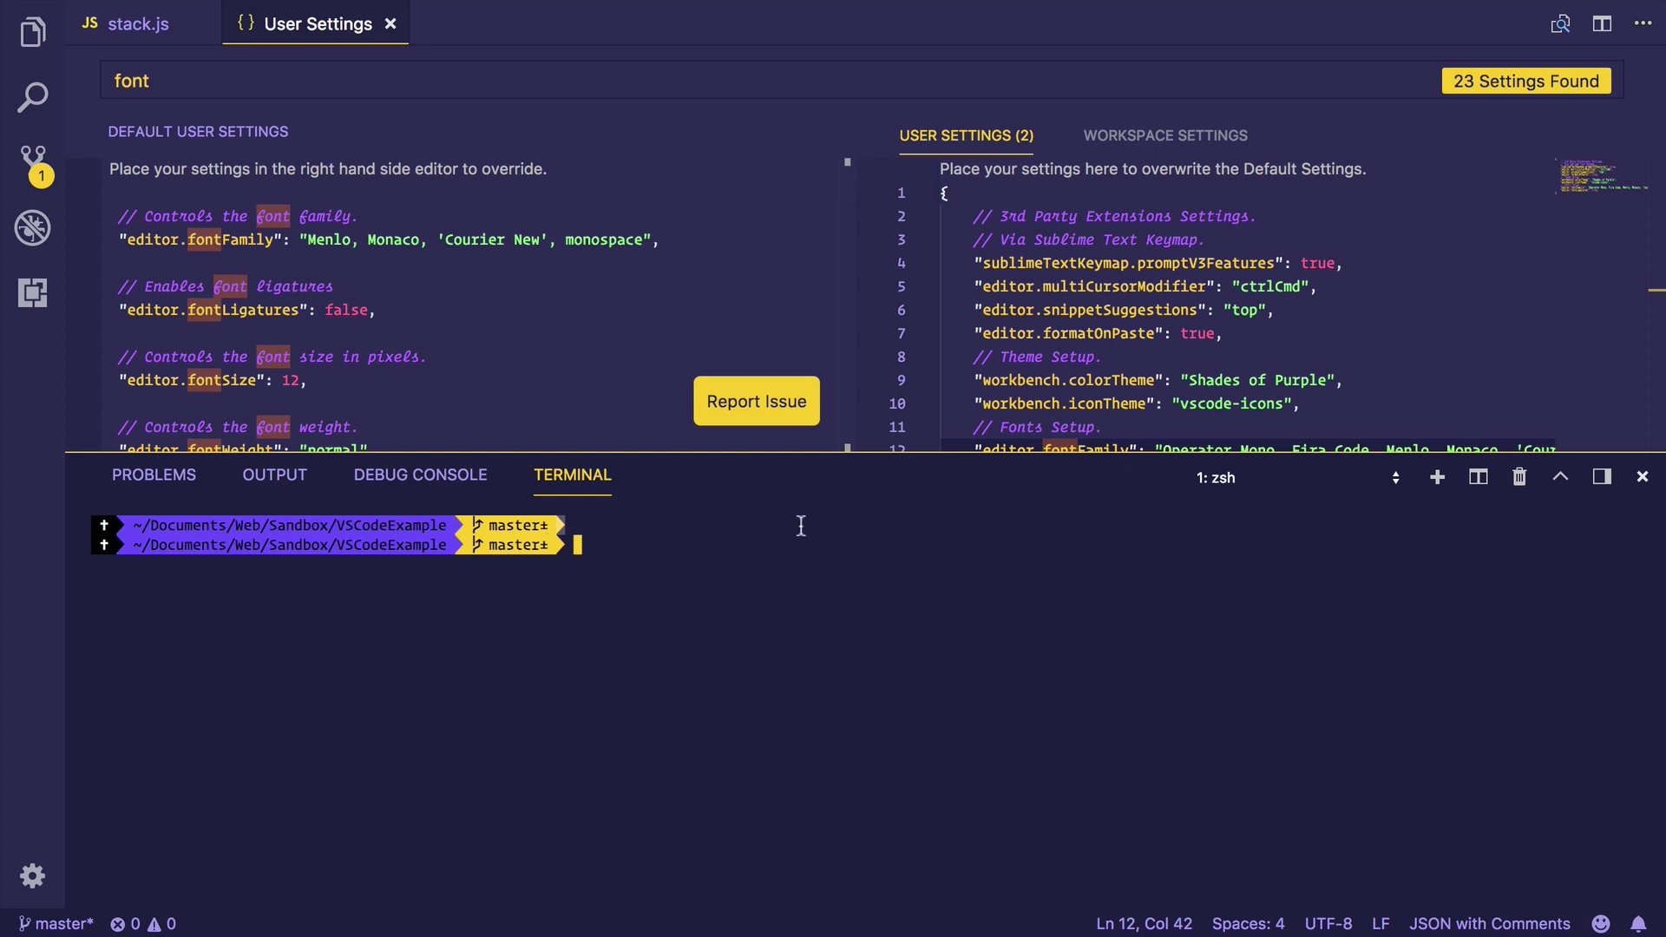
mouse_move(901, 465)
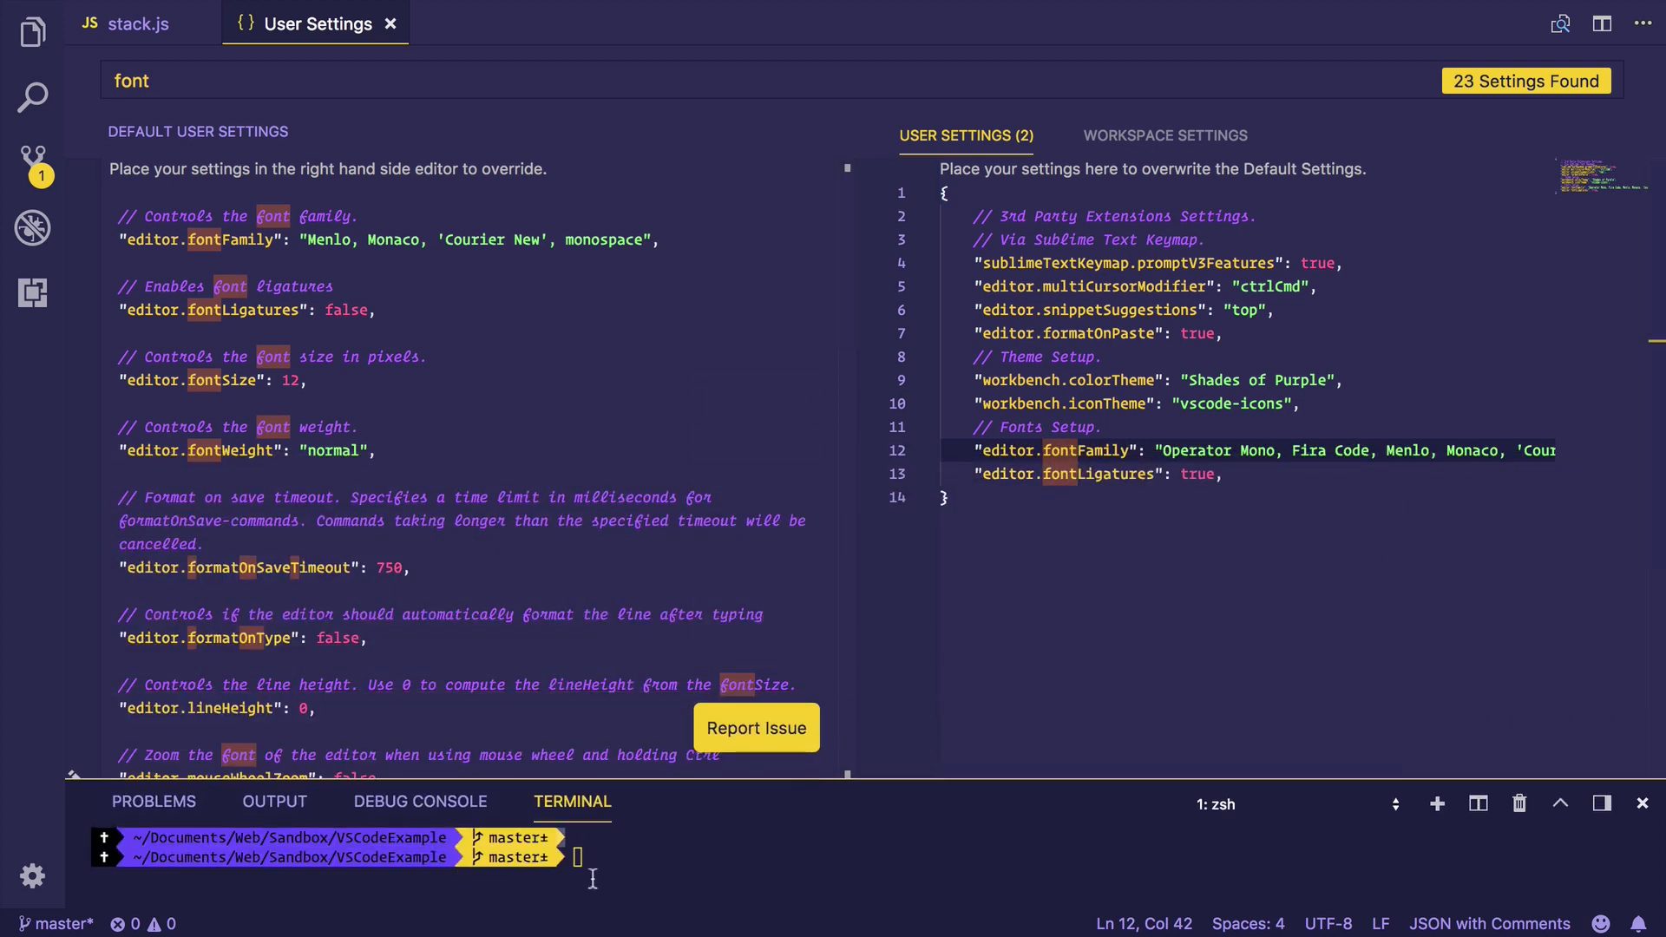
mouse_move(649, 887)
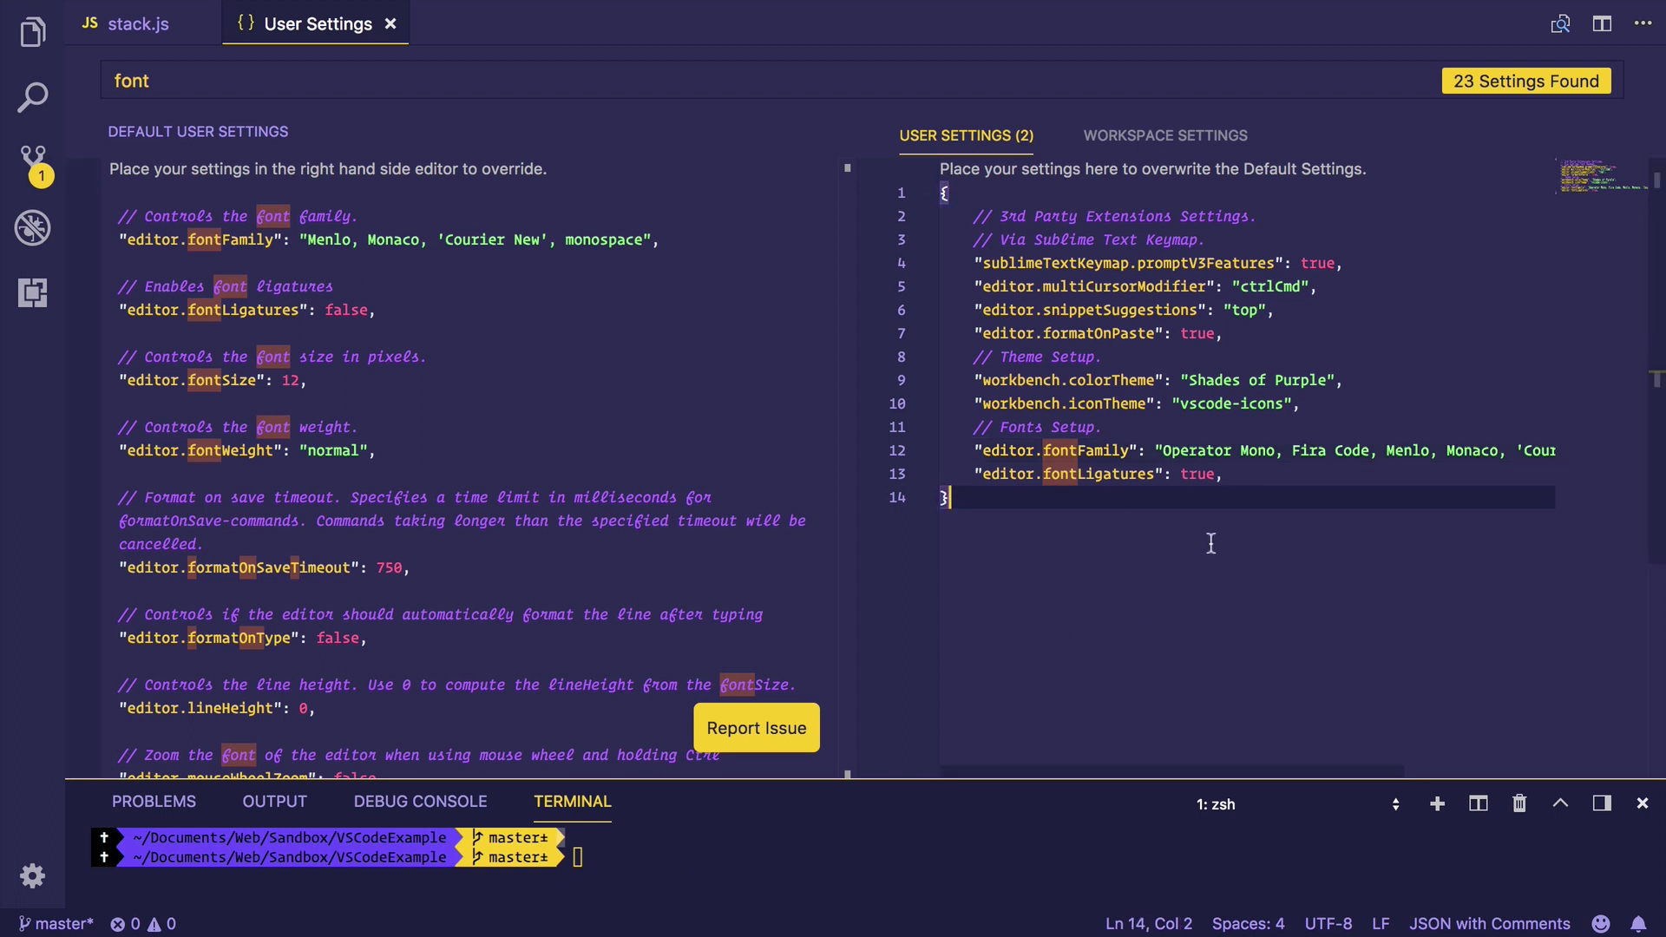
- Start a terminal.integrated.fontFamily entry: Operator Mono, Inconsolata for Powerline, monospace
left_click(1288, 452)
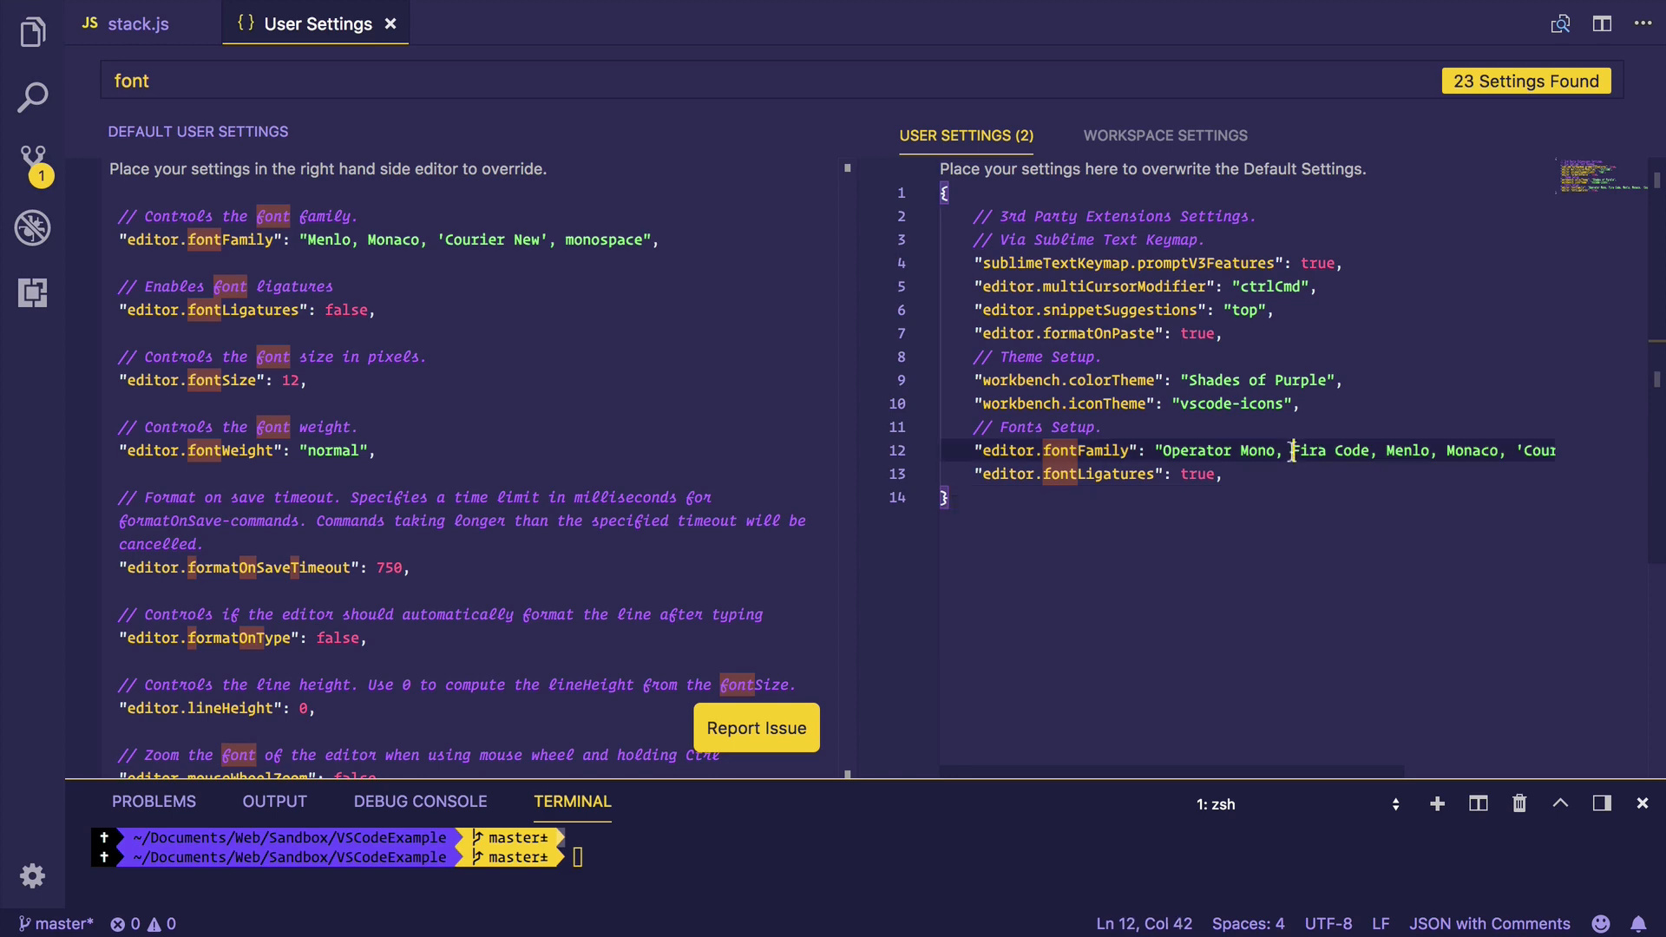
double_click(1328, 451)
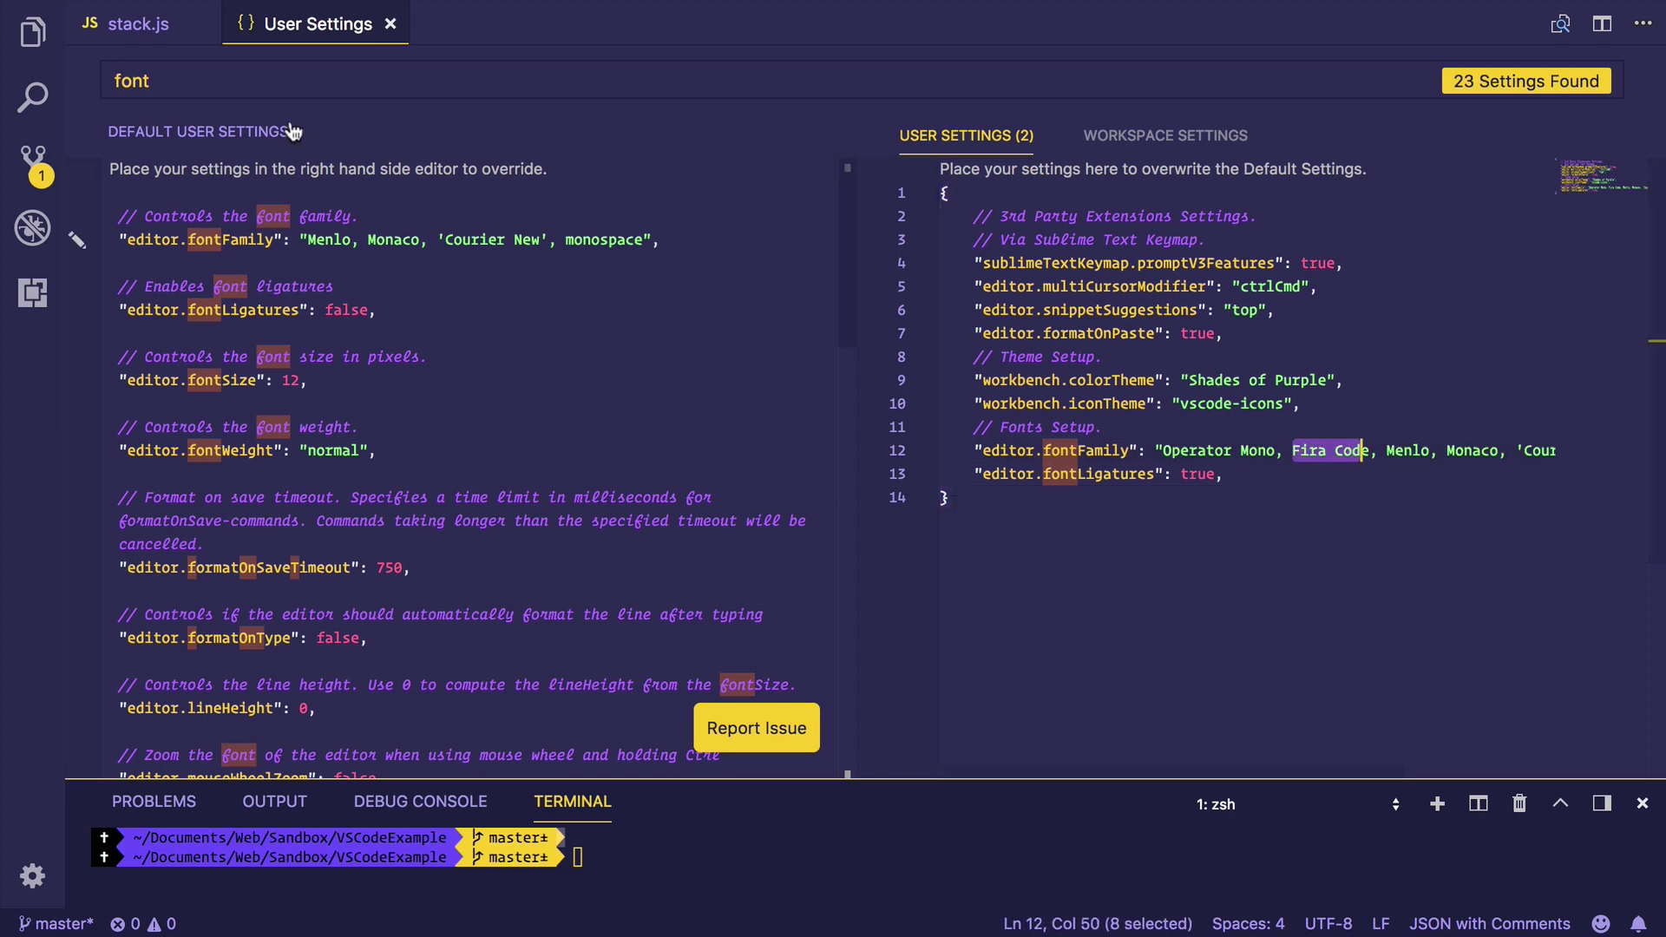
type("terminal")
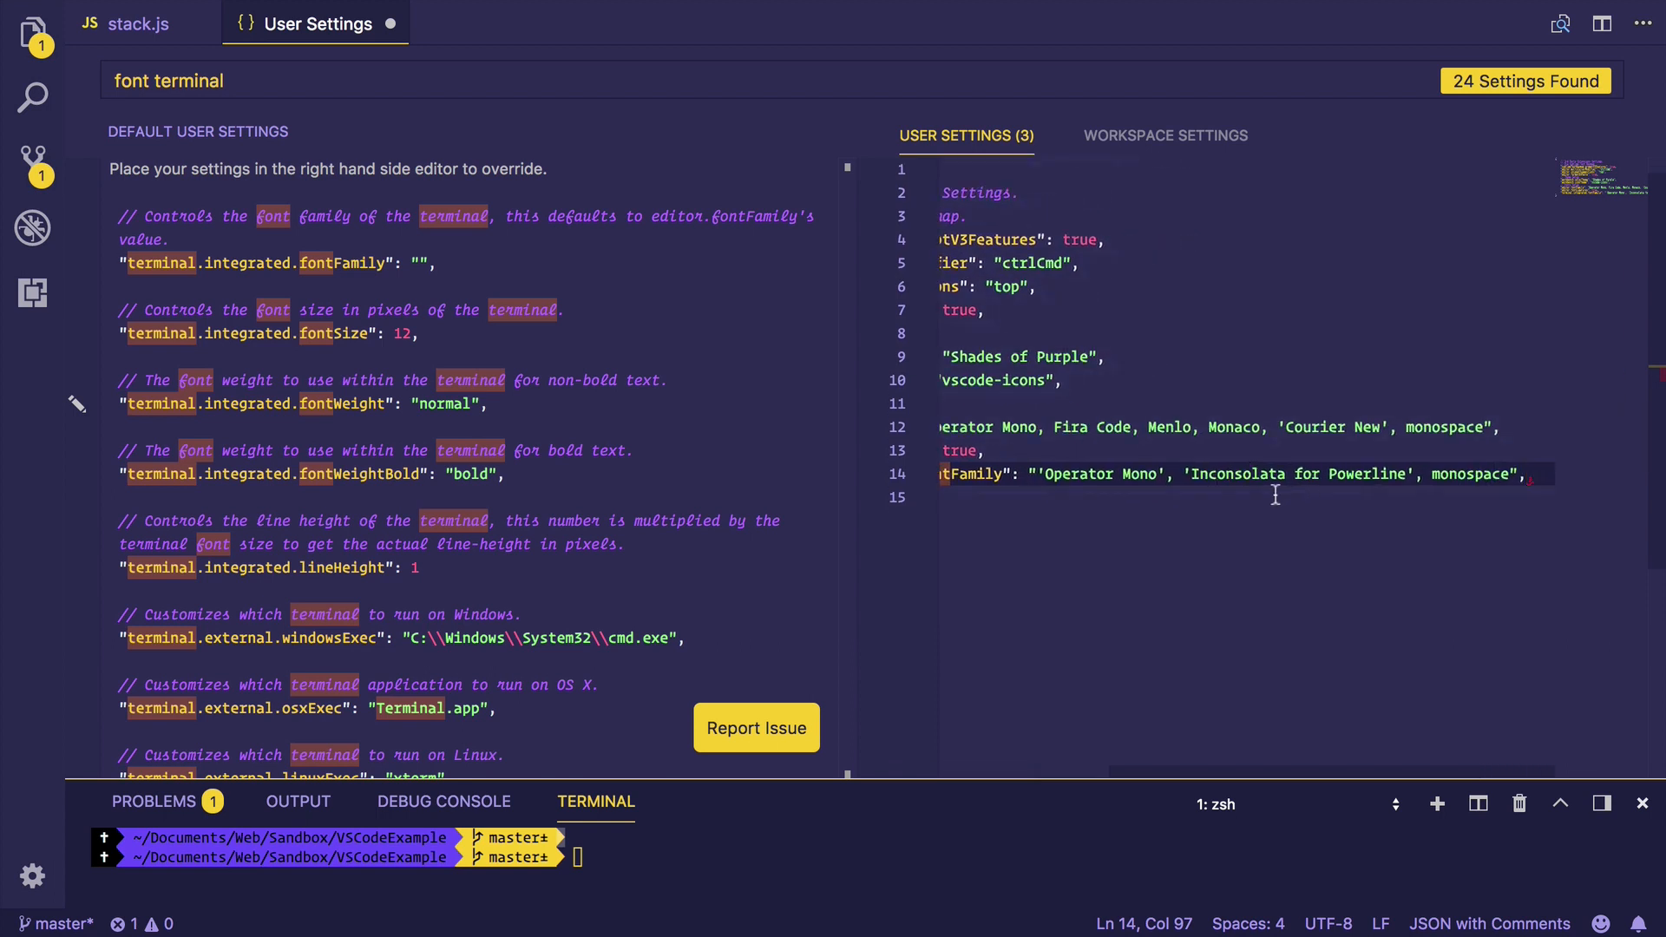
mouse_move(1471, 495)
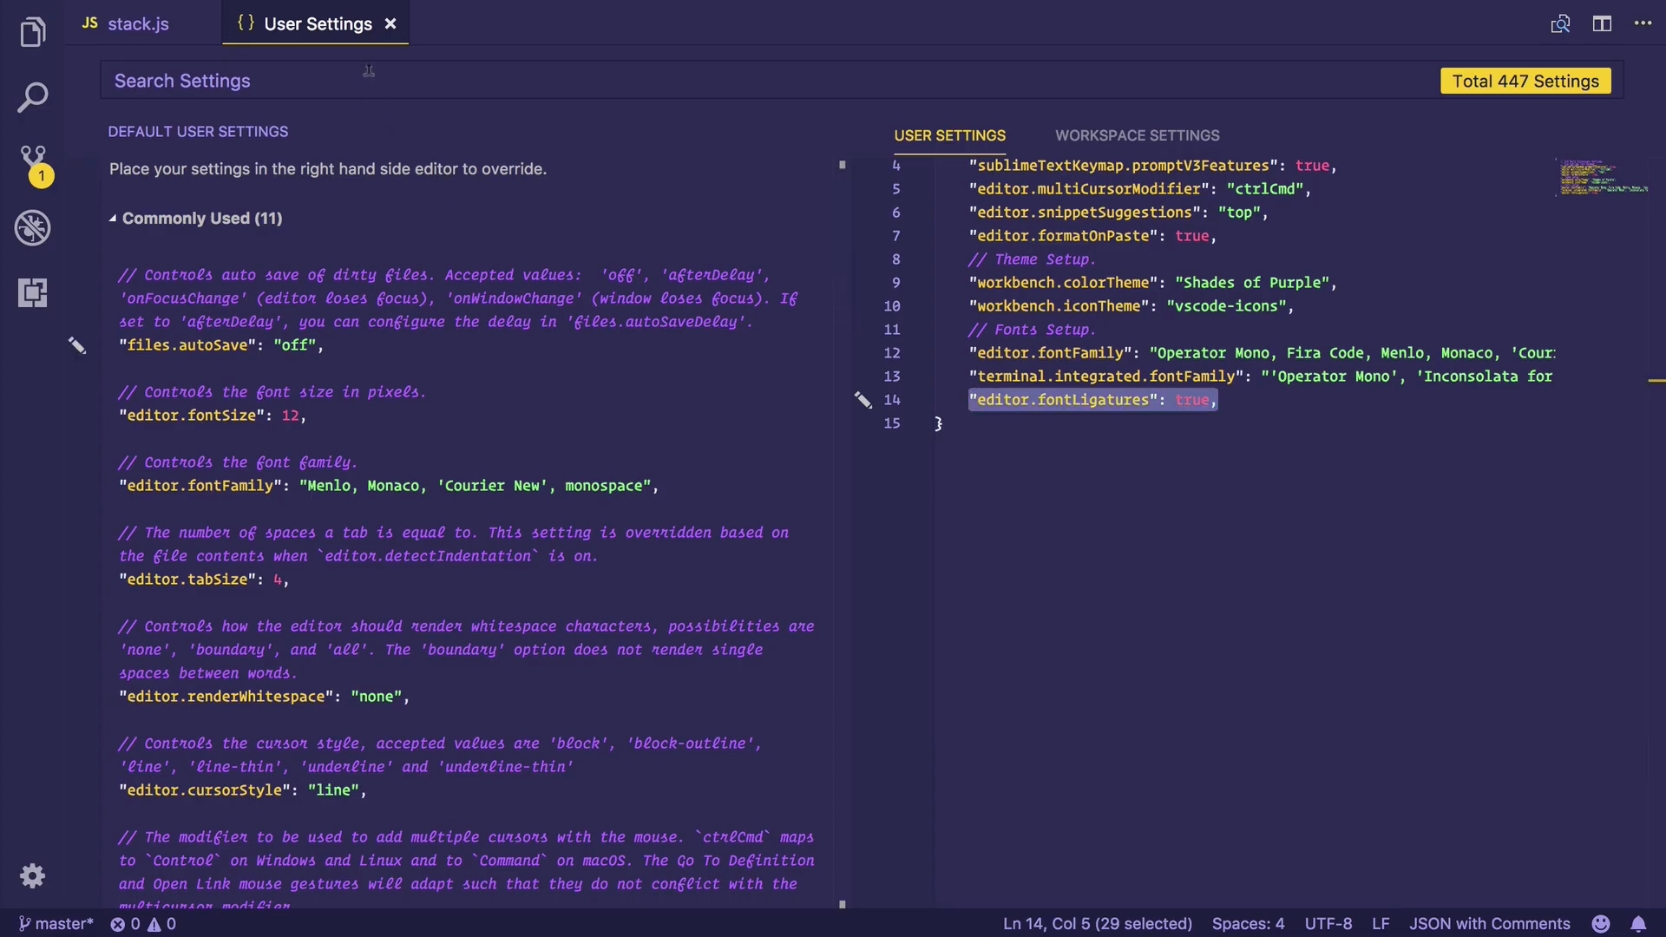
- Search 'font size' then 'line height' and copy editor.lineHeight into user settings
type("font size")
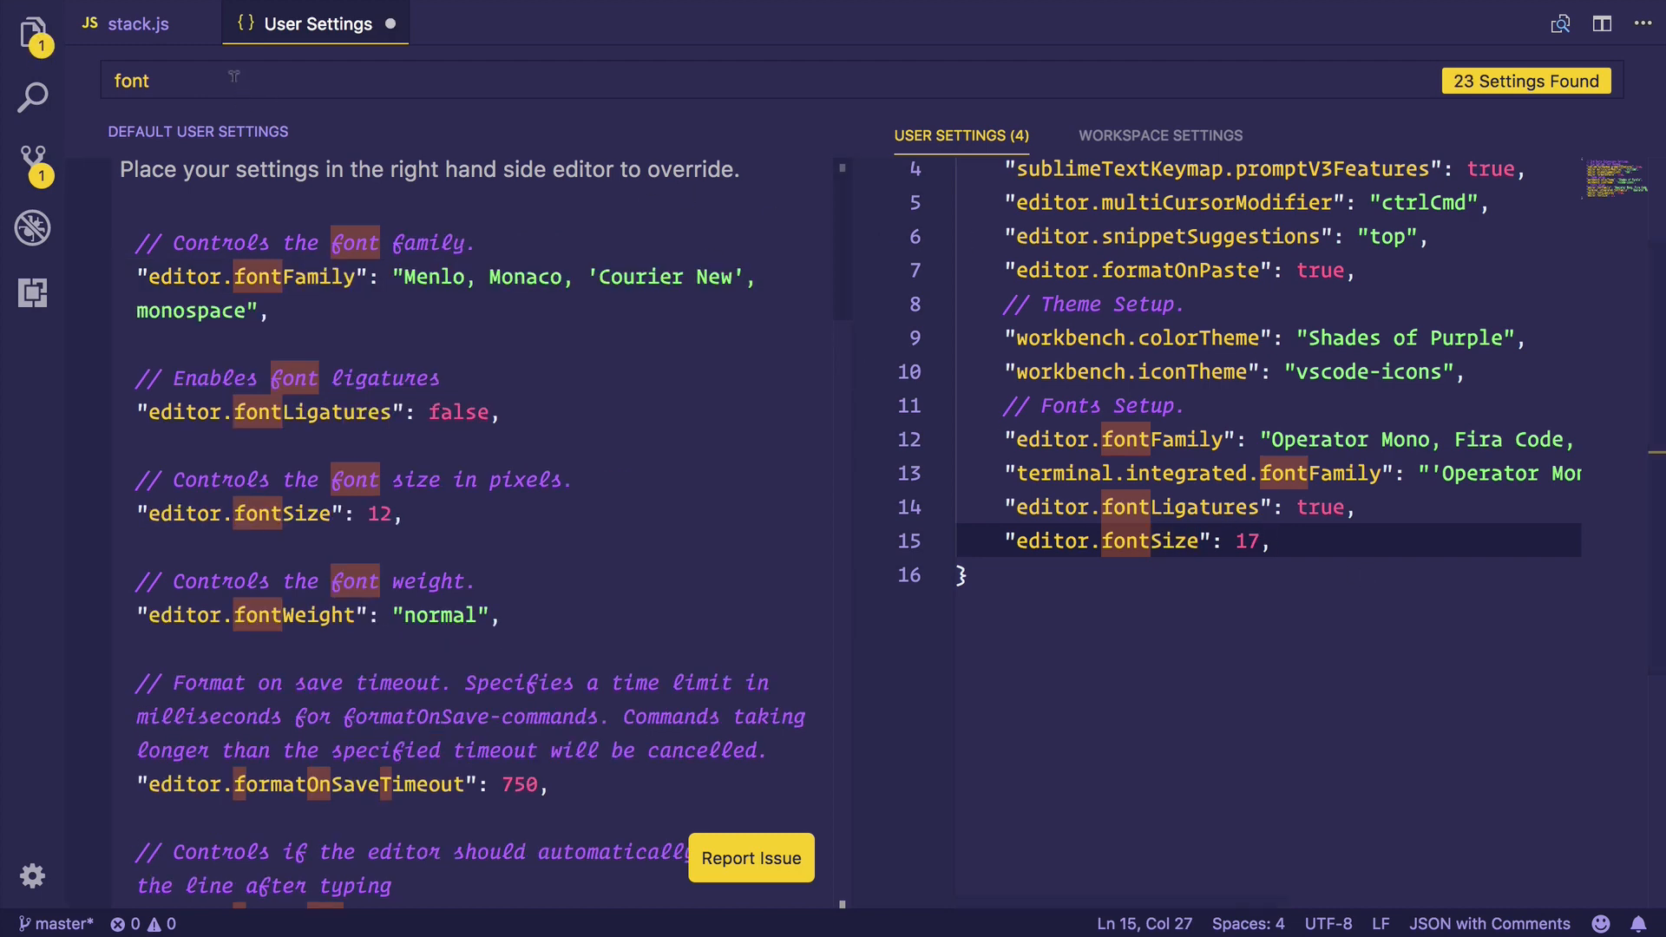
type("line")
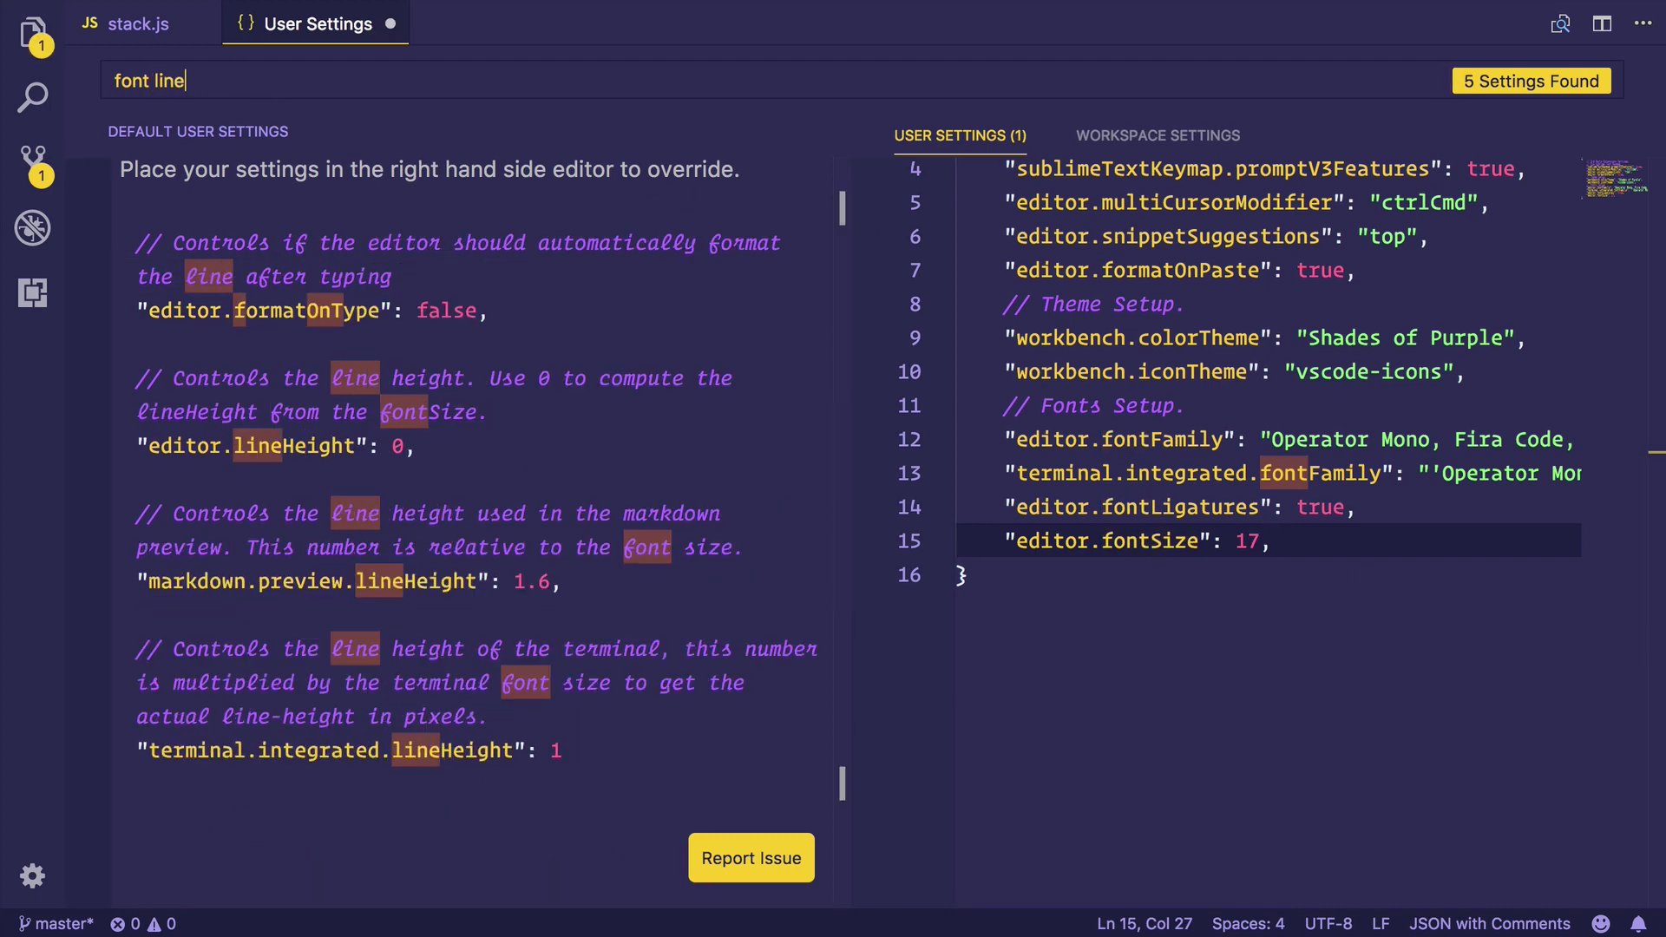
type("hi")
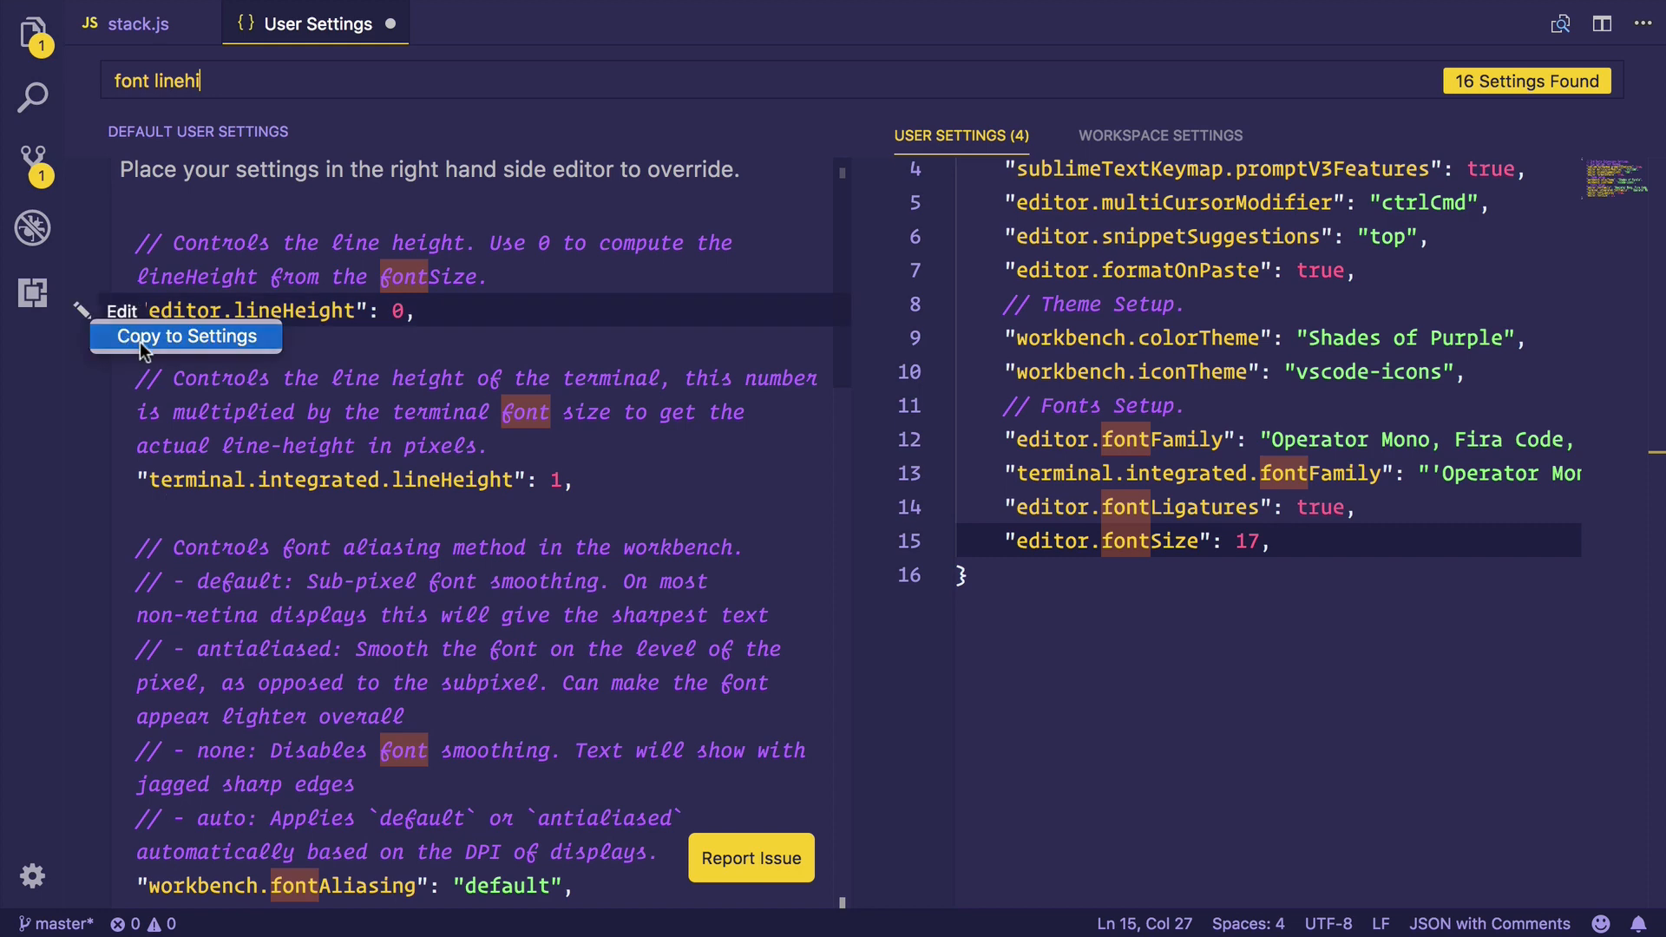
left_click(185, 335)
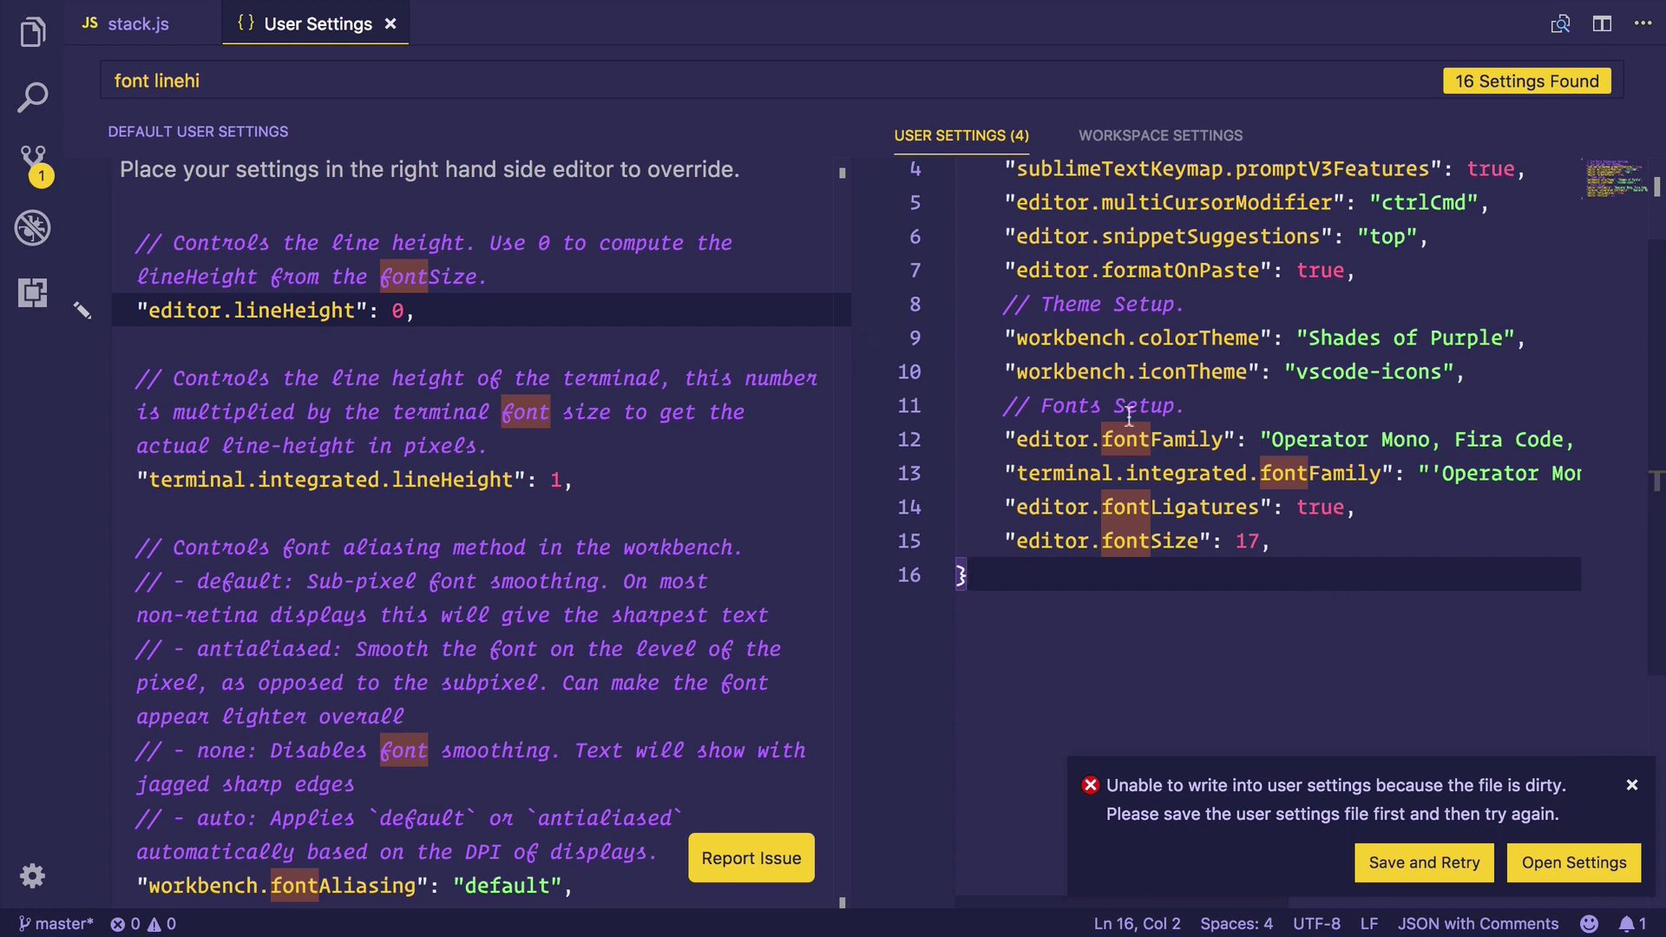
mouse_move(590, 576)
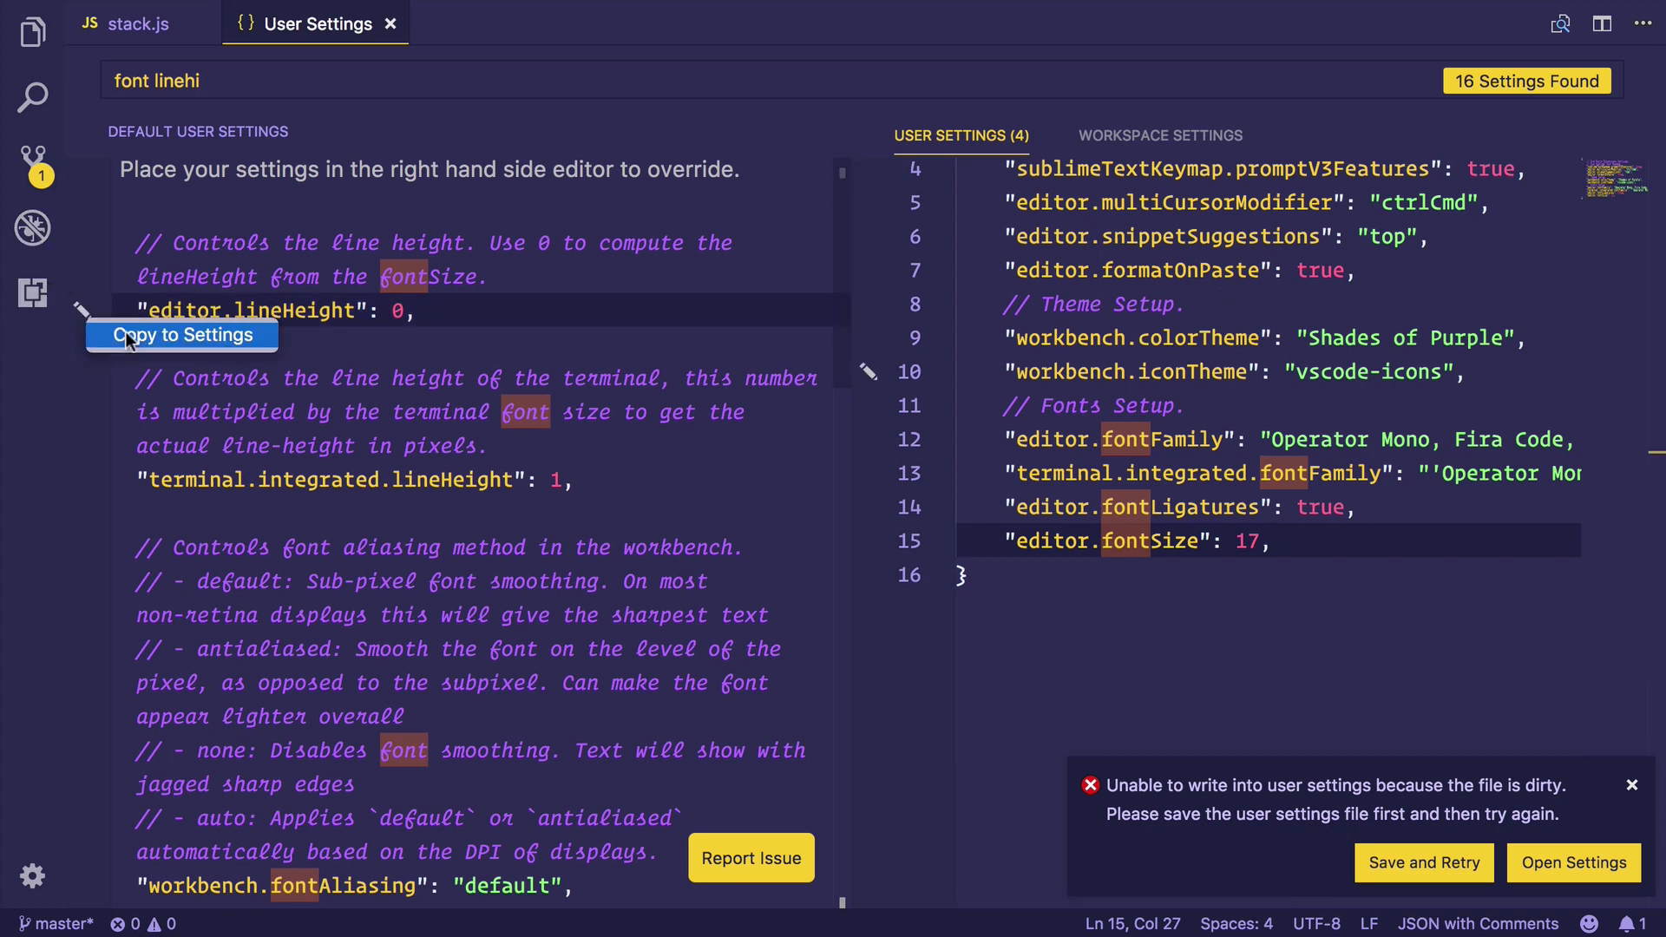
left_click(180, 335)
type("17")
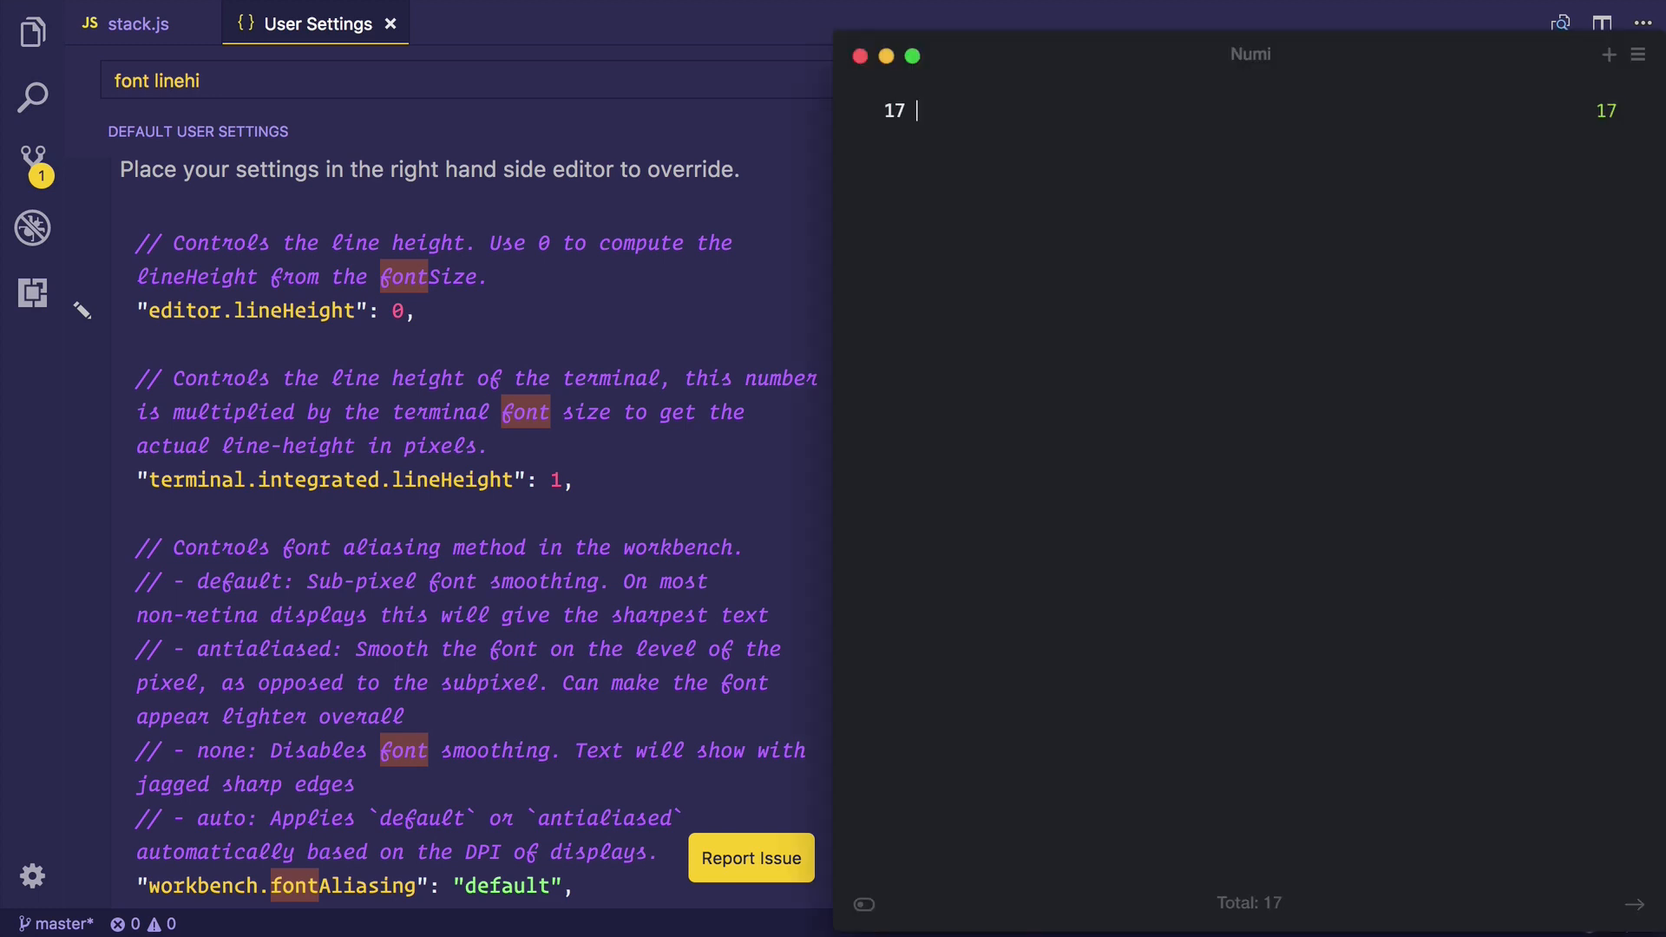
- Multiply 17 by 1.45 in Numi to get 24.65 as the editor line height
type("x 1.45")
left_click(465, 80)
type("weig")
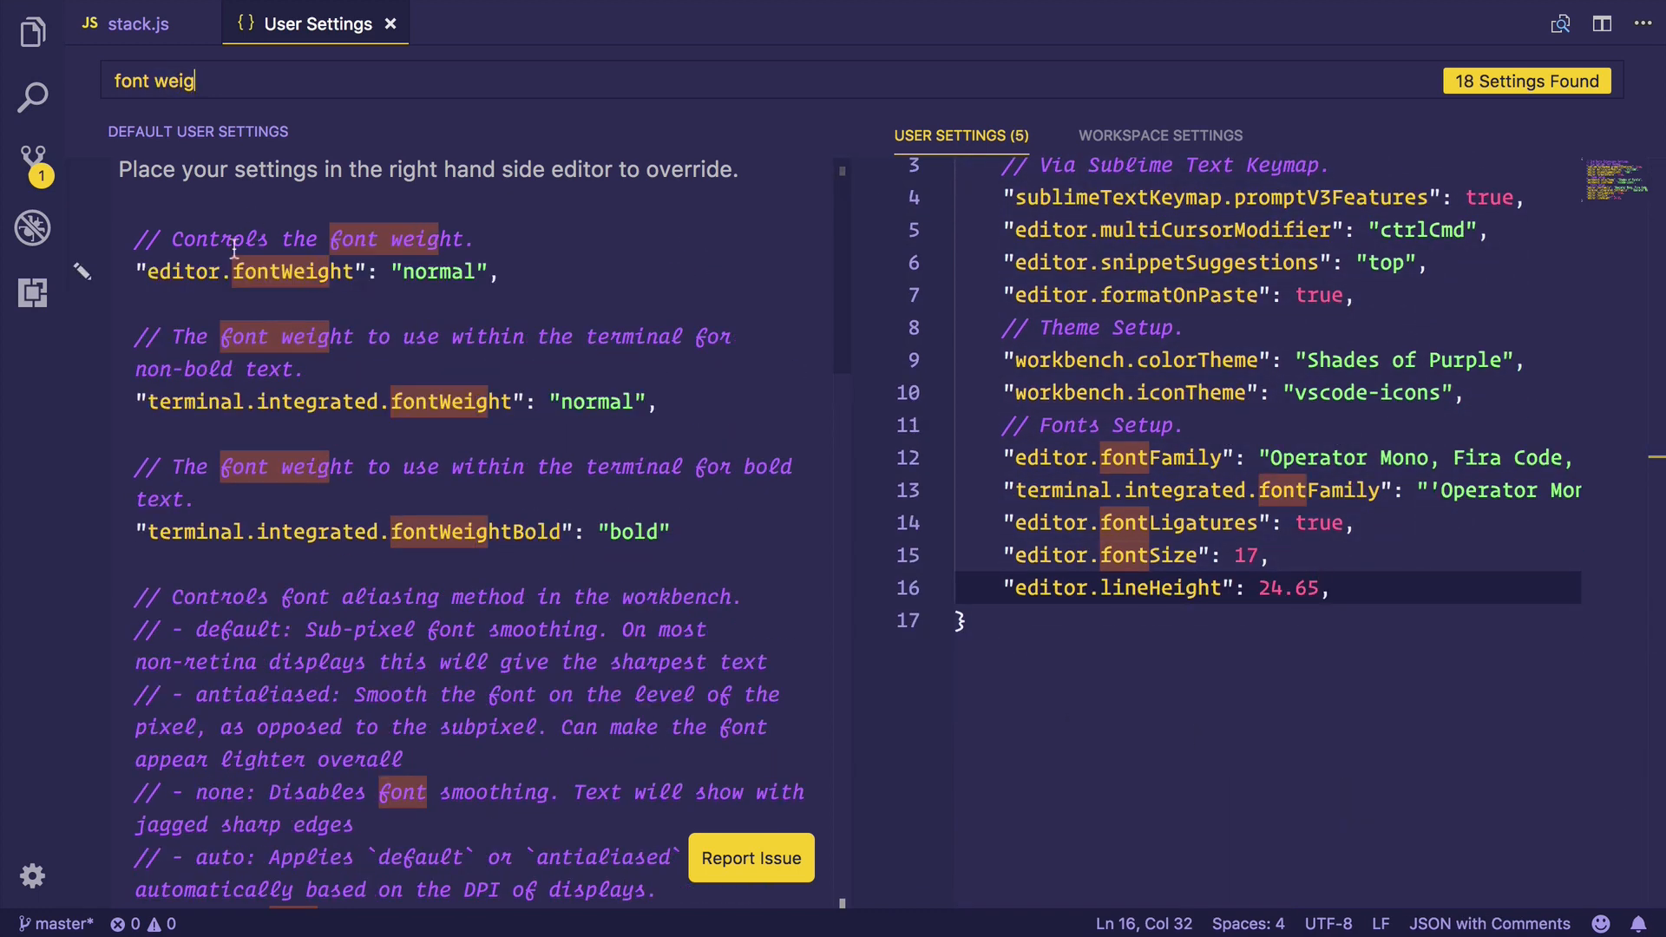
- Set the editor font weight to 400 from the value list
left_click(82, 271)
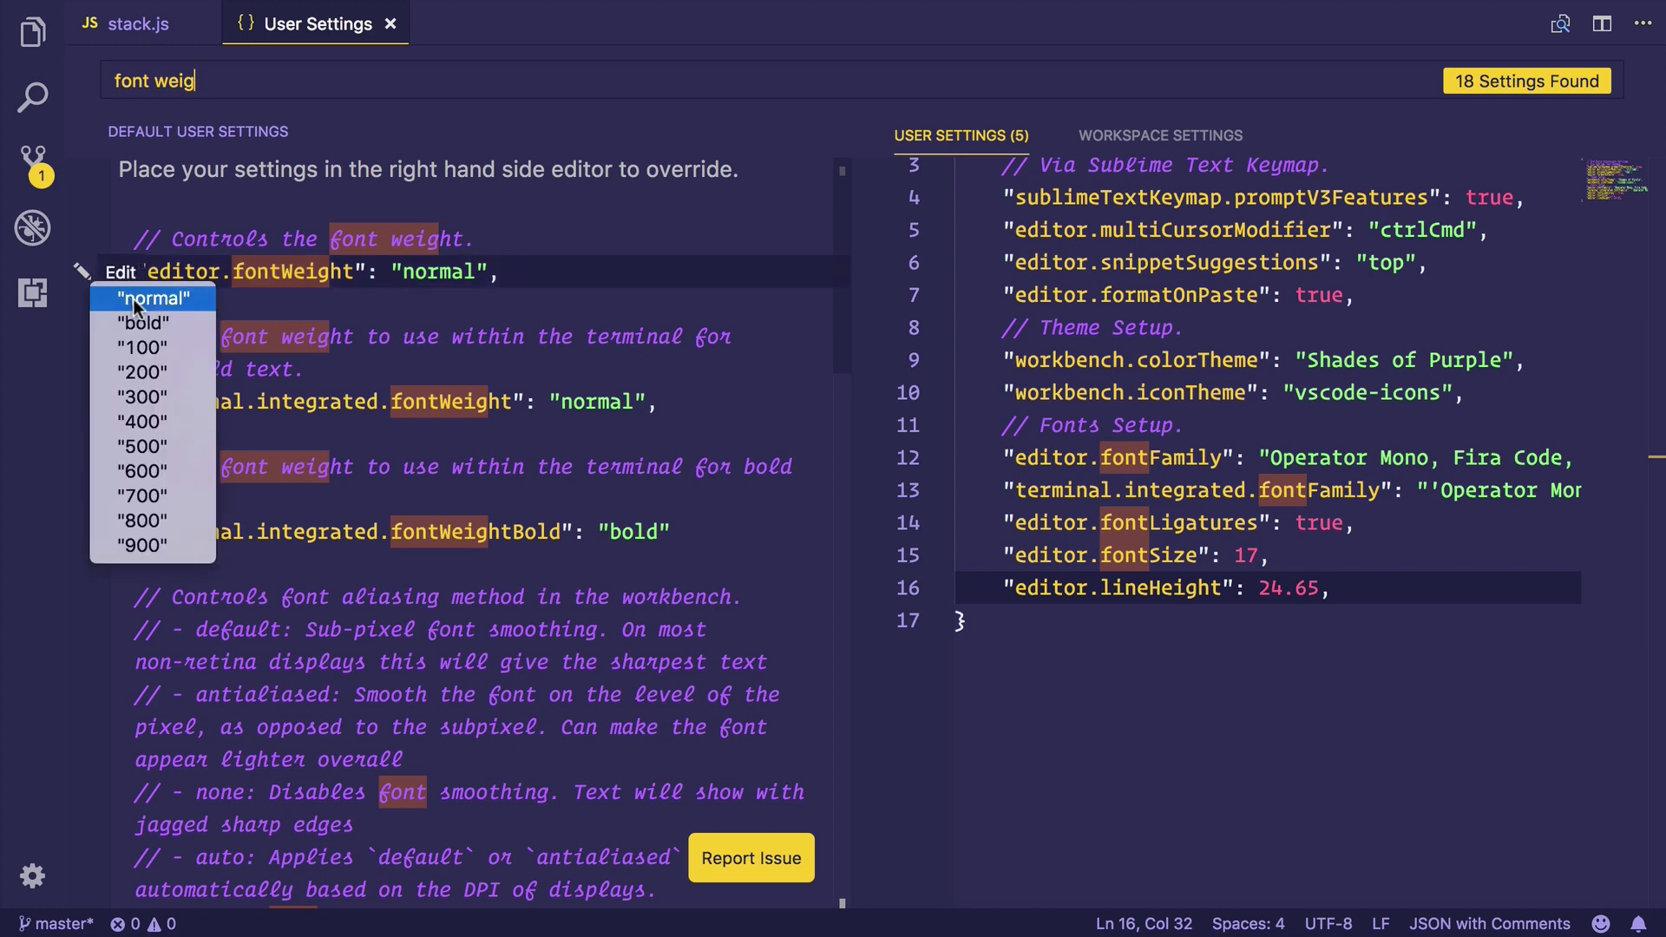
left_click(140, 420)
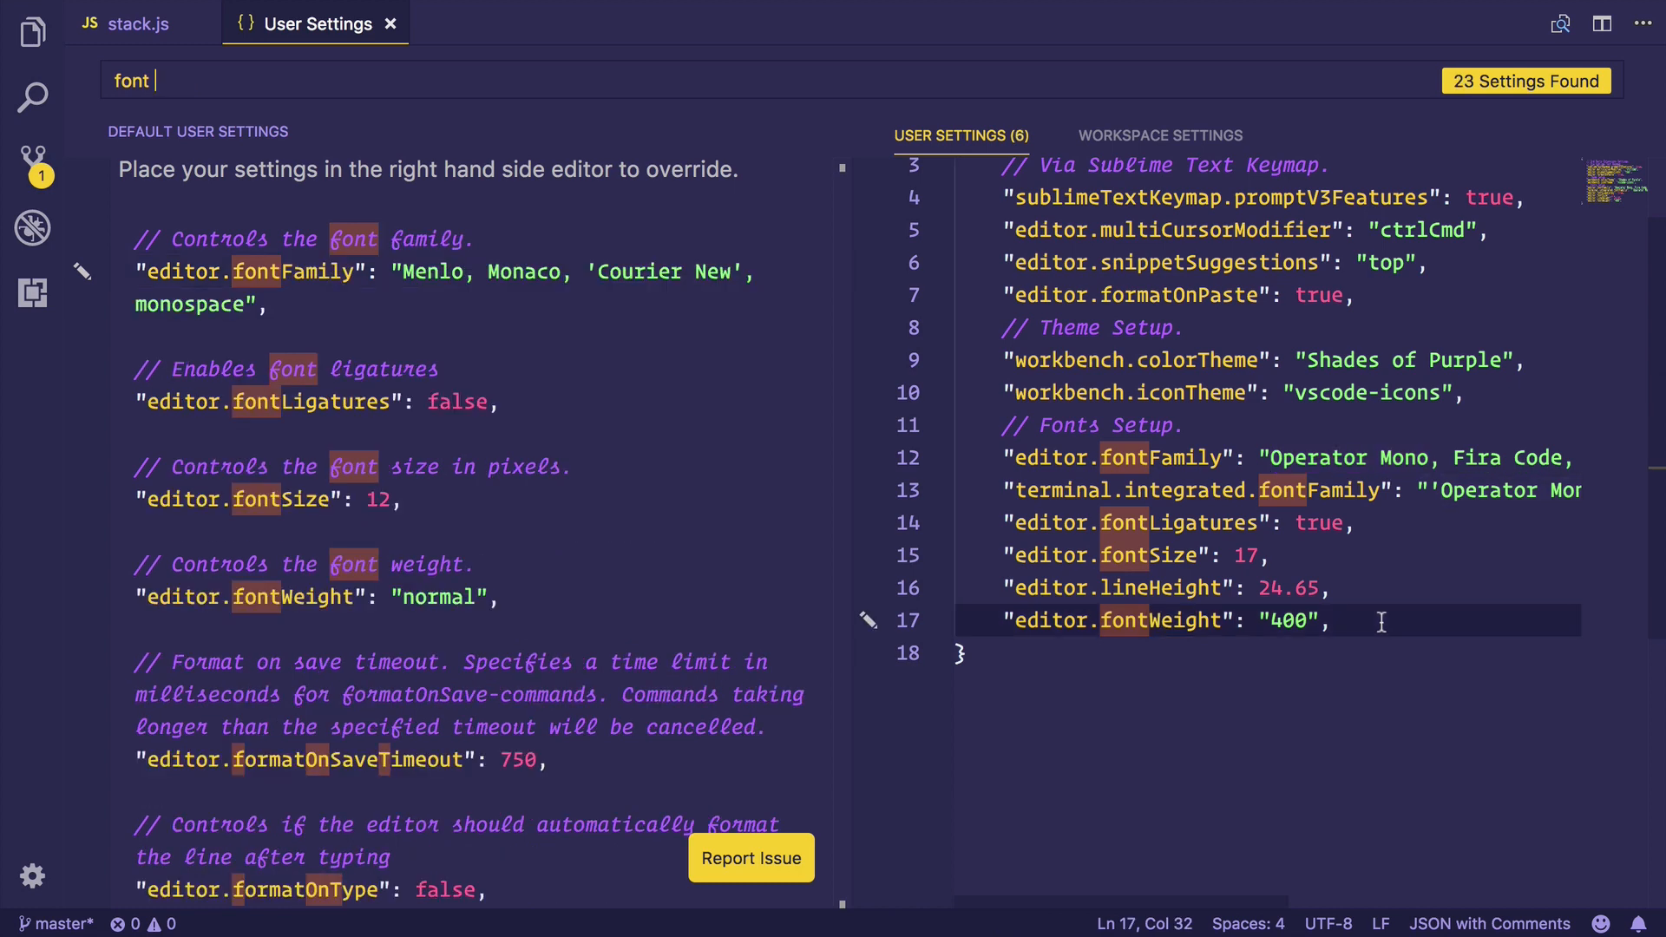
mouse_move(1019, 522)
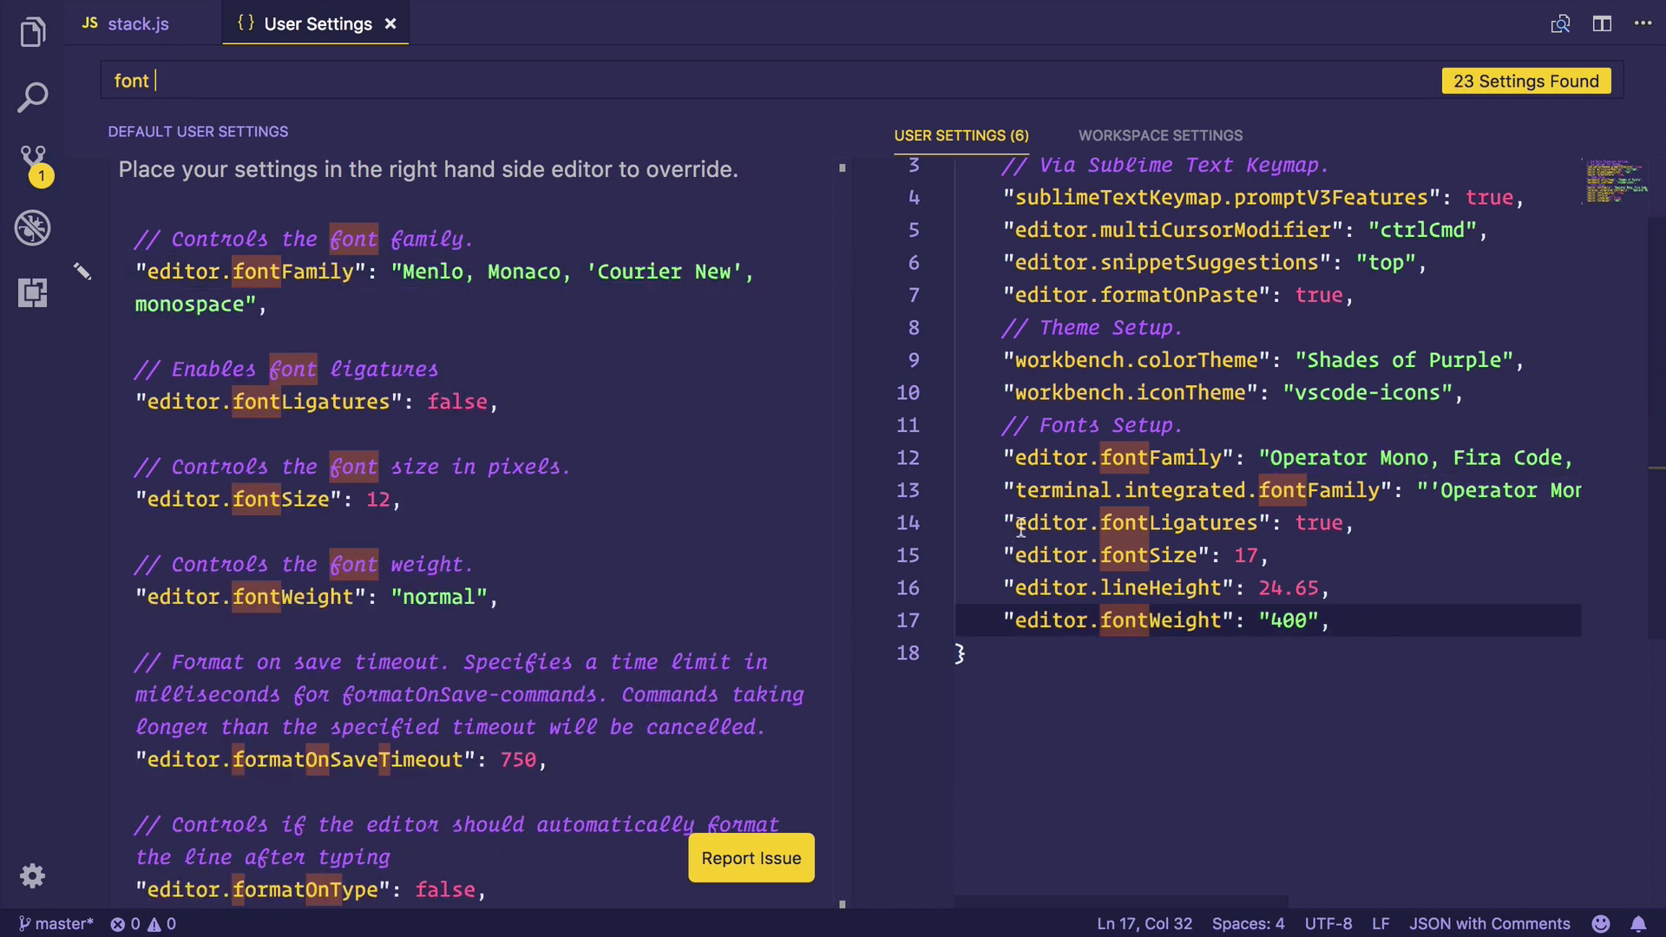
- Add editor letter spacing to the user settings and change it from 0 to 0.5
left_click(1027, 522)
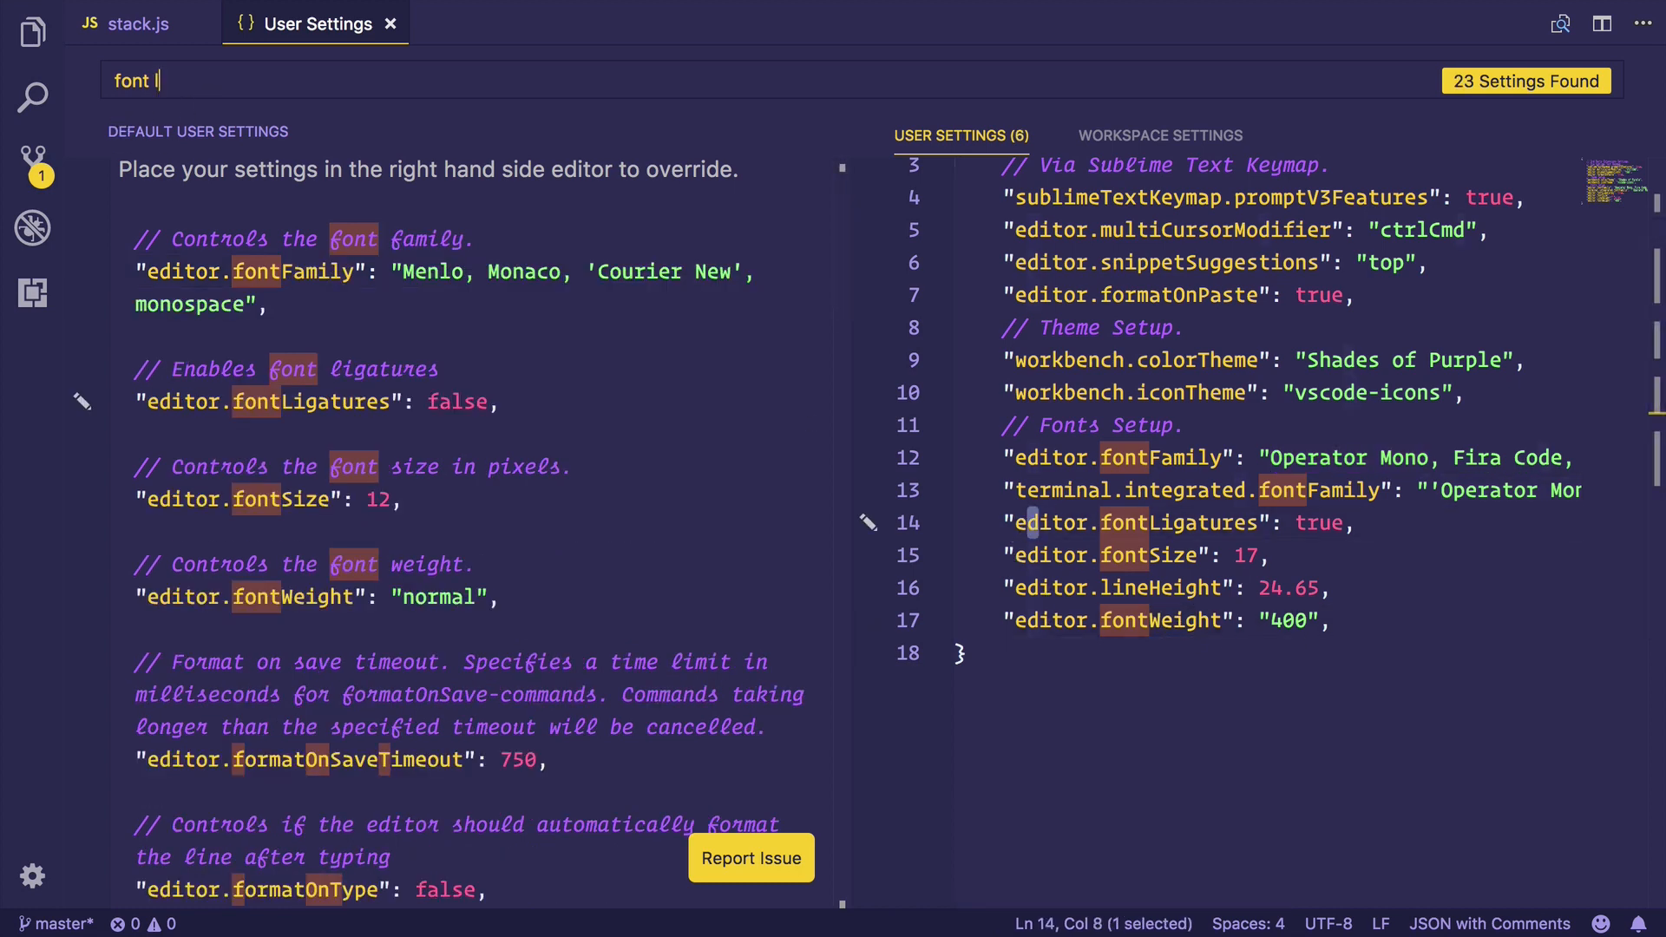
type("letterSpacc")
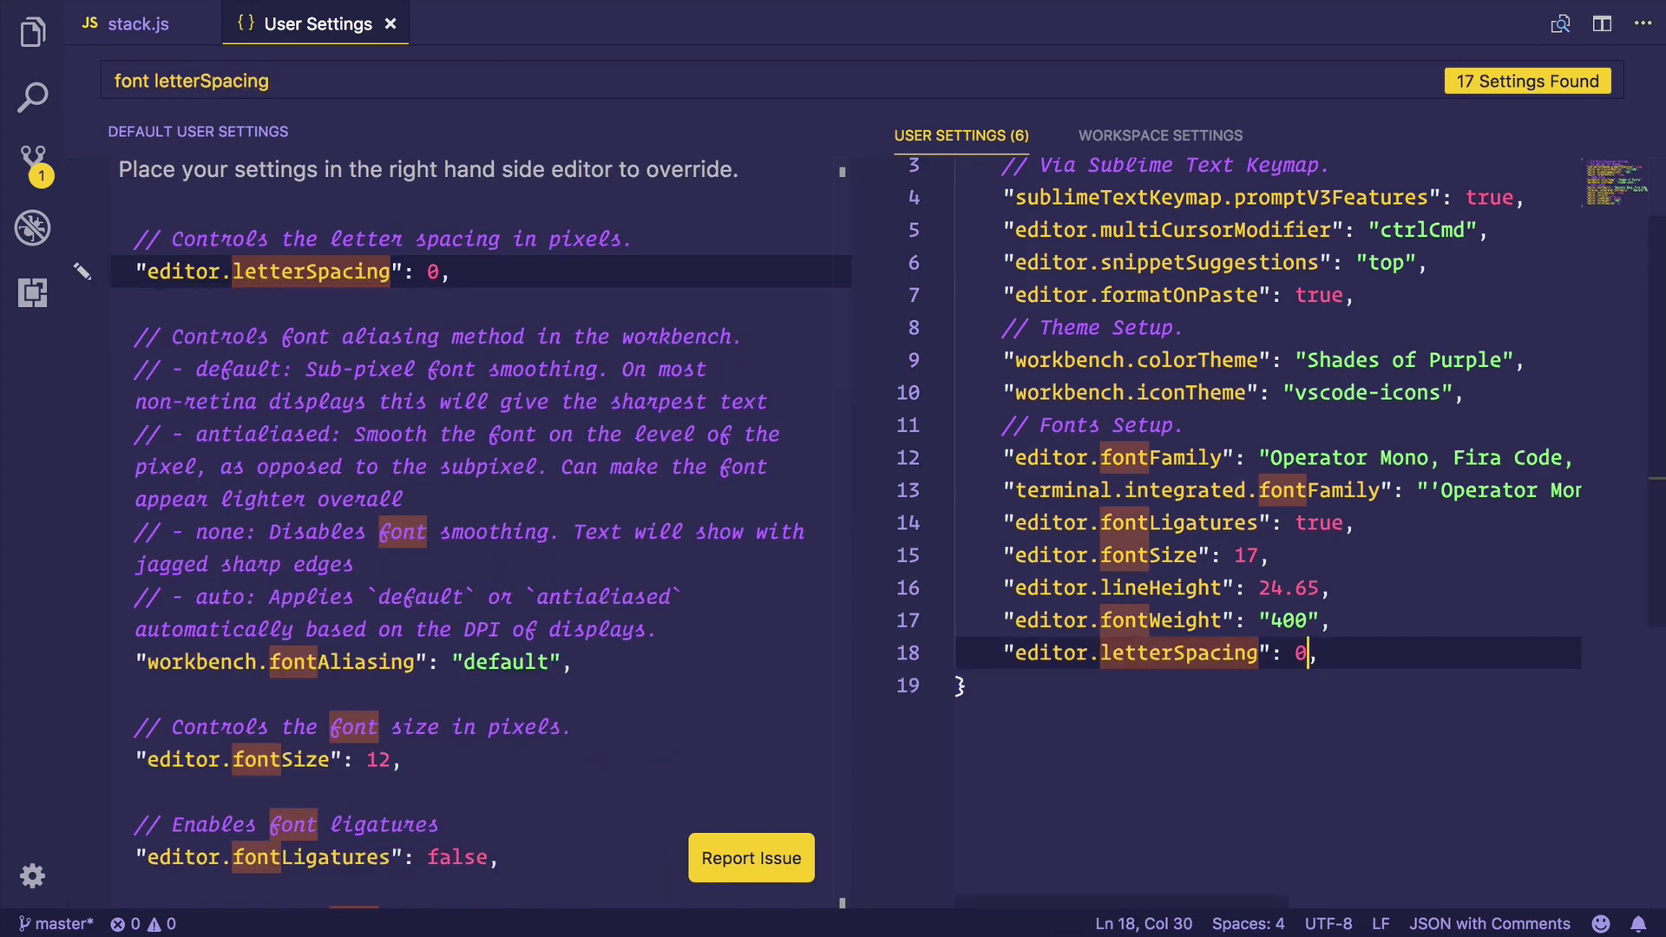
type(".5")
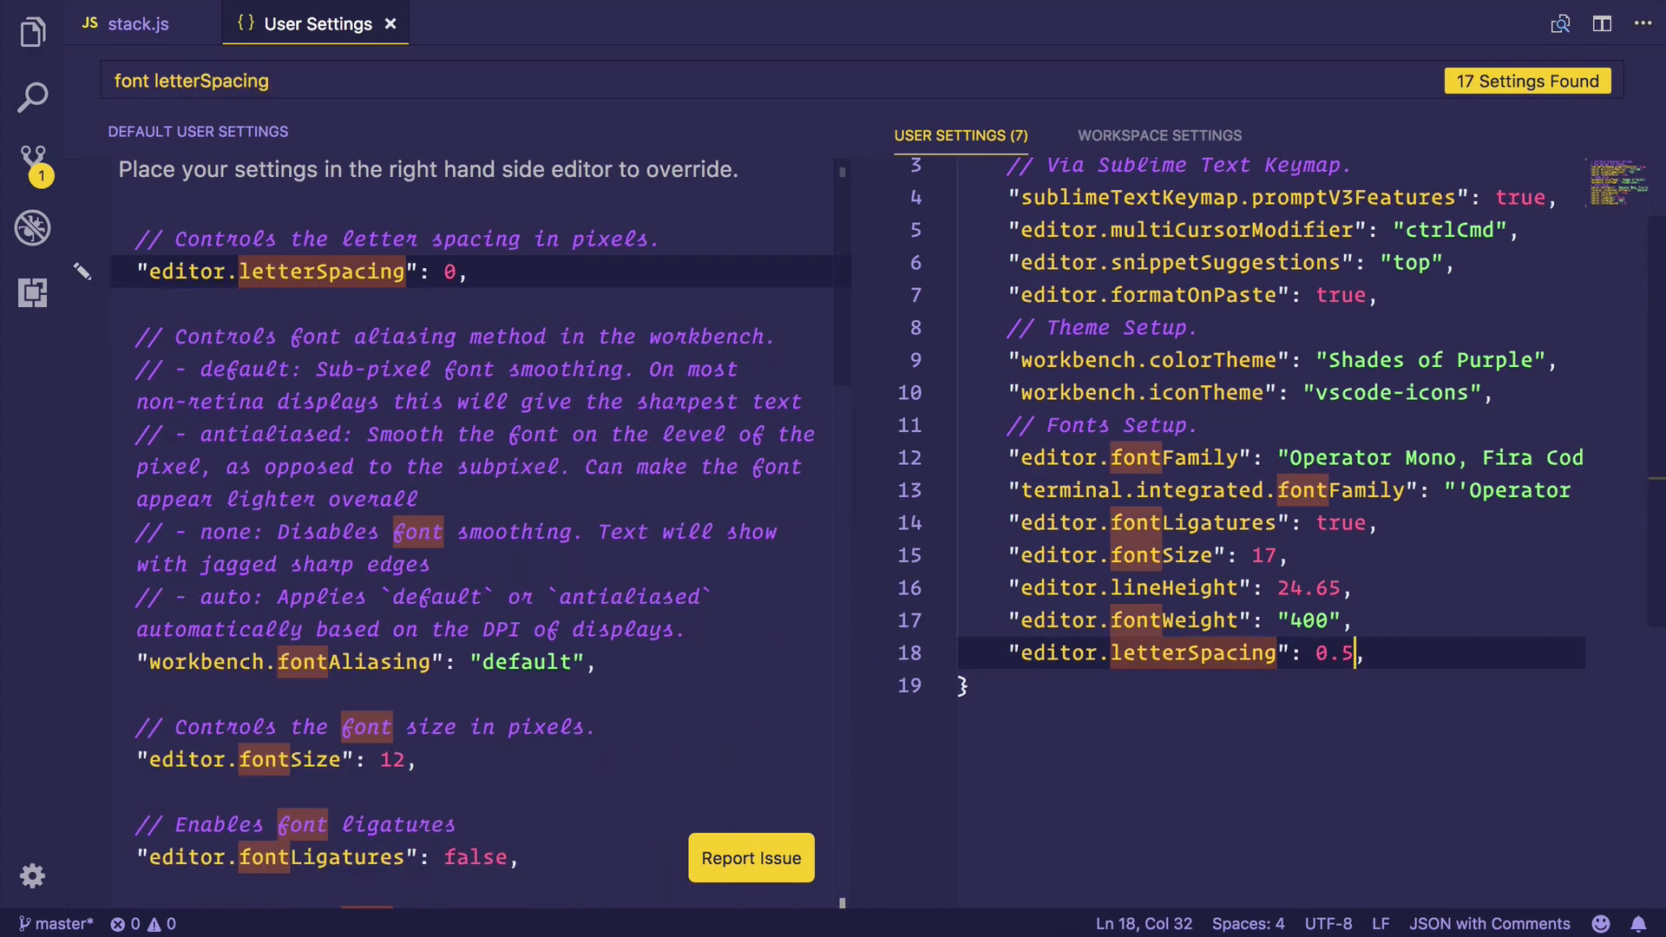
scroll("up", 3)
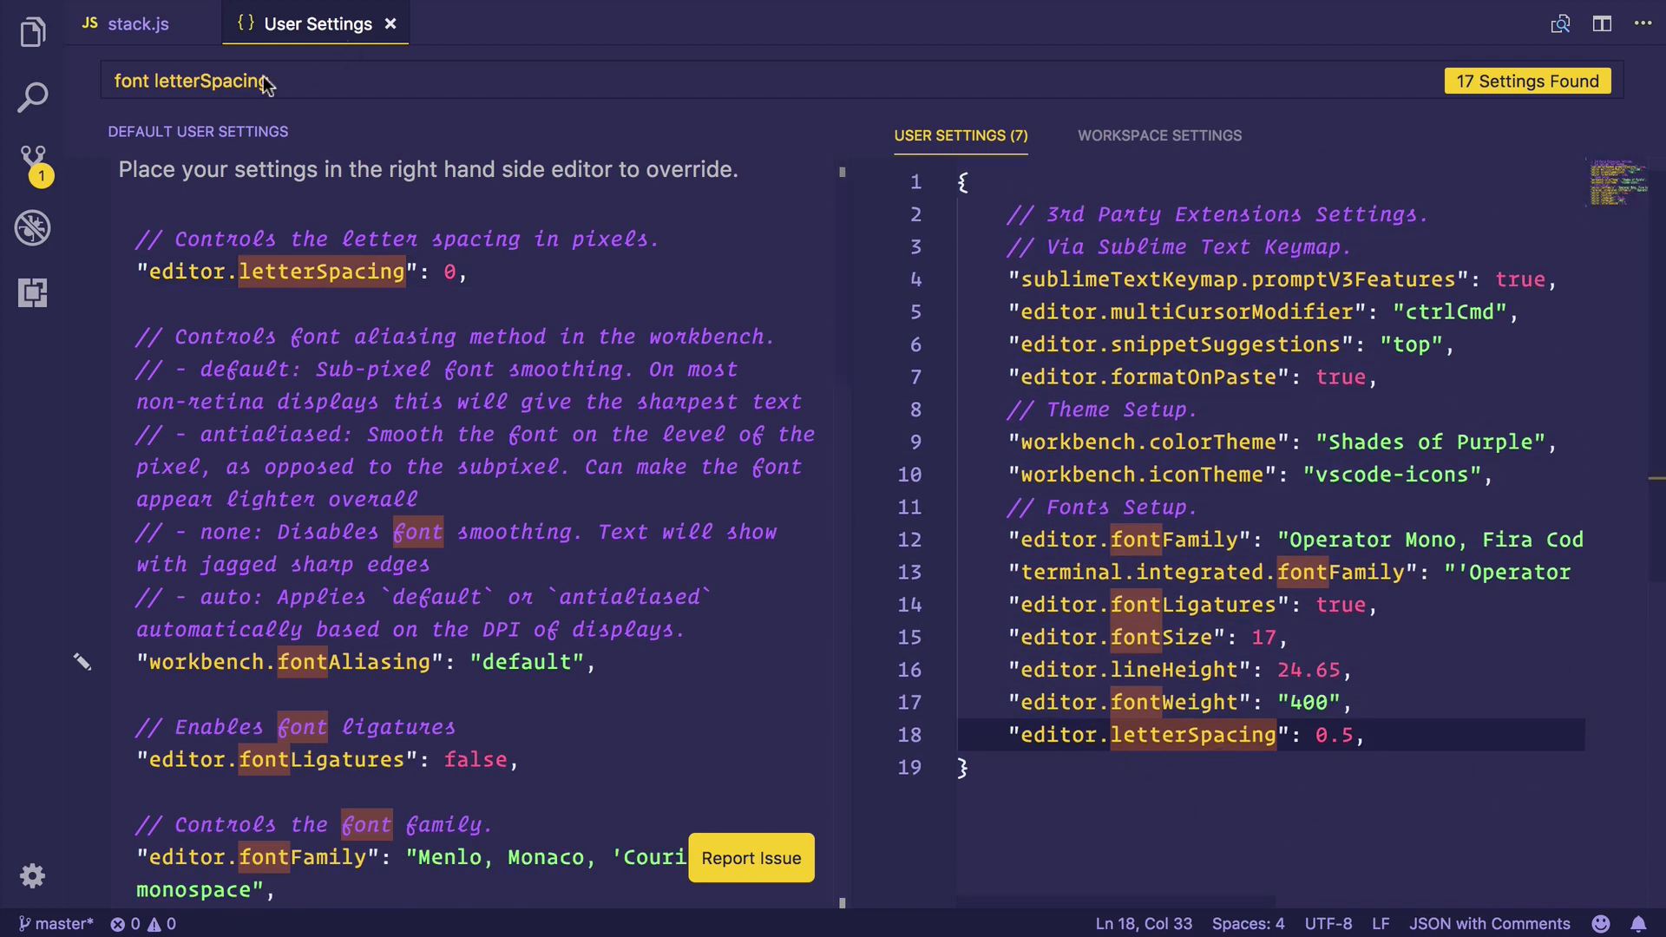
- Add workbench.fontAliasing set to auto below the letter spacing entry
type("font al")
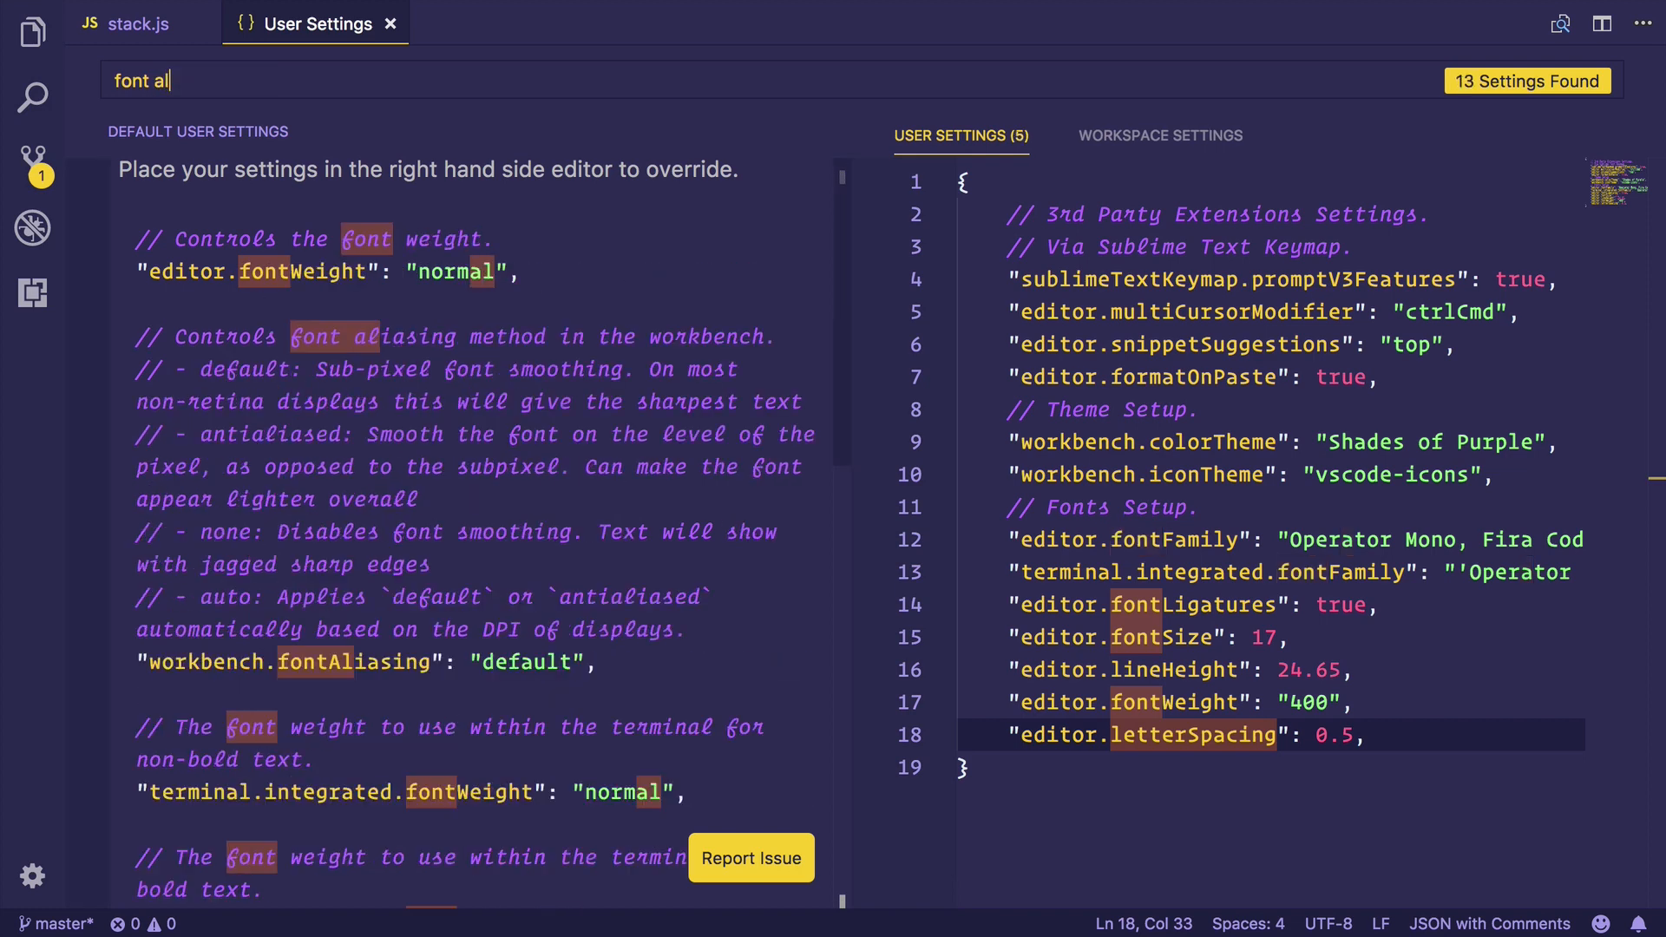
type("ias")
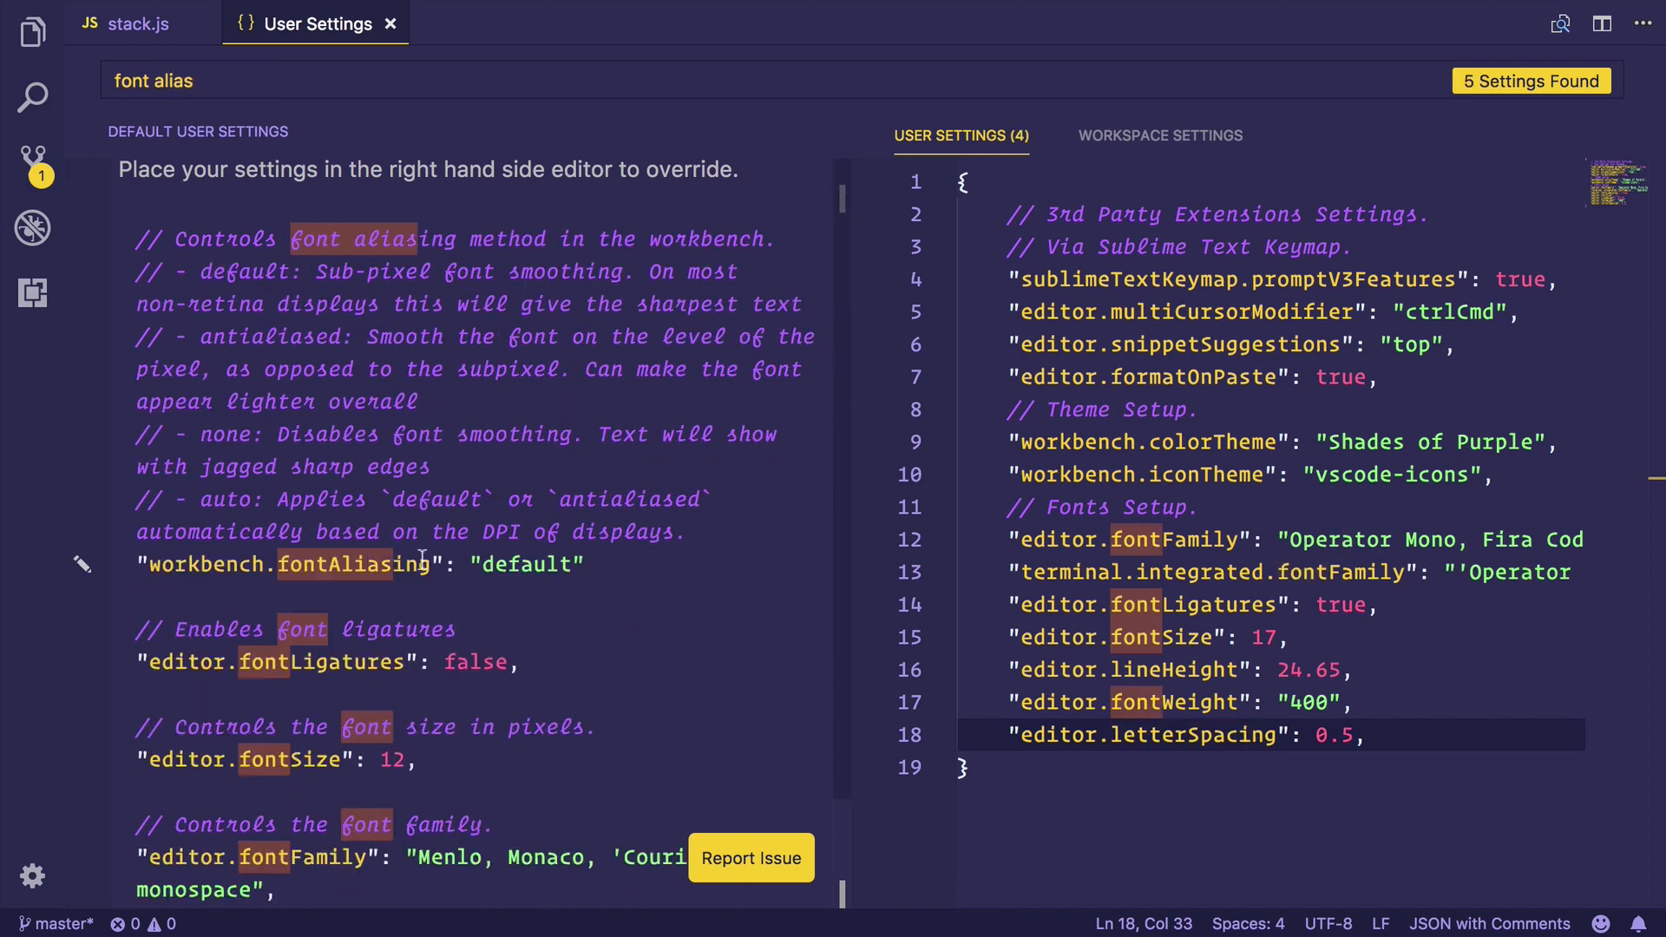
double_click(377, 238)
type("\"workbench.fontAliasing\": \"auto\",")
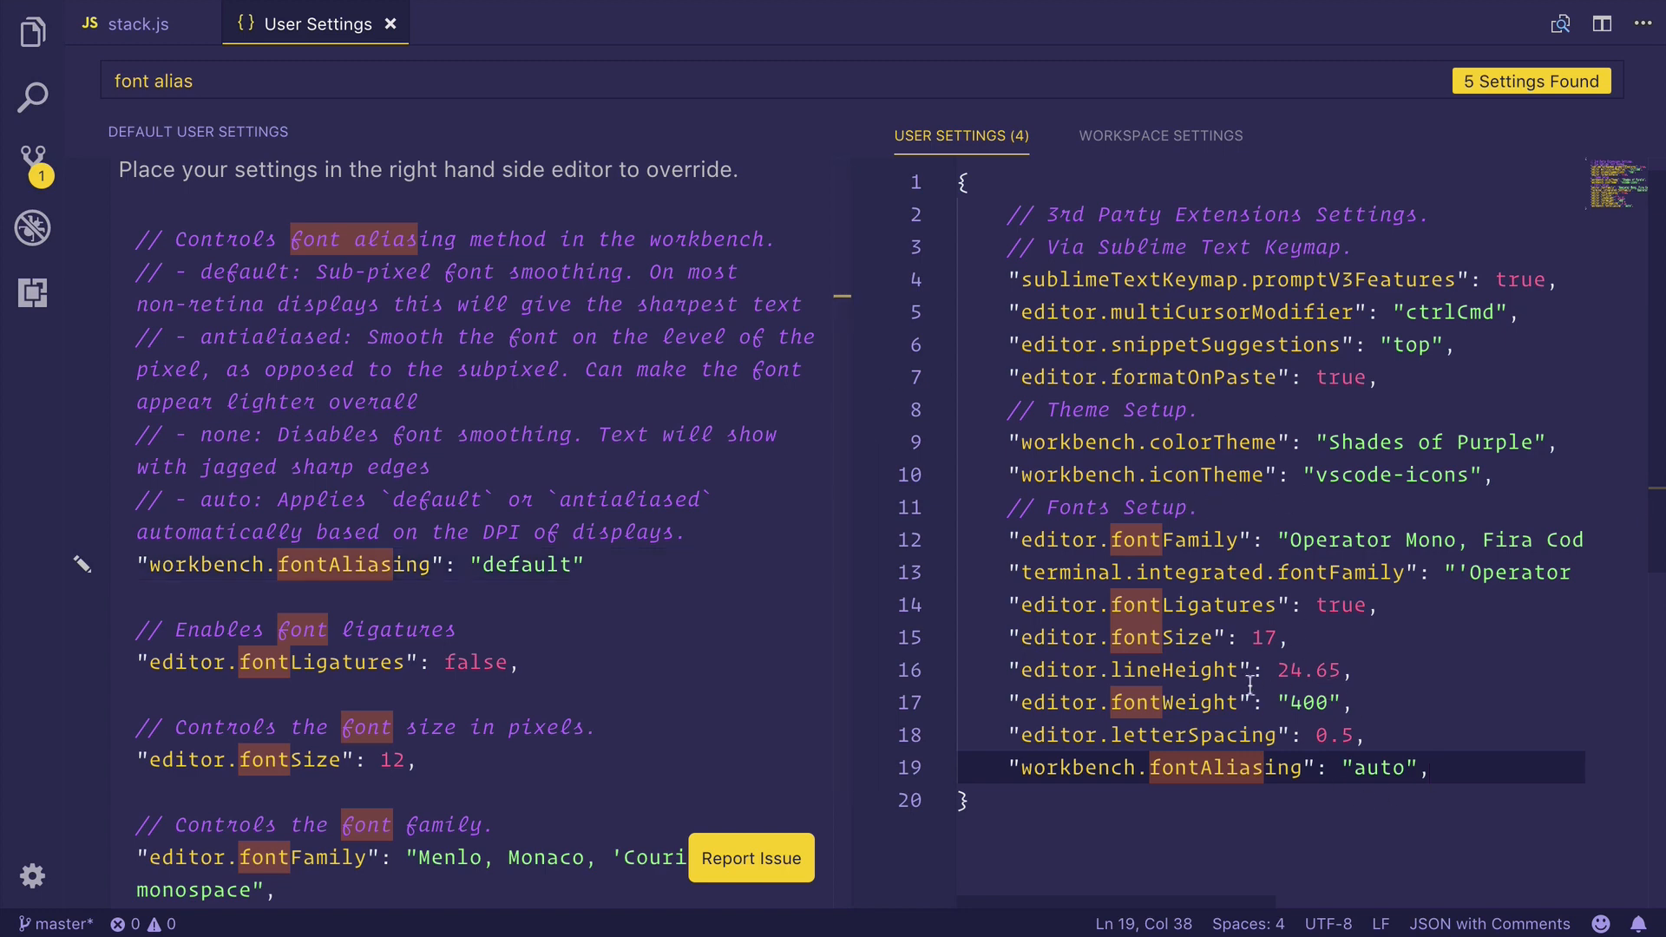
double_click(1076, 768)
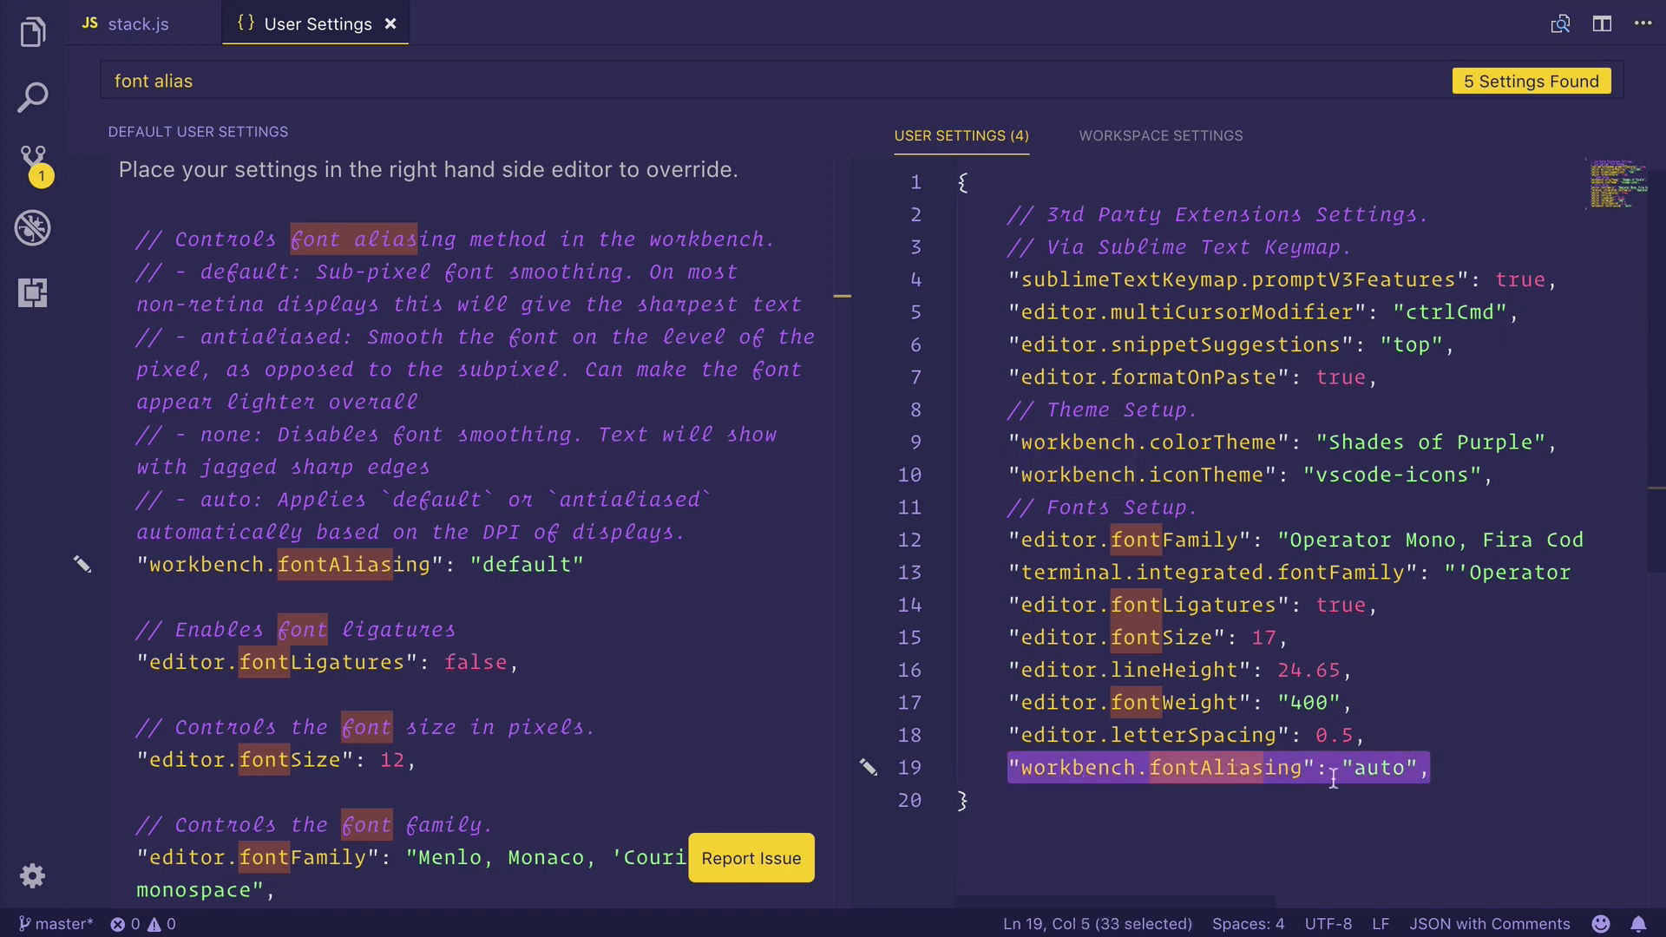
left_click(1097, 767)
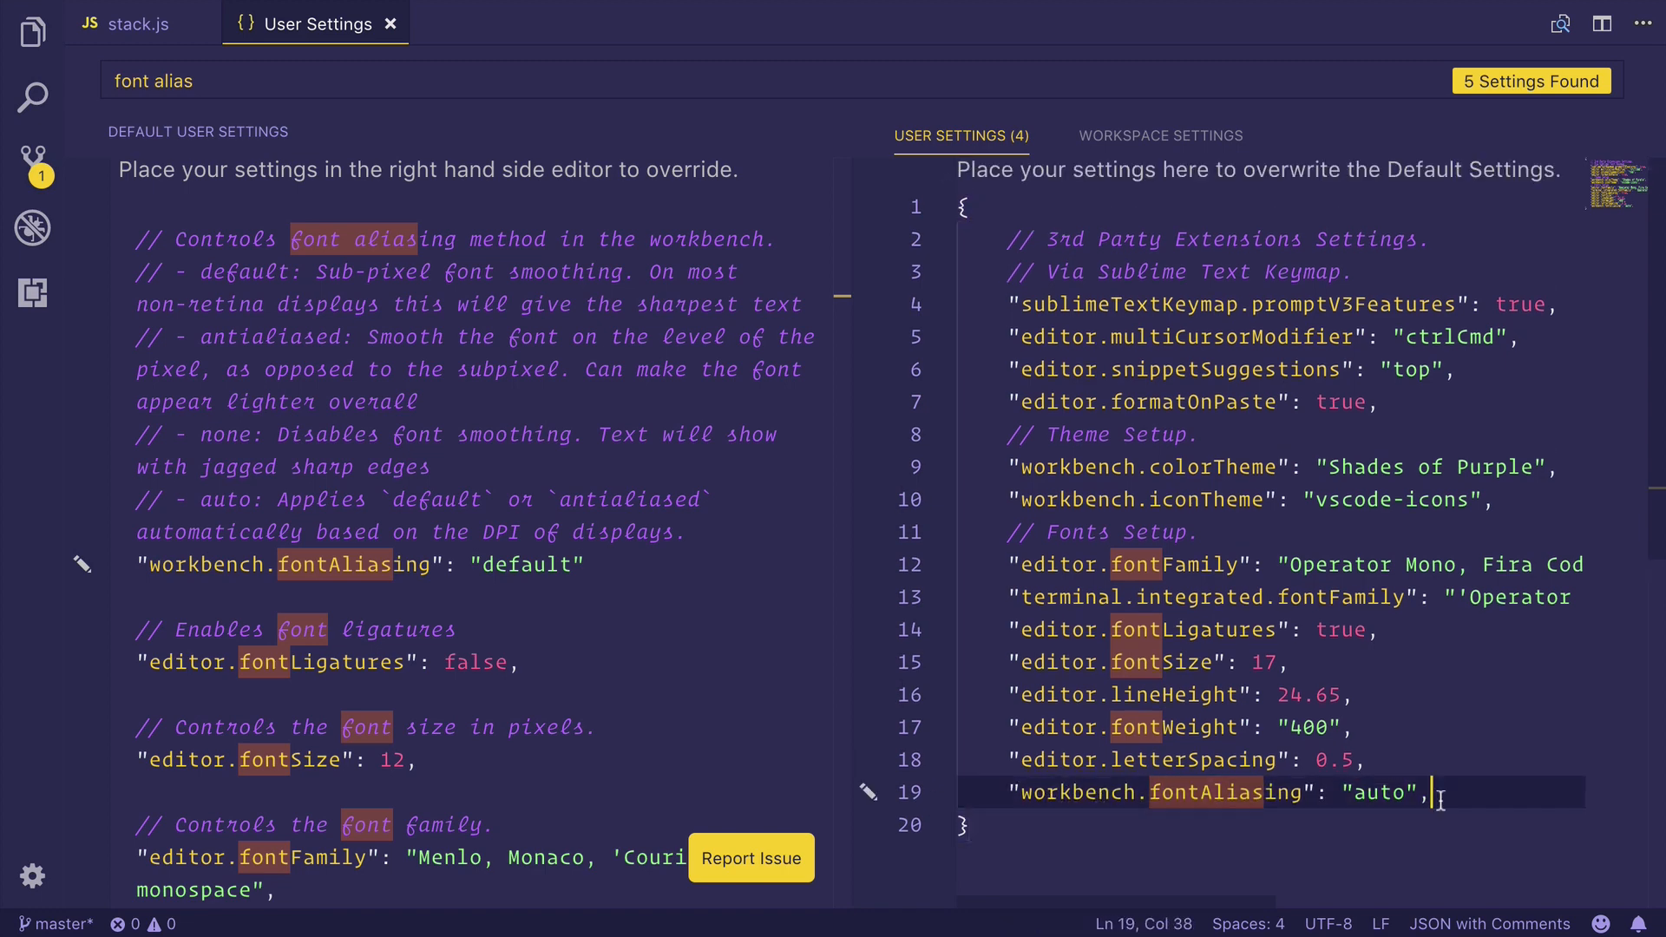
- Review stack.js rendered with the new fonts and check the Fonts Setup settings block
left_click(135, 22)
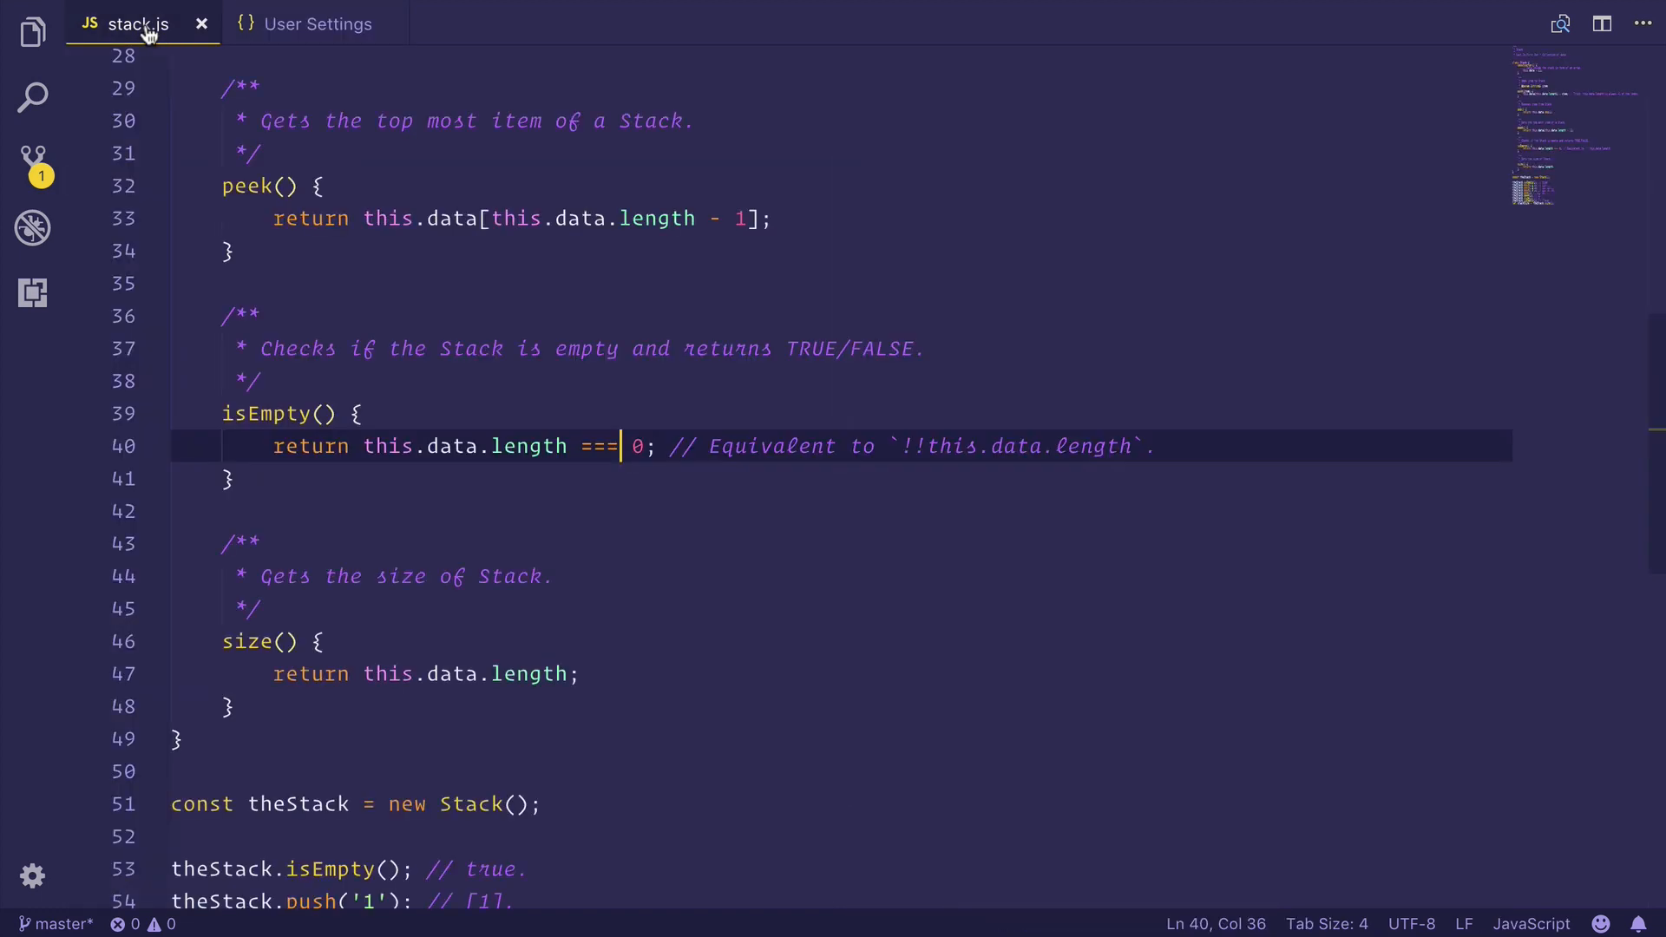
scroll("up", 3)
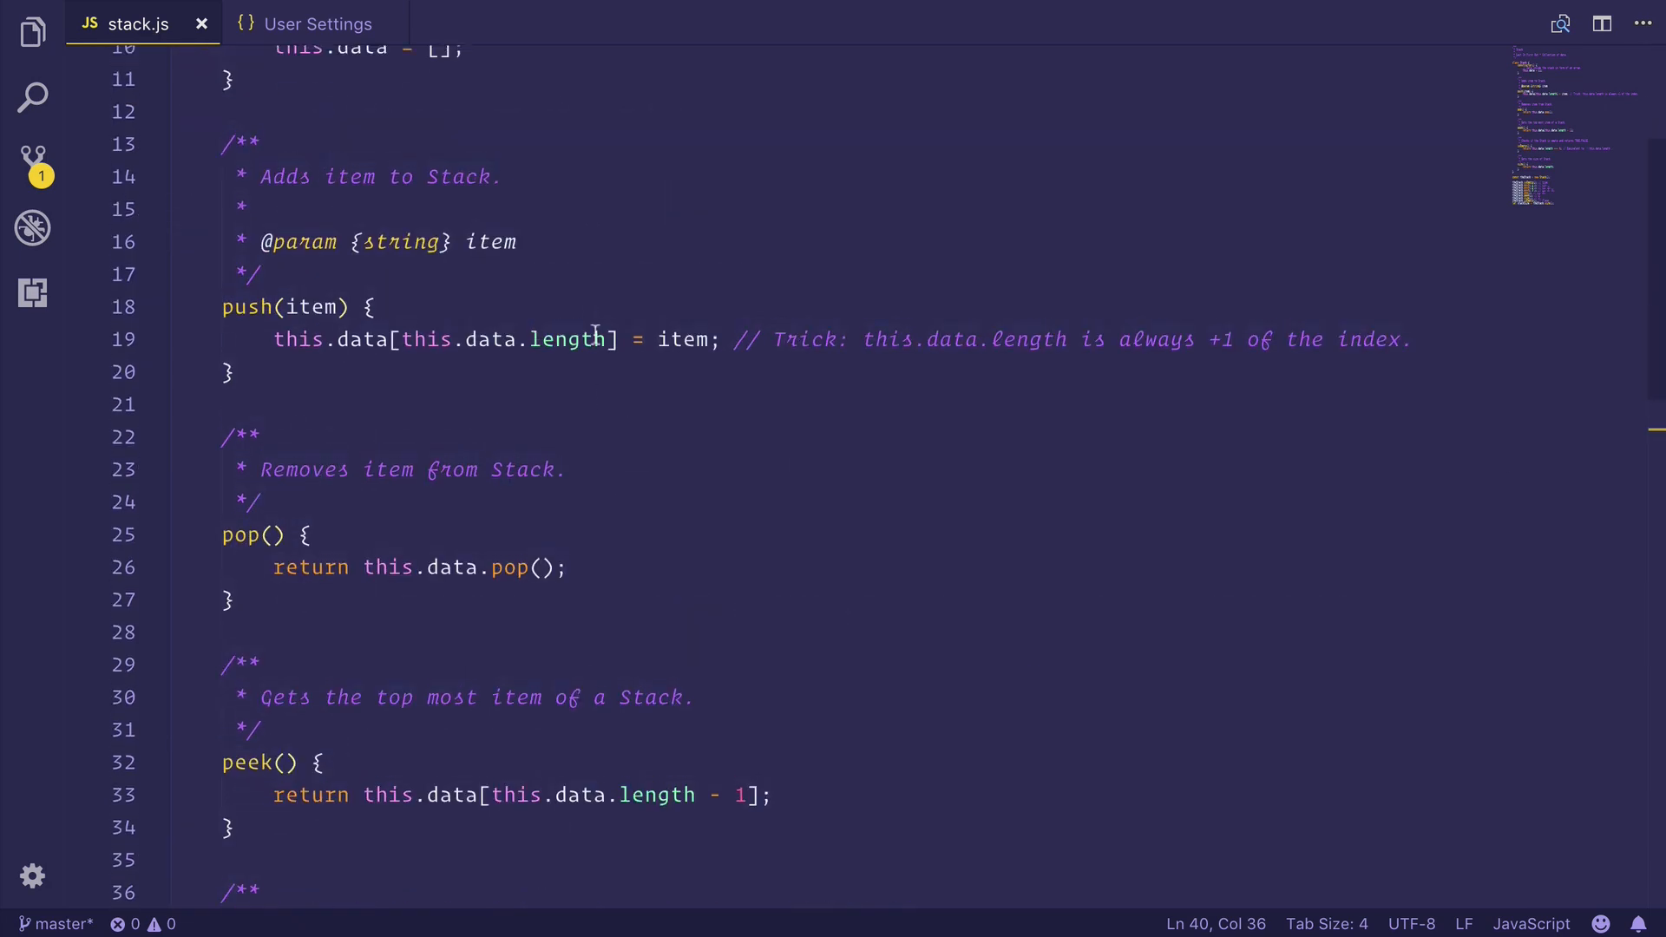
scroll("up", 3)
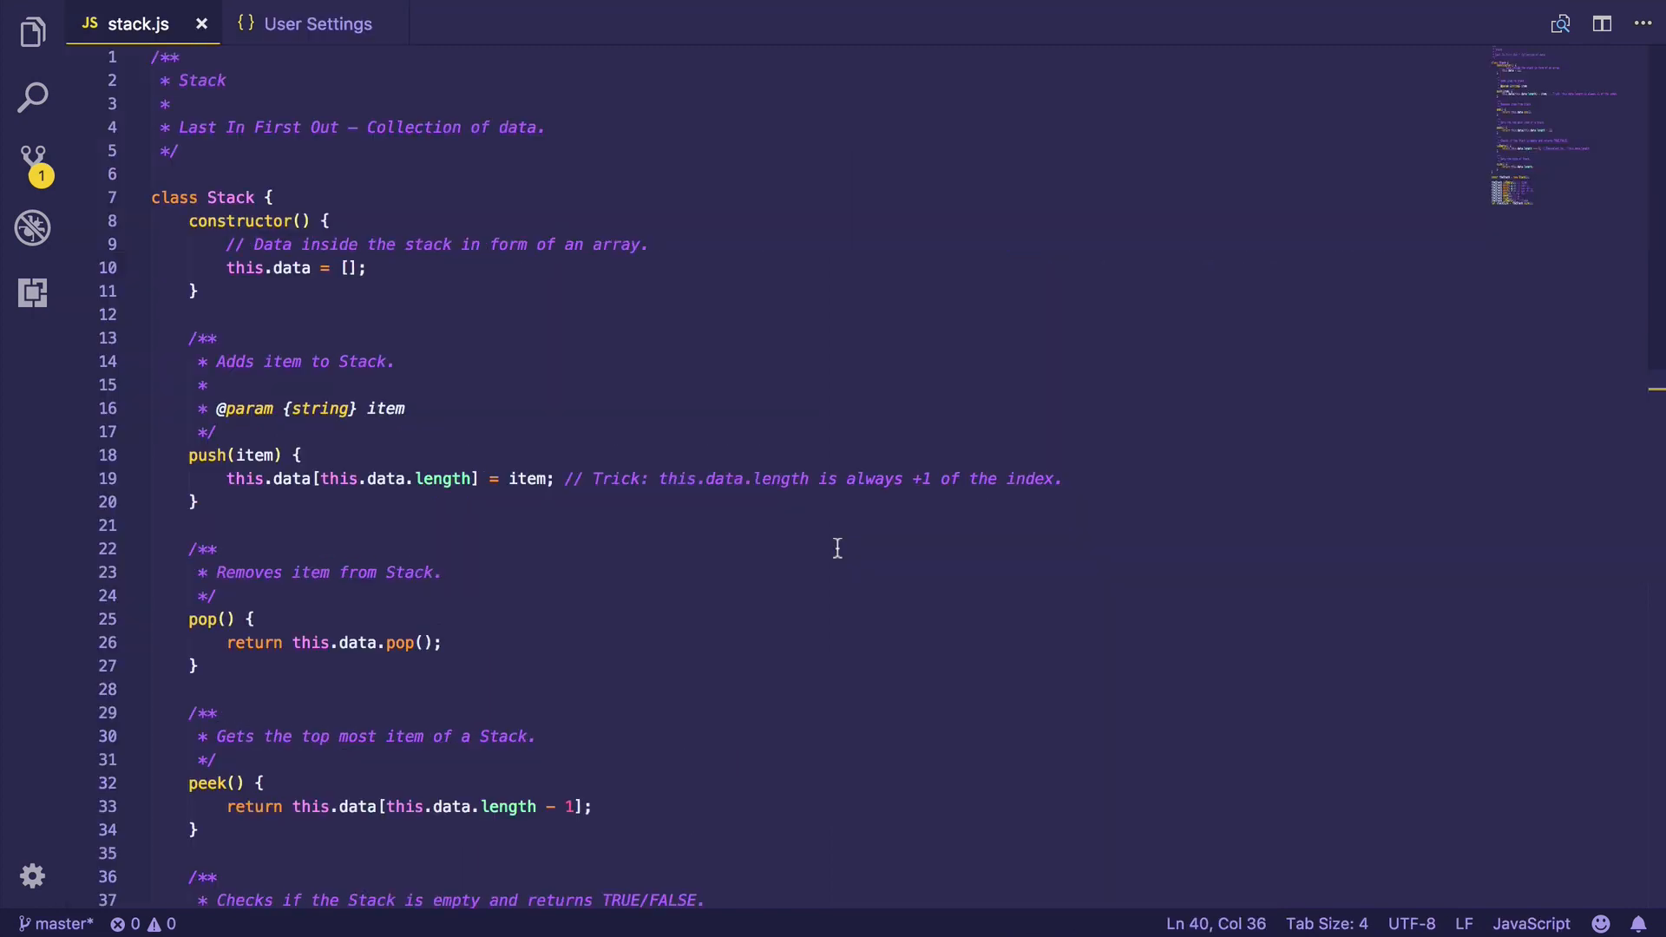
scroll("down", 3)
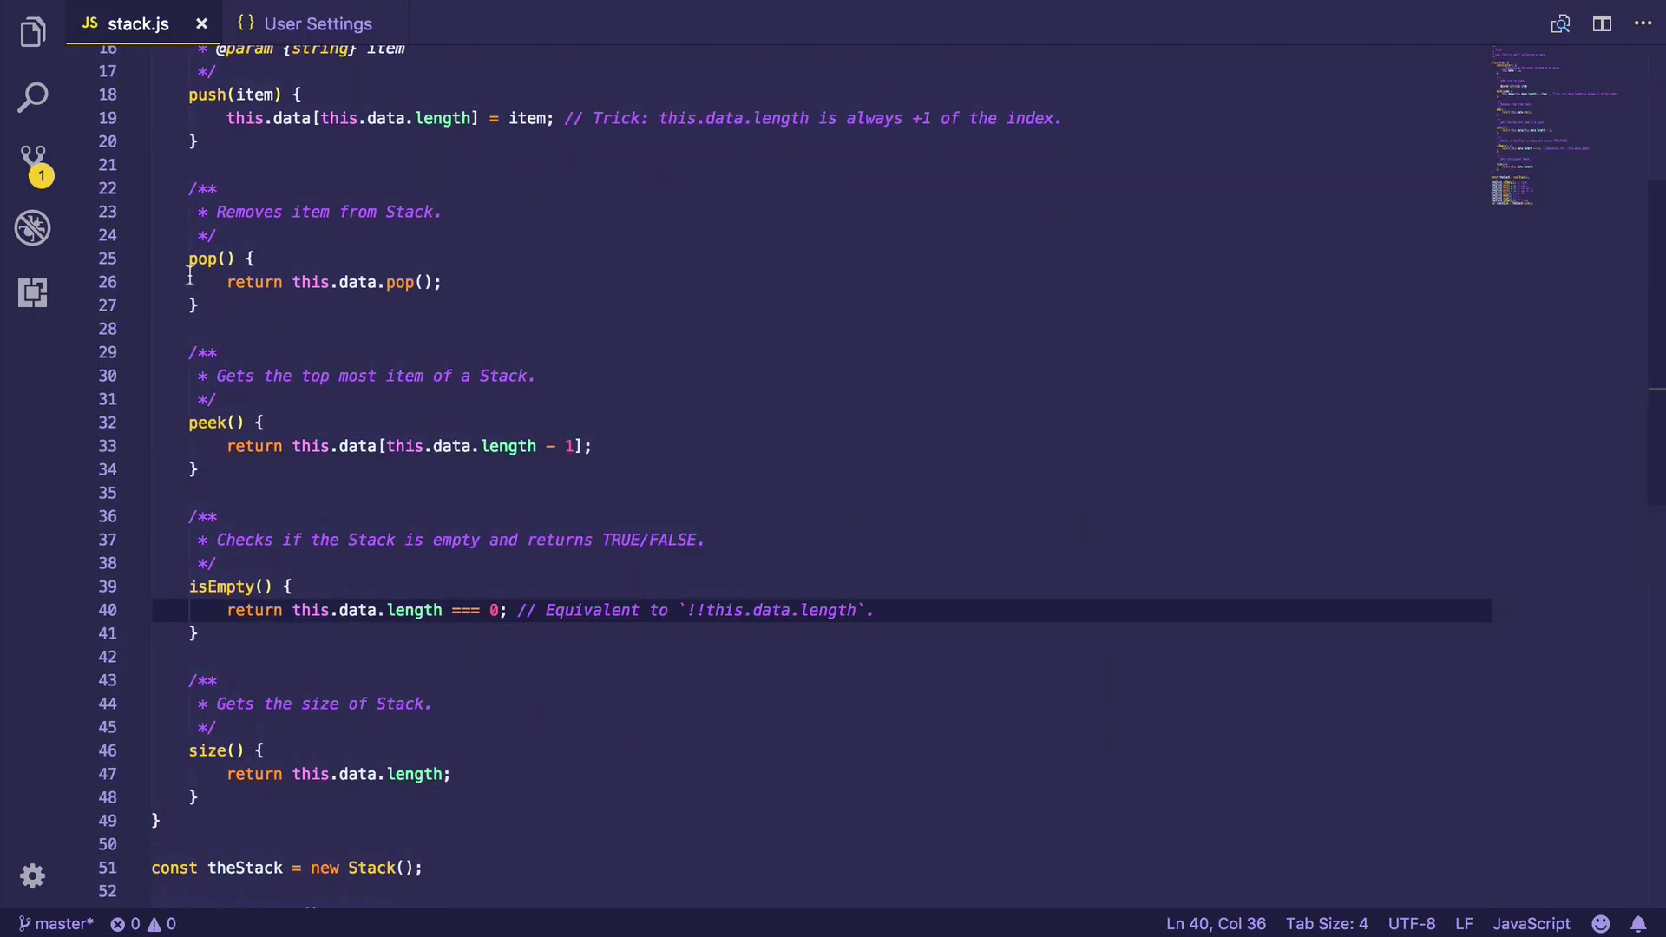
left_click(314, 23)
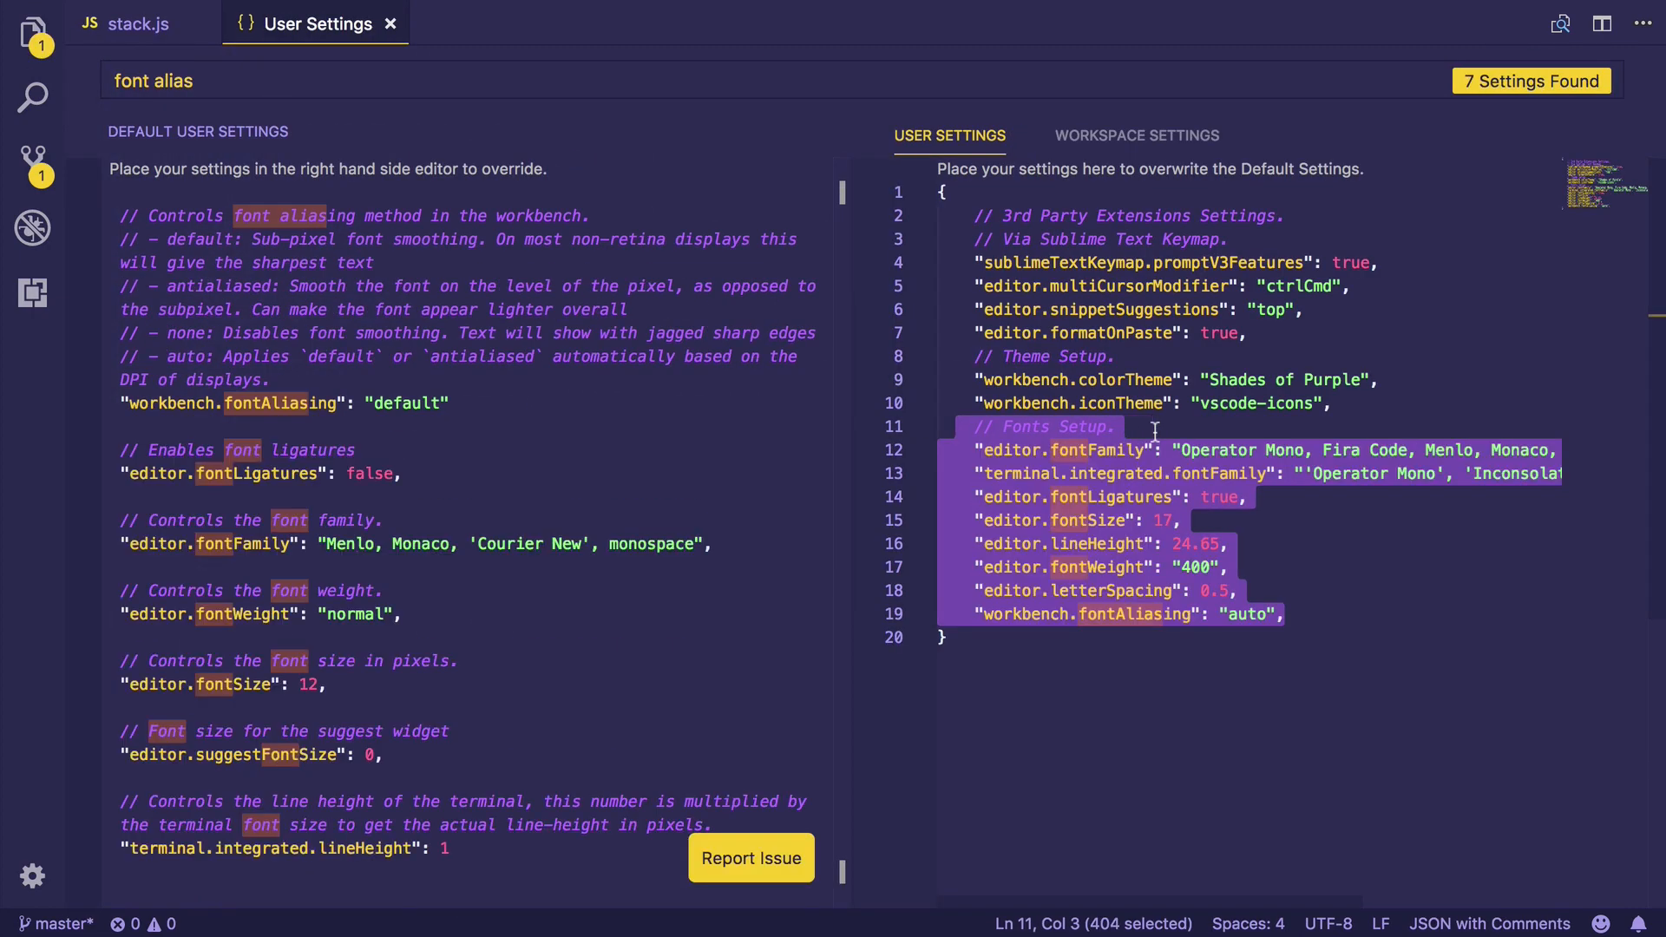
left_click(135, 23)
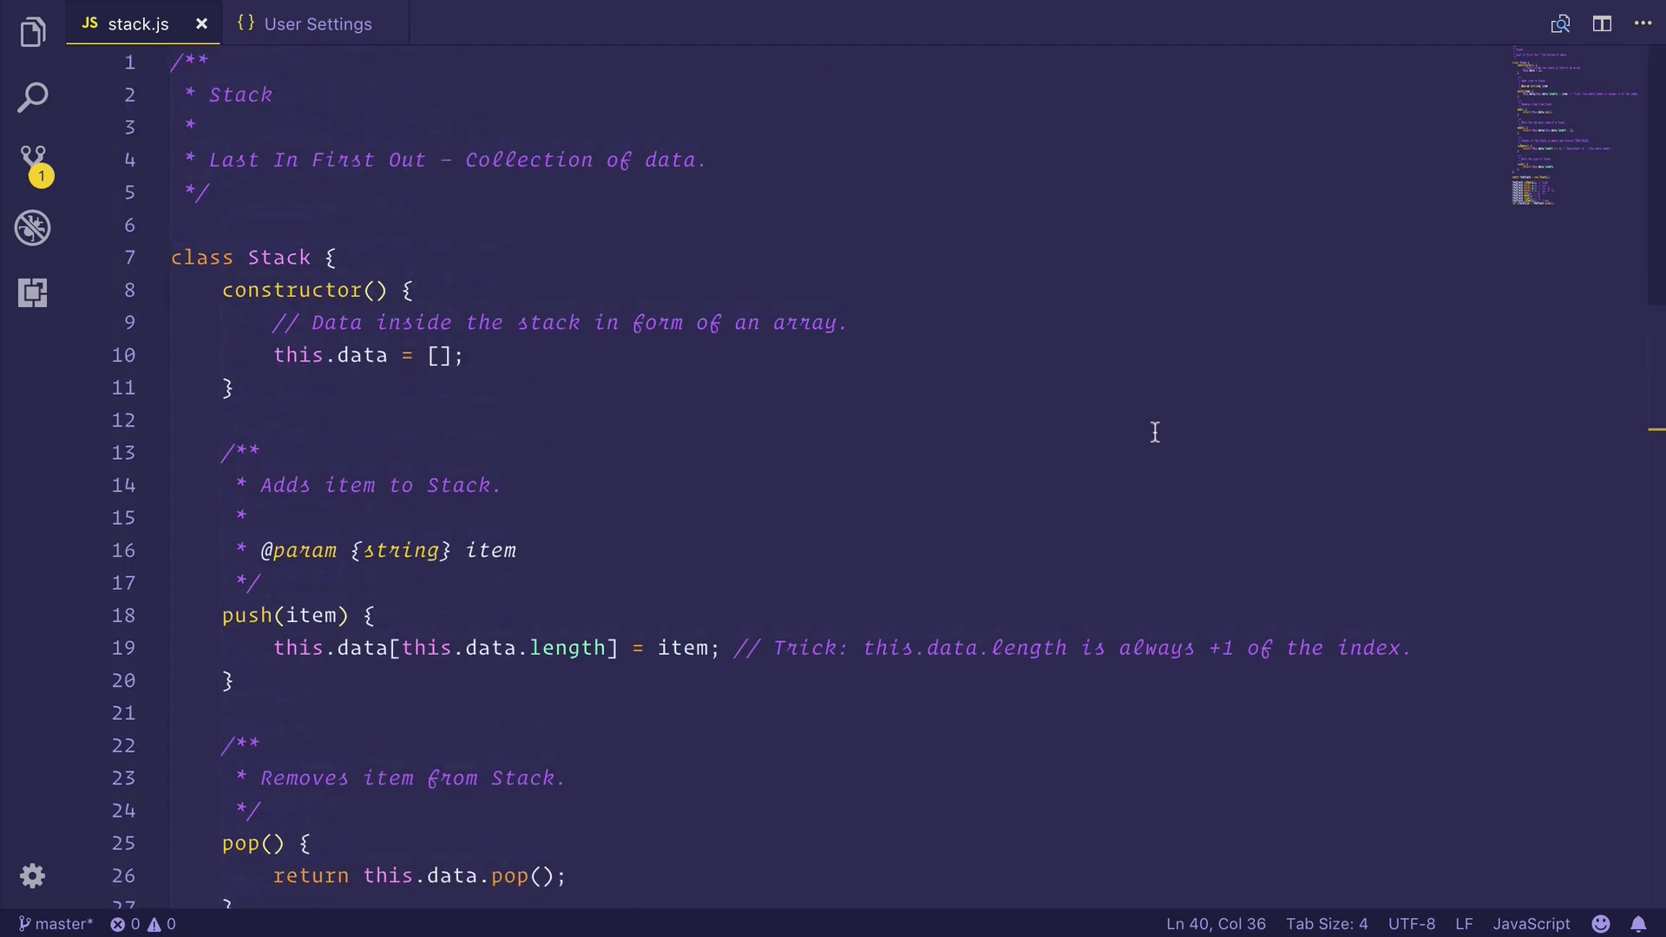